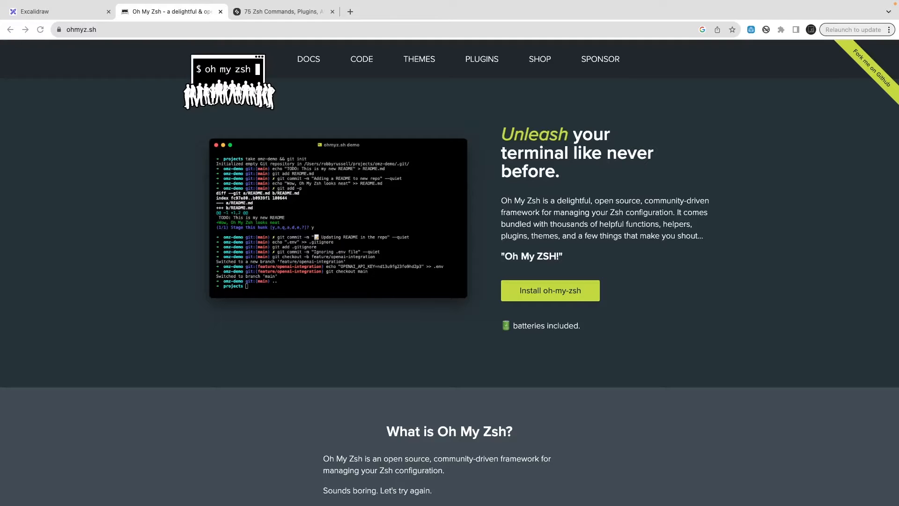
{"action": "mouse_move", "coordinate": [375, 273]}
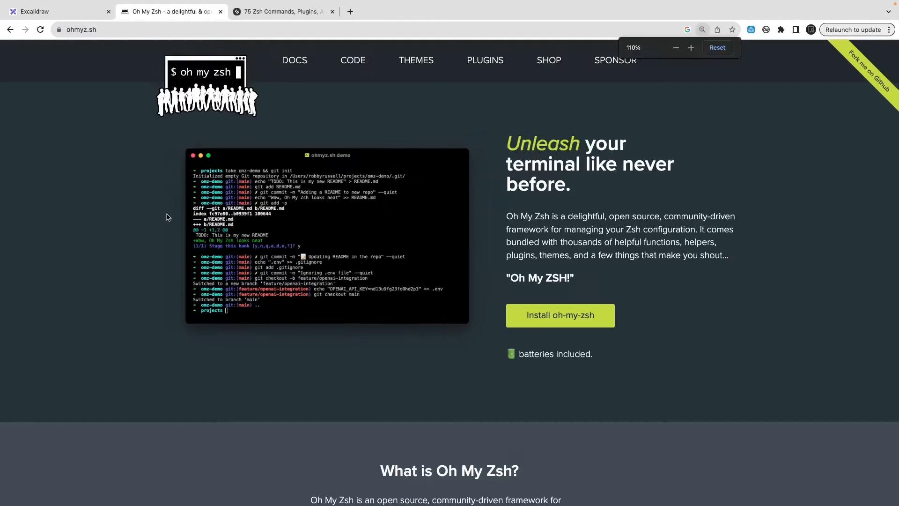
Create the app-demo folder and move into it.
{"action": "left_click", "coordinate": [675, 48]}
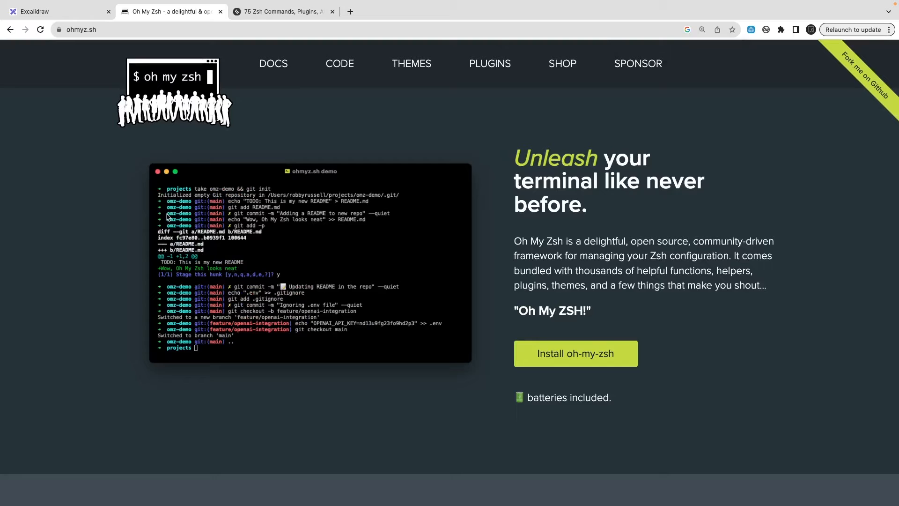
{"action": "mouse_move", "coordinate": [344, 255]}
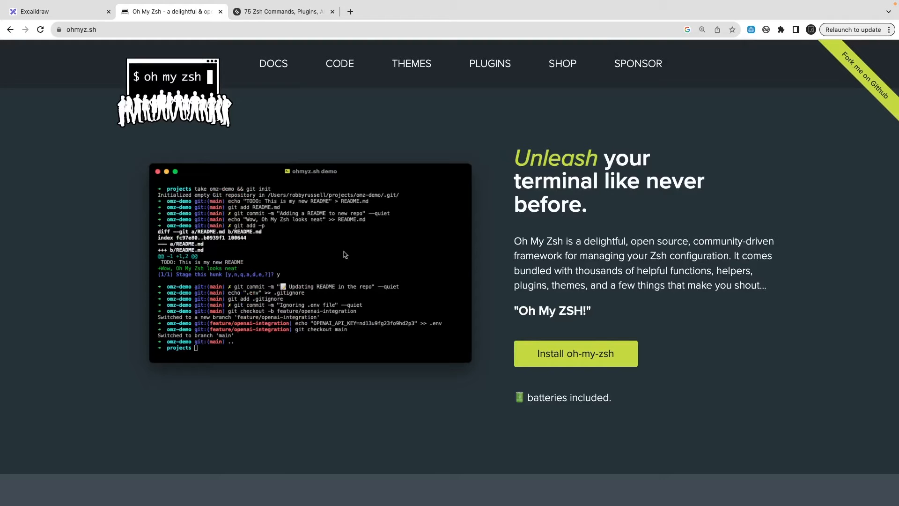
{"action": "mouse_move", "coordinate": [469, 215]}
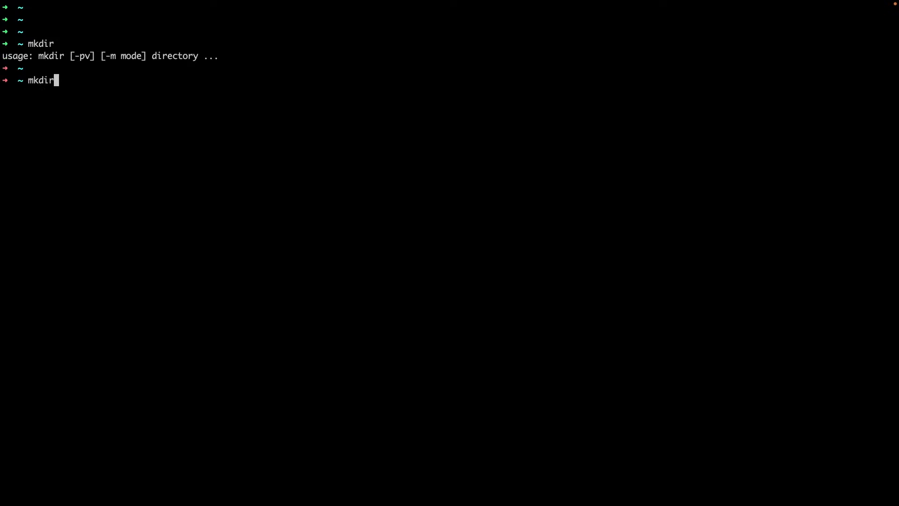
{"action": "type", "text": "app-demo"}
{"action": "type", "text": "cd a"}
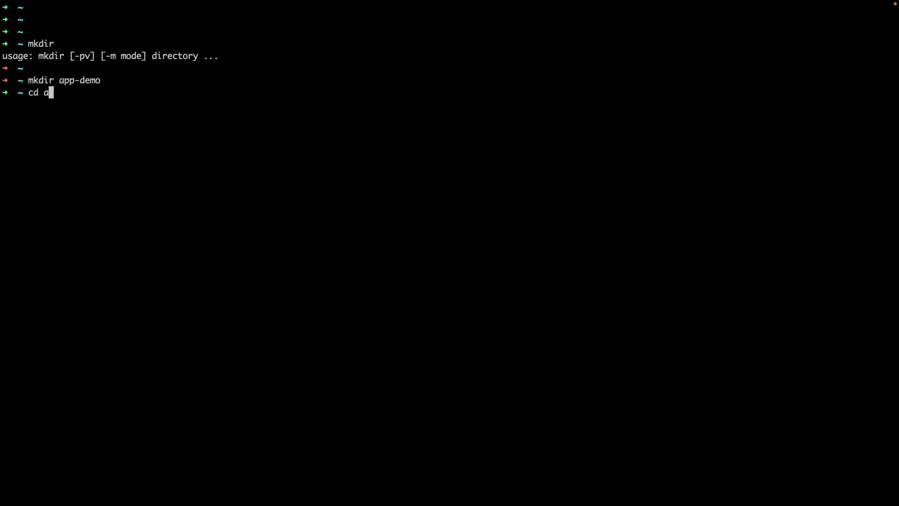
{"action": "key", "text": "Return"}
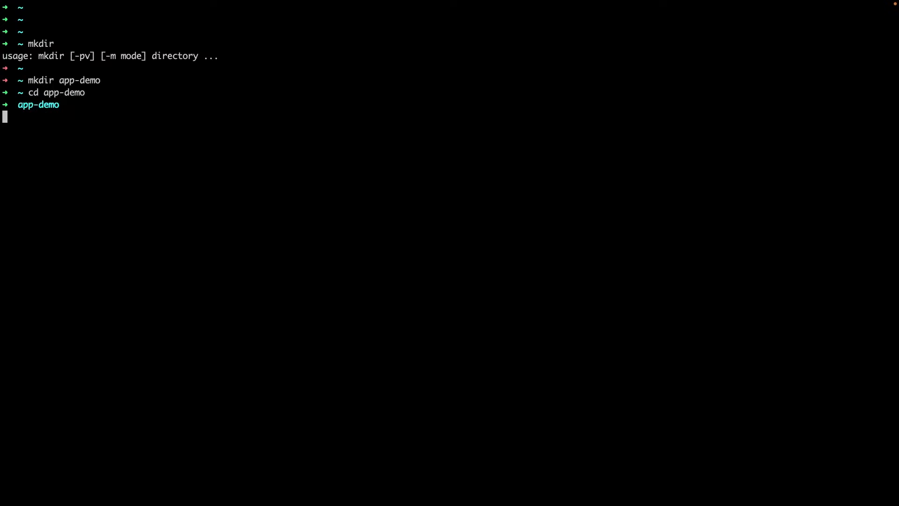
Initialize a git repository, generate a default package.json, and check git status.
{"action": "type", "text": "git in"}
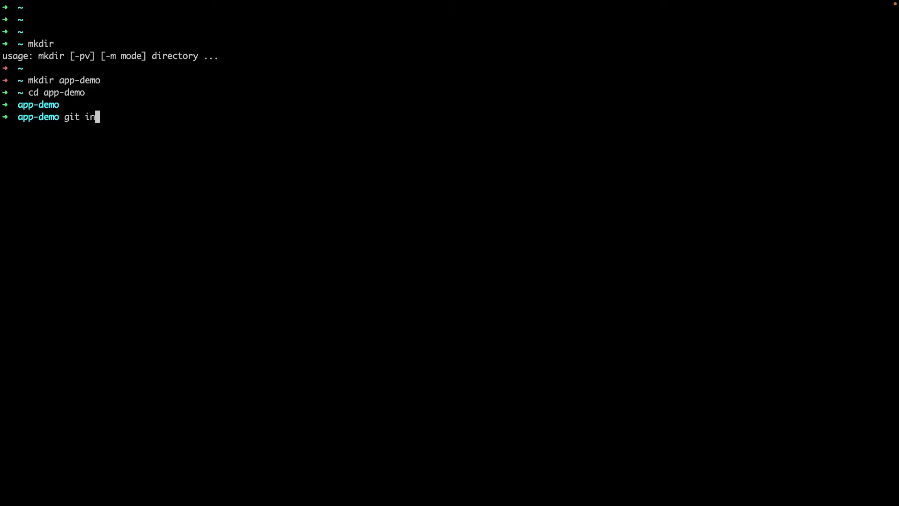
{"action": "key", "text": "Return"}
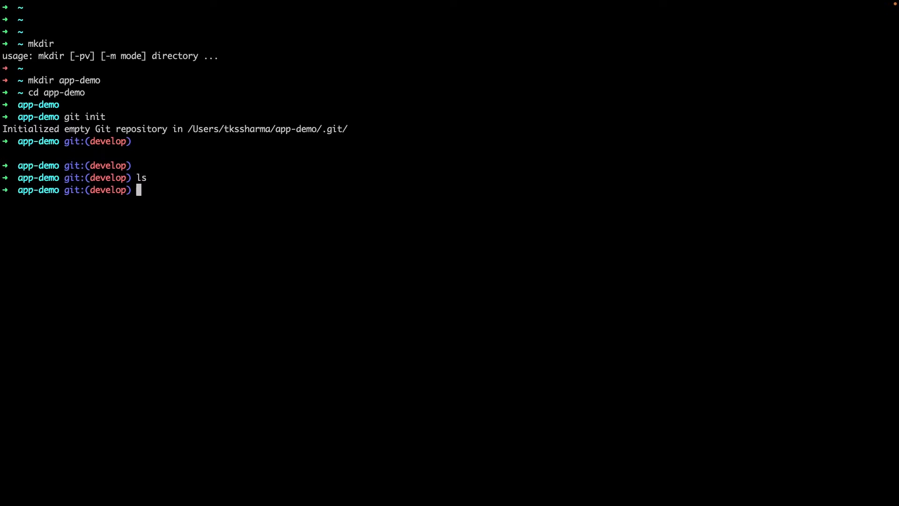
{"action": "type", "text": "npm init"}
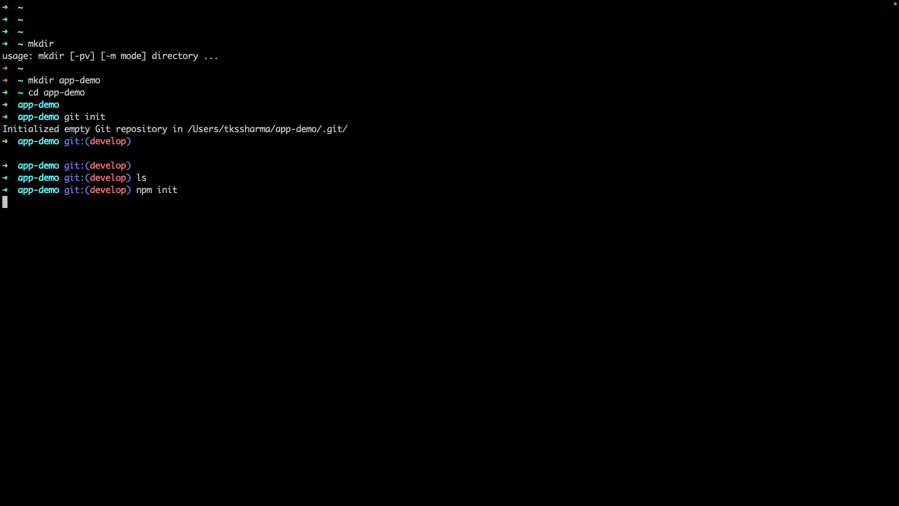
{"action": "key", "text": "Return"}
{"action": "type", "text": "yes"}
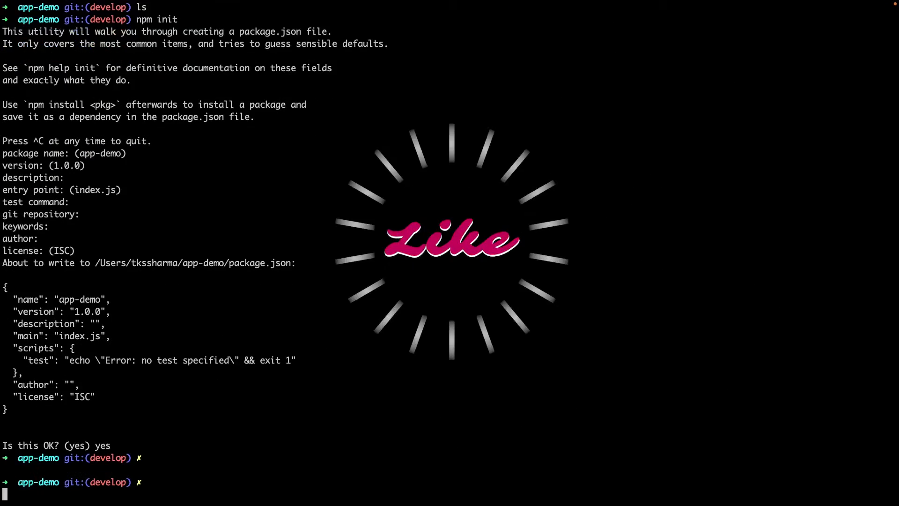
{"action": "type", "text": "git status"}
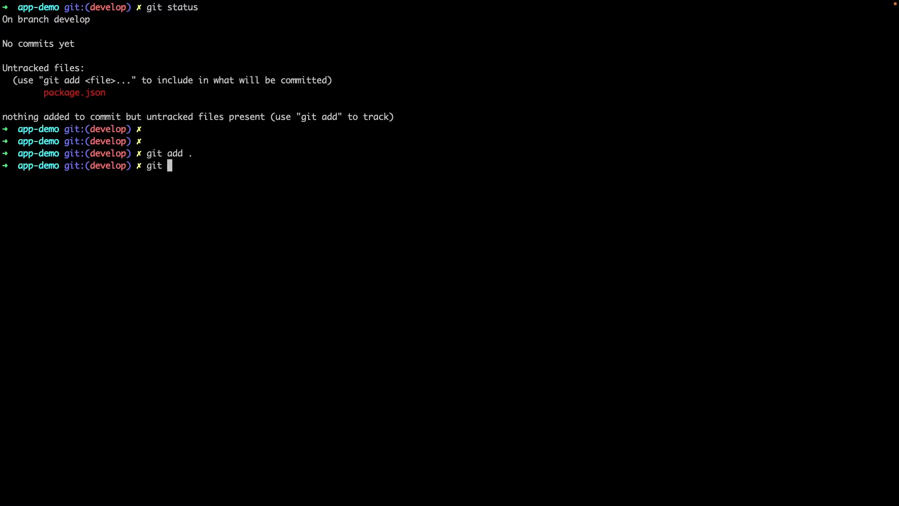
Commit the staged package.json with the message "init".
{"action": "type", "text": "commit -m"}
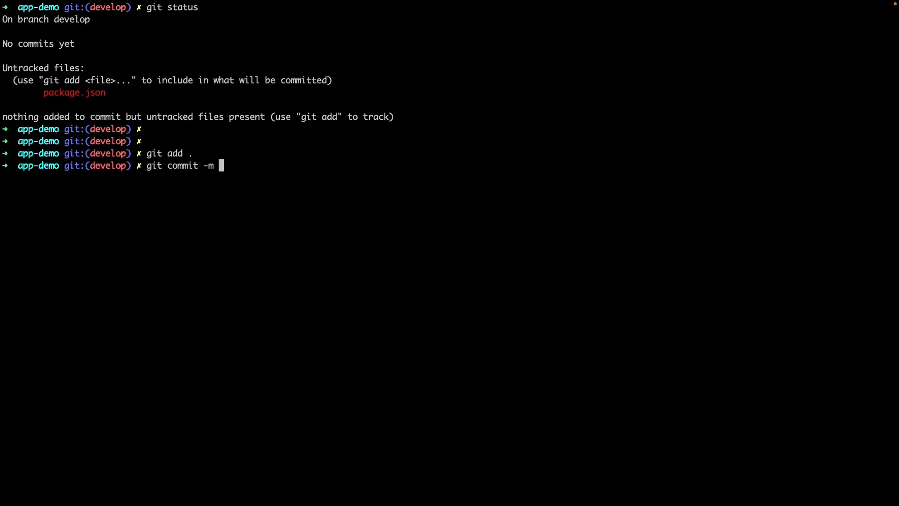
{"action": "type", "text": "\"ini"}
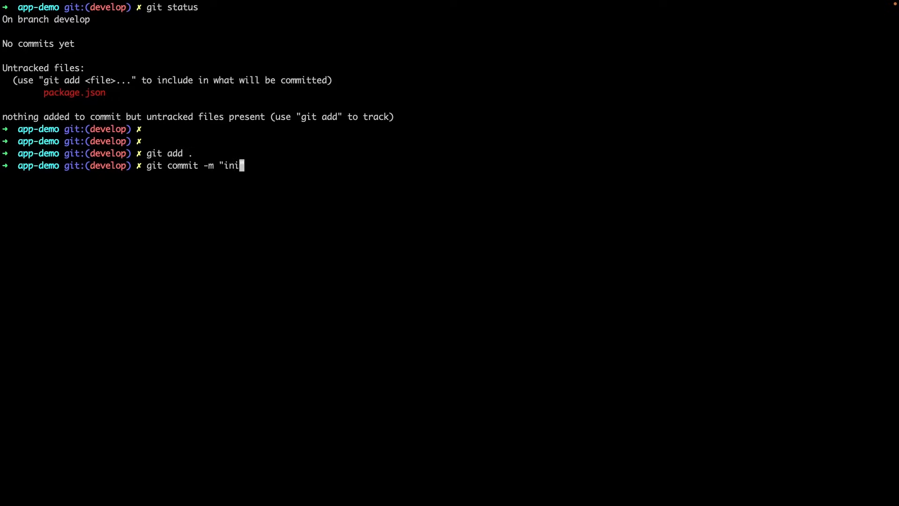
{"action": "key", "text": "Return"}
{"action": "type", "text": "git"}
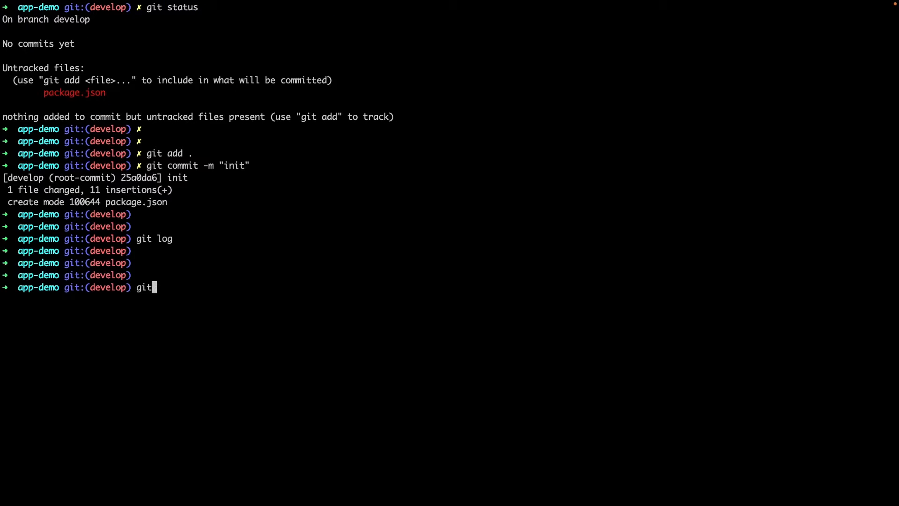
Try the ggp push and ggl pull aliases, which fail without a remote.
{"action": "key", "text": "BackSpace"}
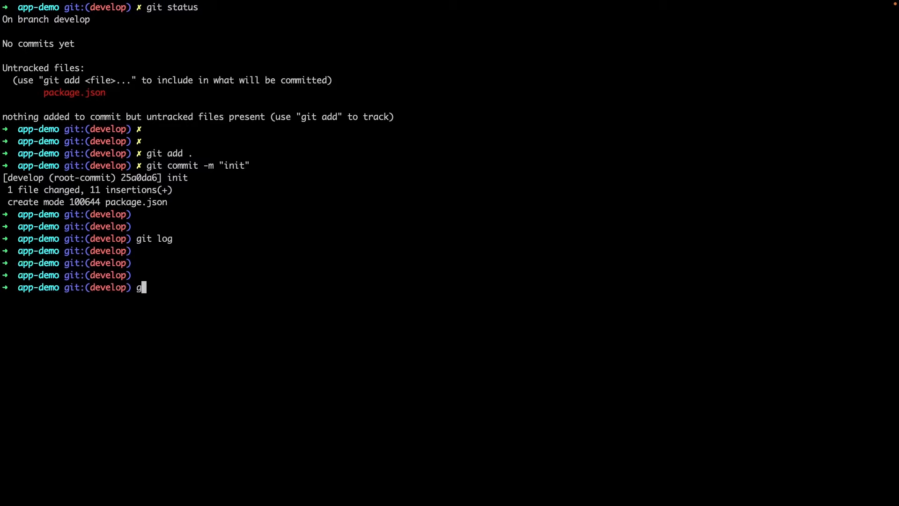
{"action": "type", "text": "gp"}
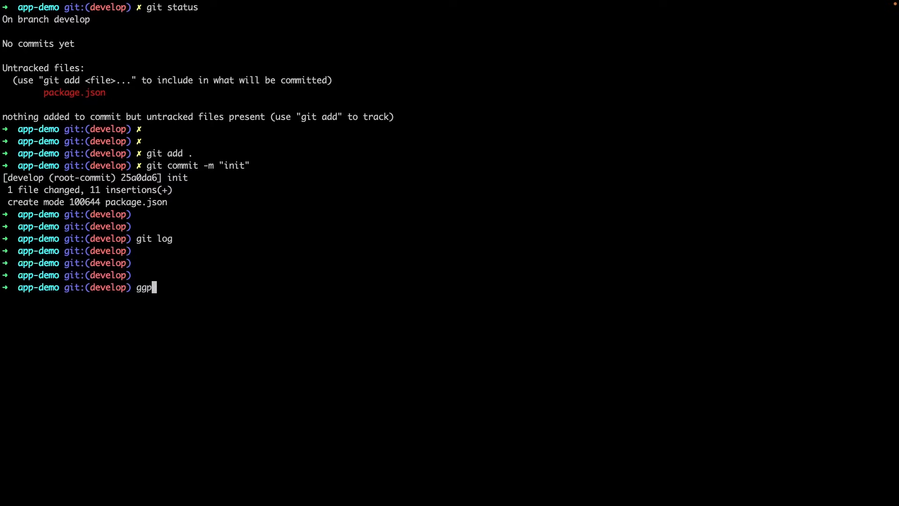
{"action": "key", "text": "Return"}
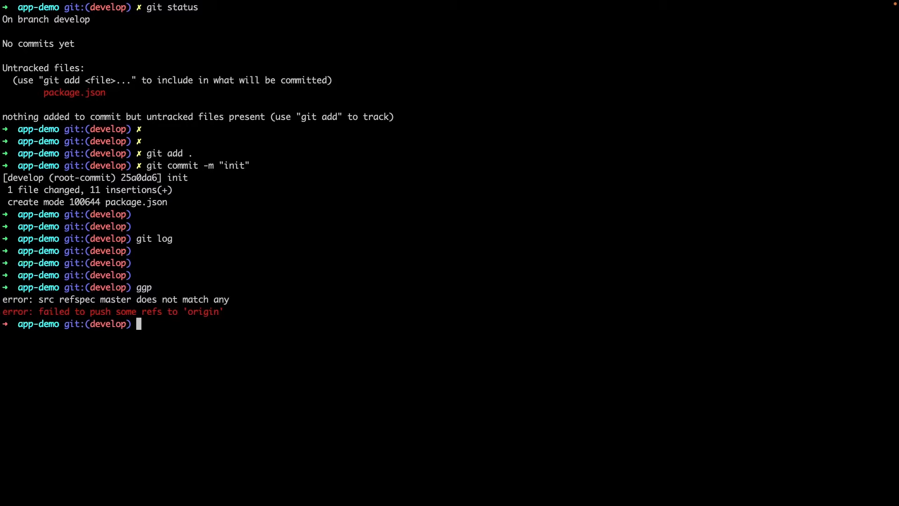
{"action": "type", "text": "ggl"}
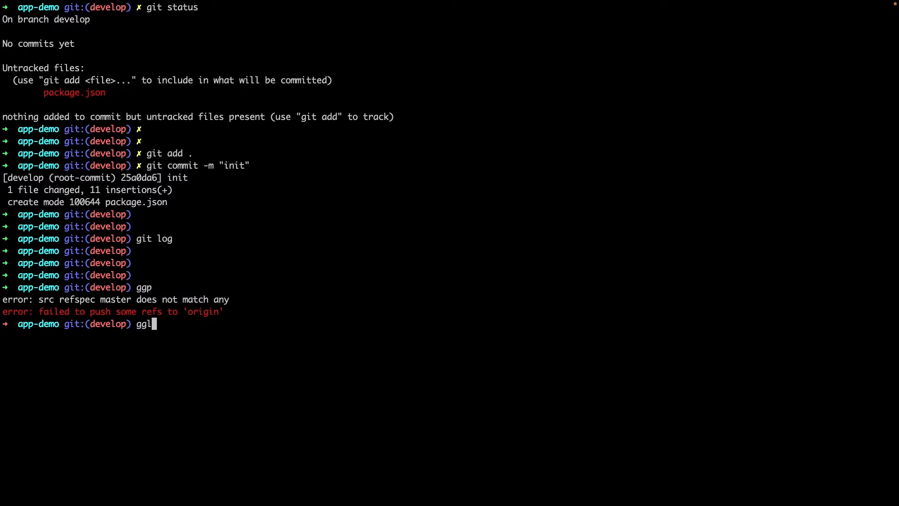
{"action": "key", "text": "Return"}
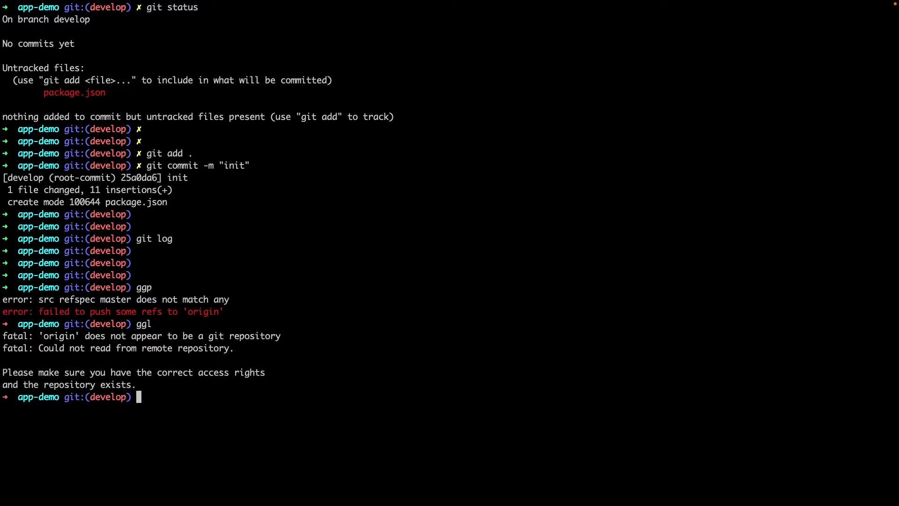
{"action": "type", "text": "gg"}
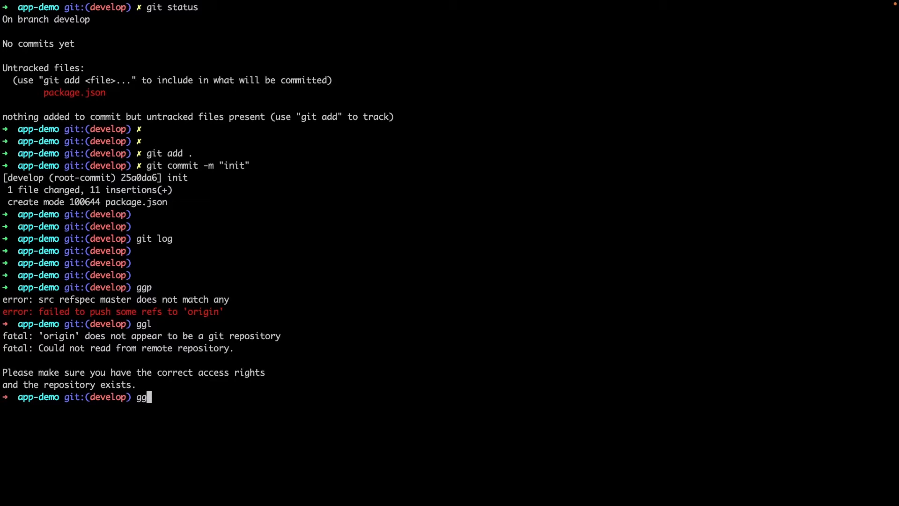
{"action": "type", "text": "p"}
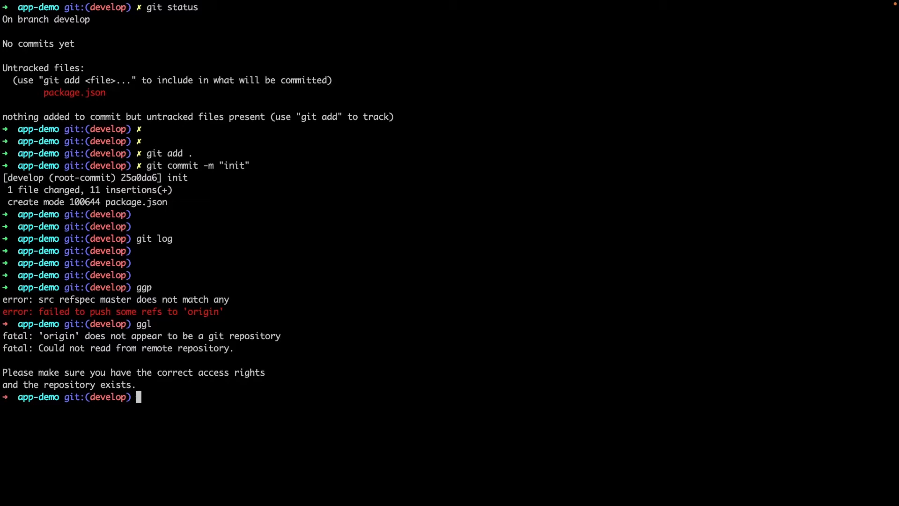
{"action": "mouse_move", "coordinate": [169, 125]}
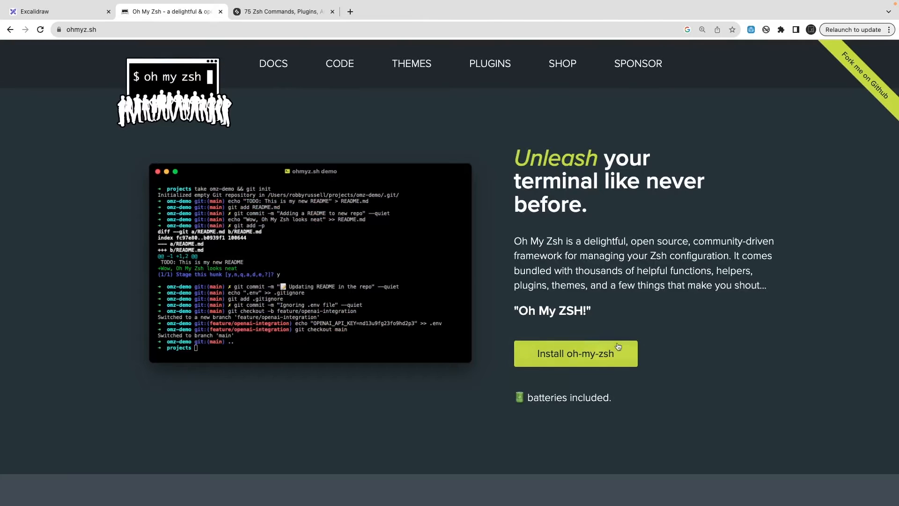
Run the curl install command from the ohmyz.sh install section.
{"action": "left_click", "coordinate": [575, 353]}
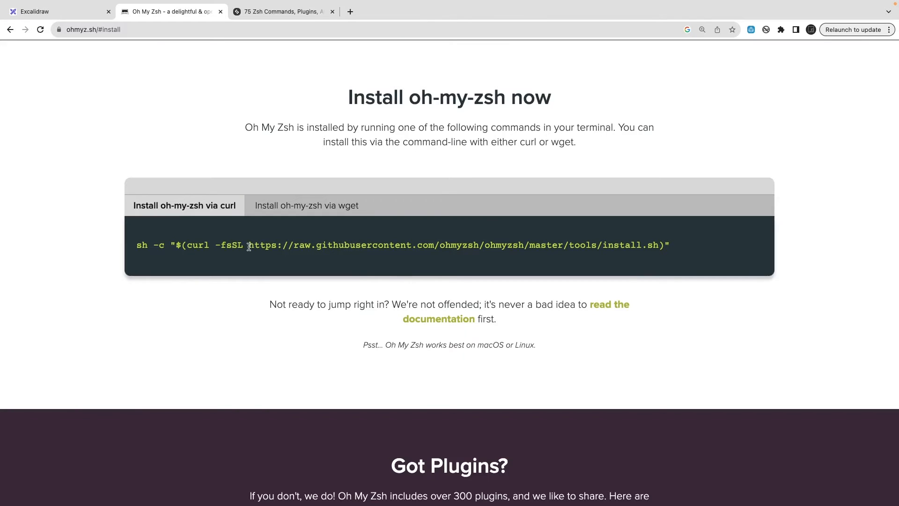
{"action": "triple_click", "coordinate": [401, 245]}
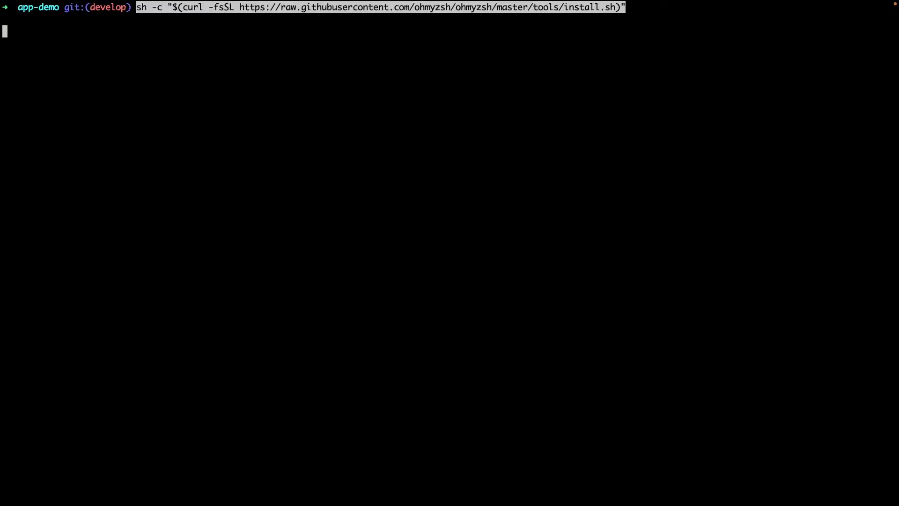
{"action": "key", "text": "Return"}
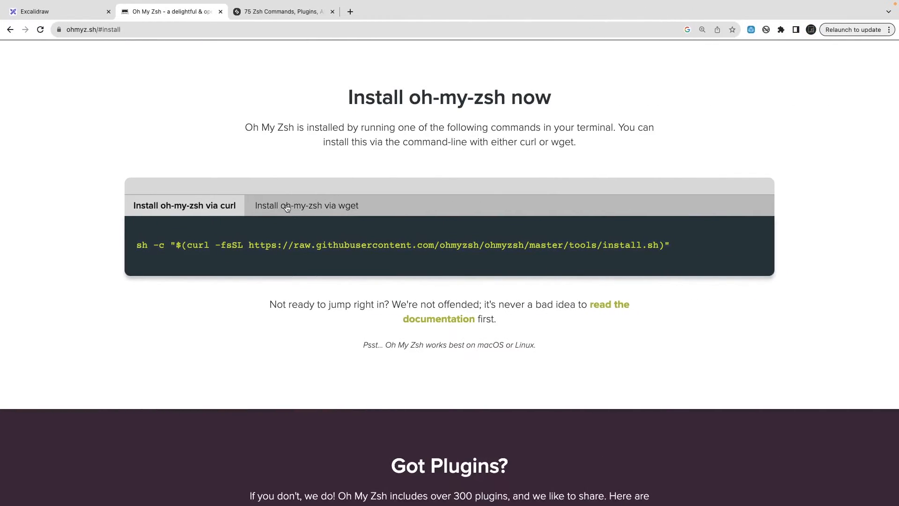
{"action": "mouse_move", "coordinate": [306, 207]}
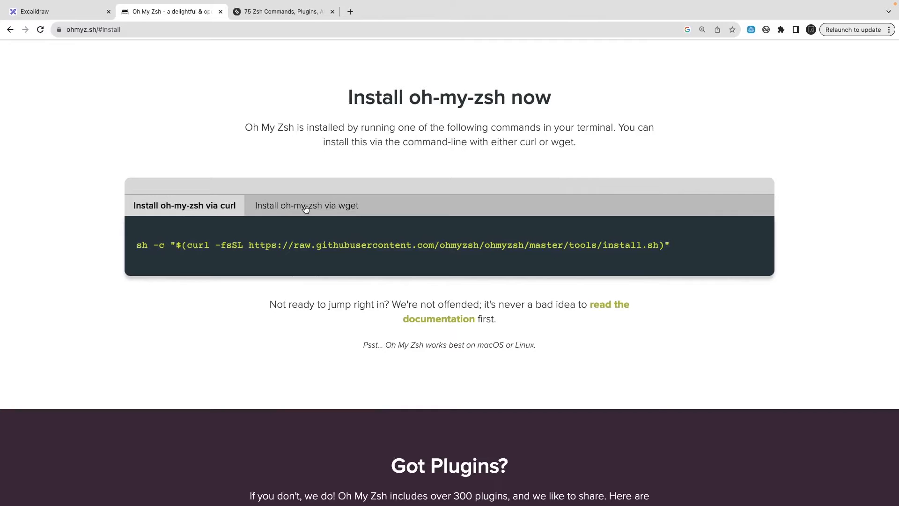
{"action": "mouse_move", "coordinate": [334, 271]}
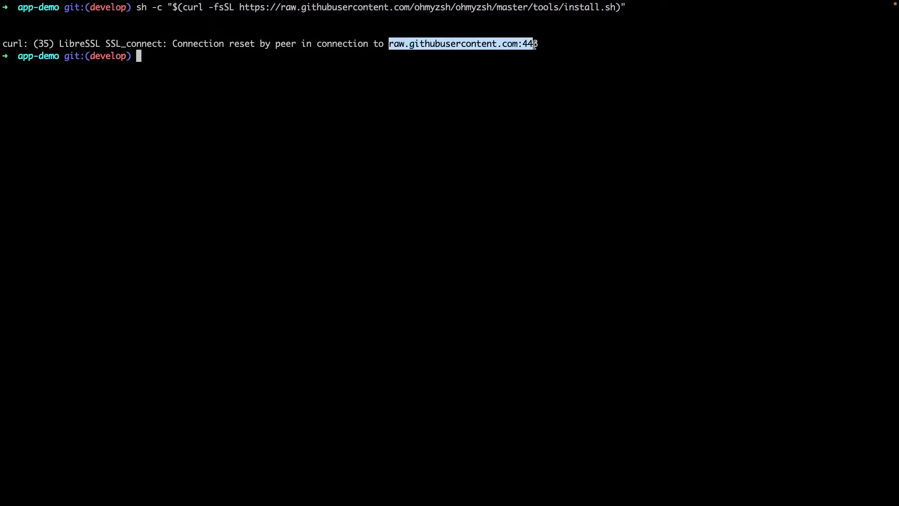
{"action": "key", "text": "Return"}
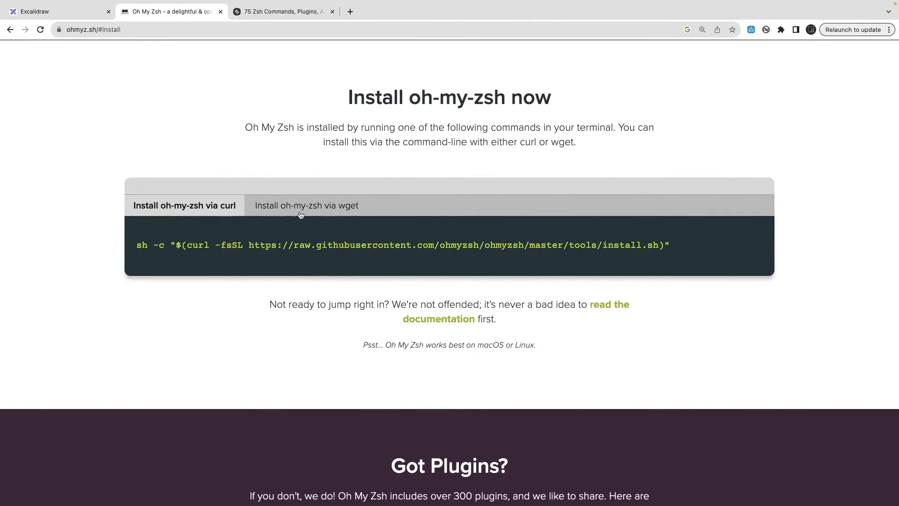
{"action": "mouse_move", "coordinate": [373, 213]}
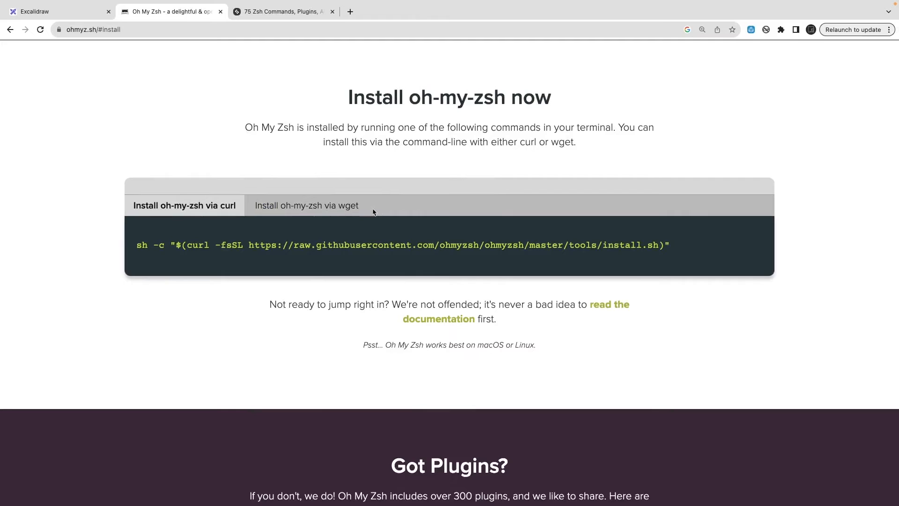
{"action": "scroll", "scroll_direction": "up", "scroll_amount": 3}
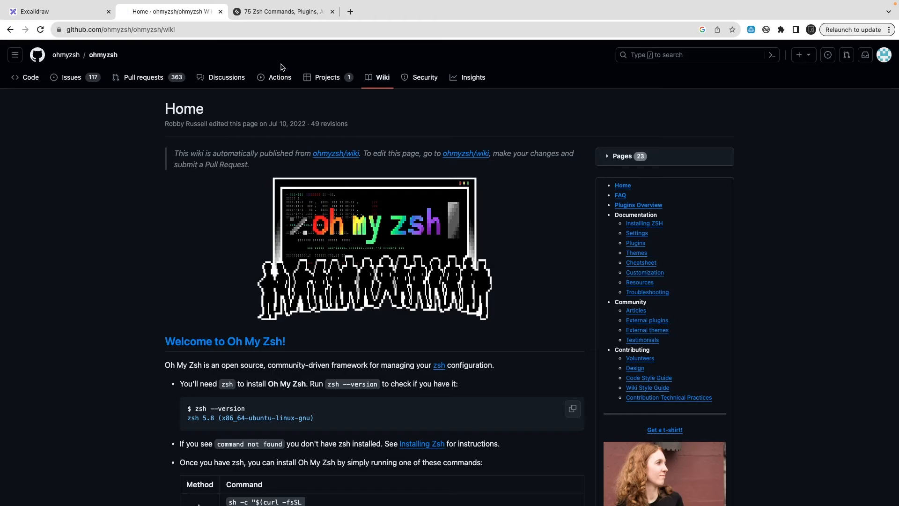
Scroll to the wiki's install commands table and retry the installers.
{"action": "scroll", "scroll_direction": "down", "scroll_amount": 3}
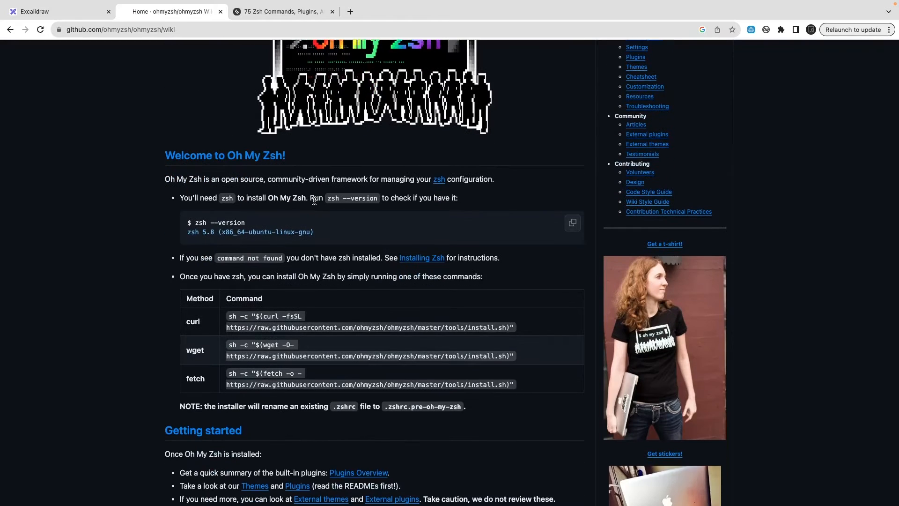
{"action": "mouse_move", "coordinate": [288, 325]}
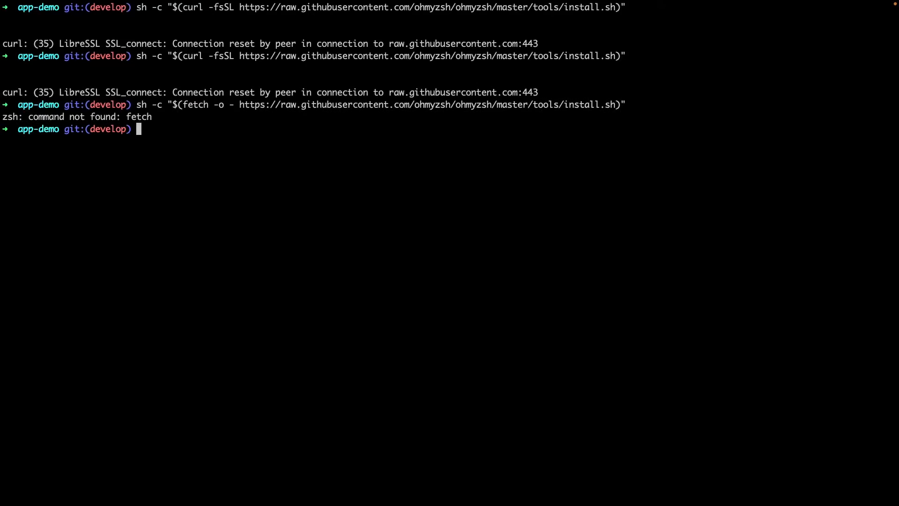
{"action": "type", "text": "C"}
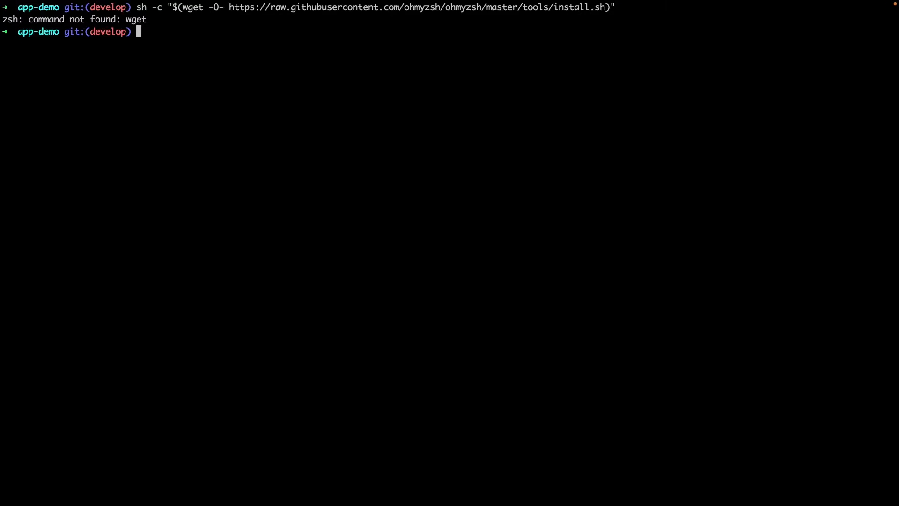
{"action": "mouse_move", "coordinate": [271, 166]}
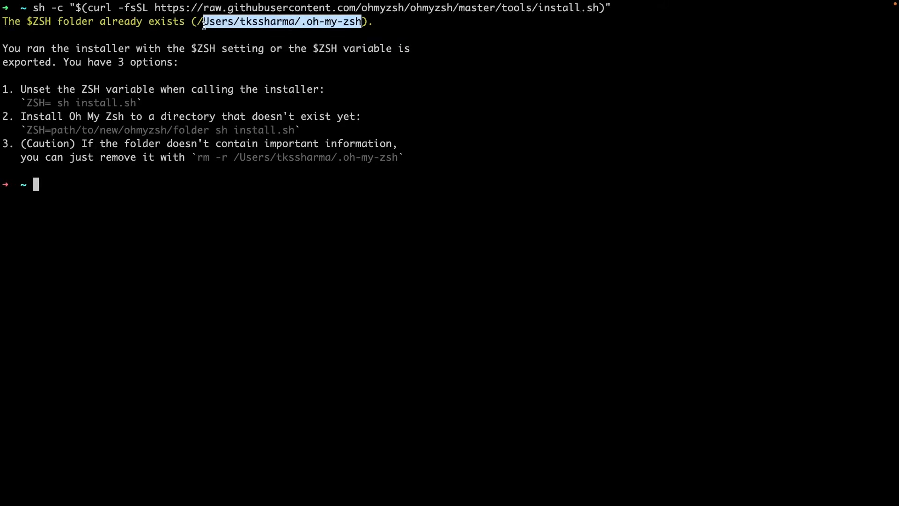
Go into ~/.oh-my-zsh and open oh-my-zsh.sh with more.
{"action": "type", "text": "CD"}
{"action": "type", "text": "ls"}
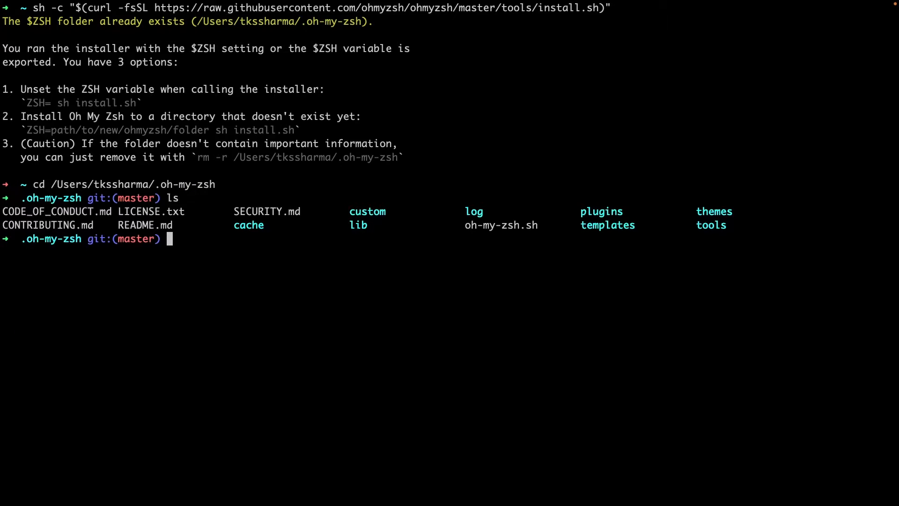
{"action": "type", "text": "more"}
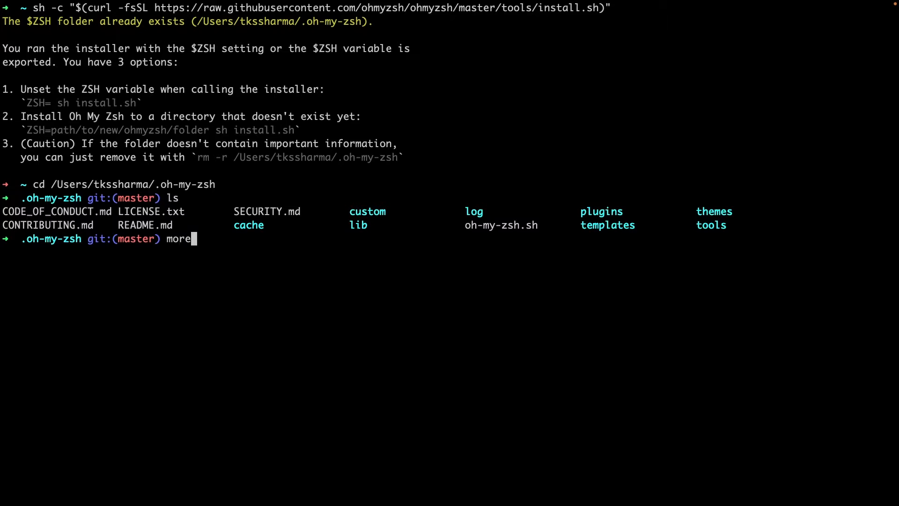
{"action": "double_click", "coordinate": [500, 225]}
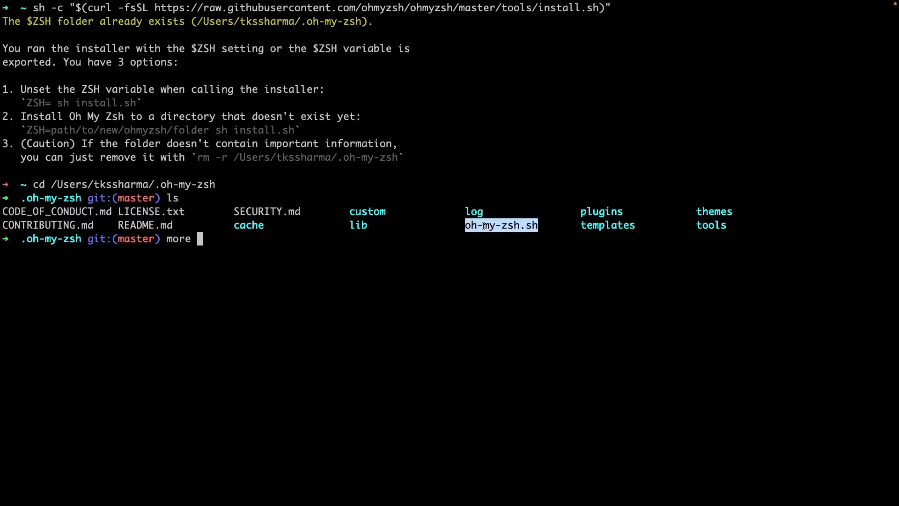
{"action": "key", "text": "Return"}
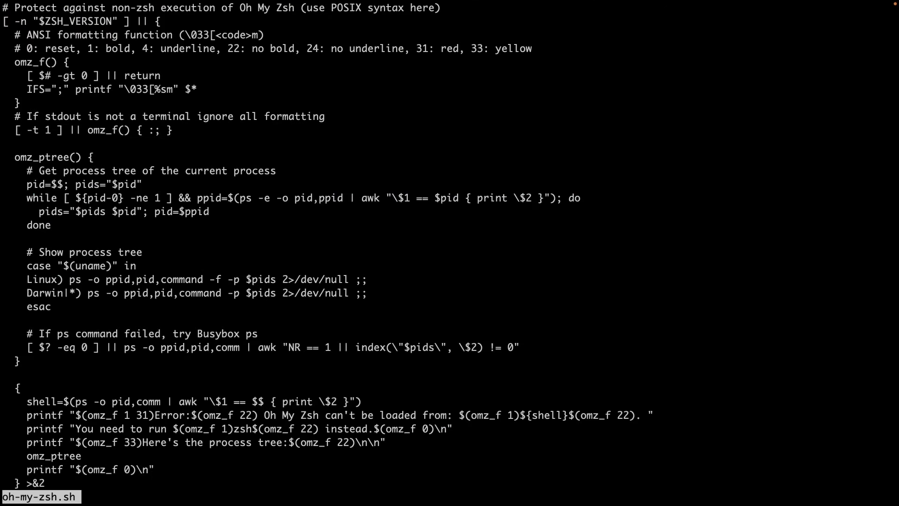
Page through oh-my-zsh.sh to the end and type clear.
{"action": "scroll", "scroll_direction": "down", "scroll_amount": 3}
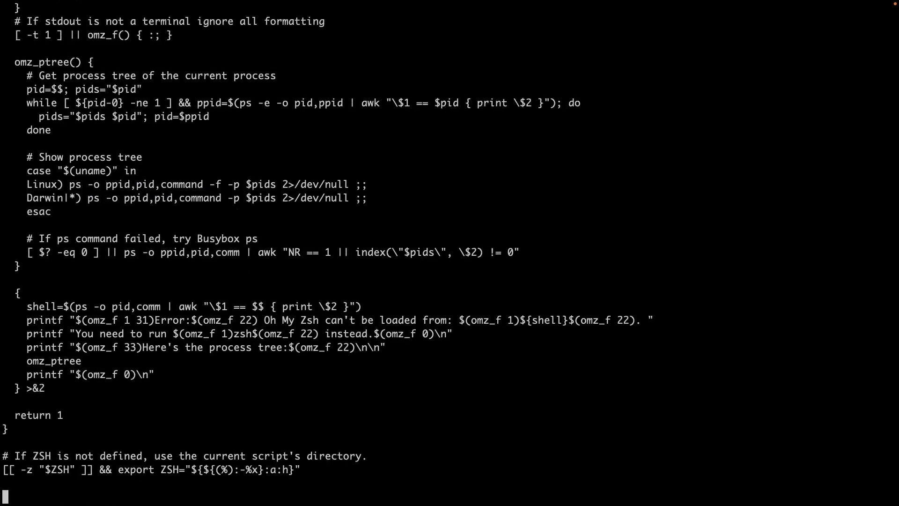
{"action": "scroll", "scroll_direction": "down", "scroll_amount": 3}
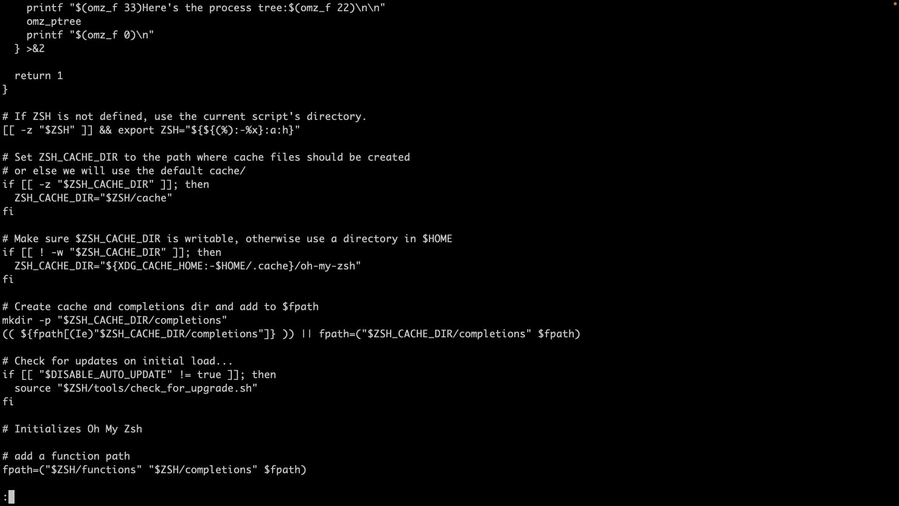
{"action": "scroll", "scroll_direction": "down", "scroll_amount": 3}
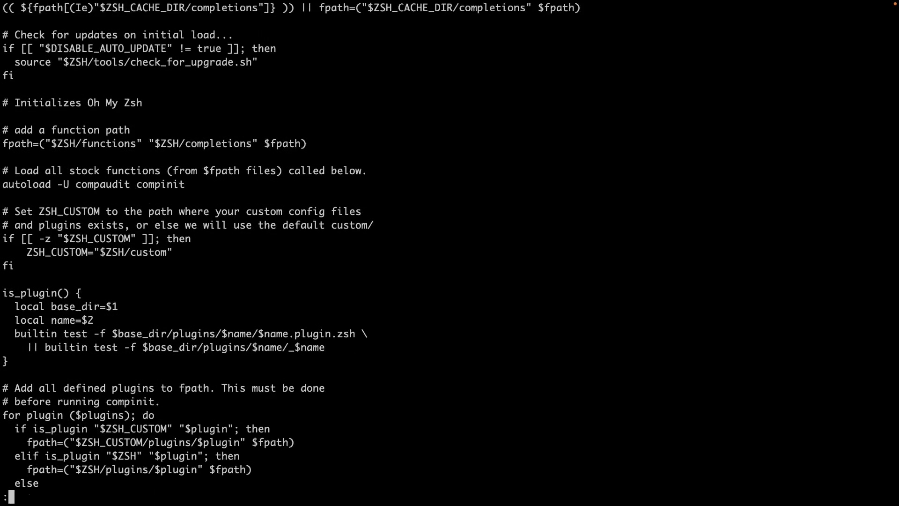
{"action": "scroll", "scroll_direction": "down", "scroll_amount": 3}
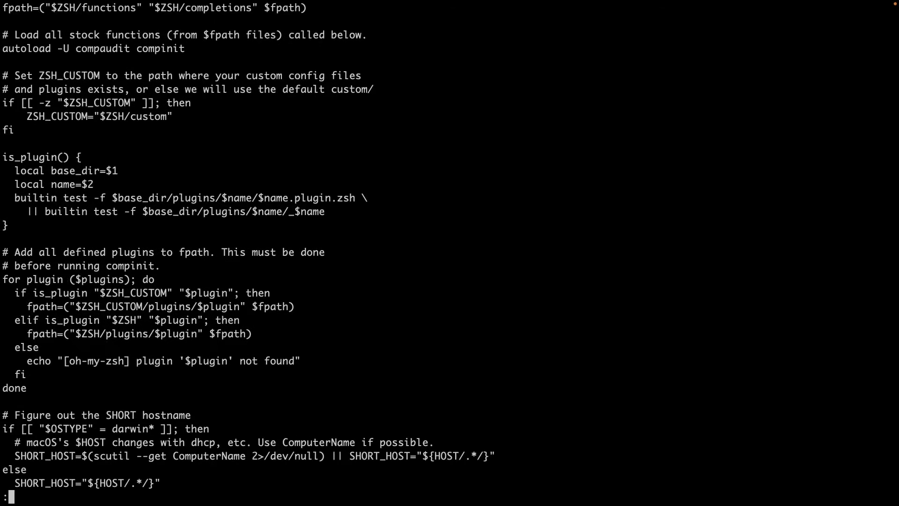
{"action": "scroll", "scroll_direction": "down", "scroll_amount": 3}
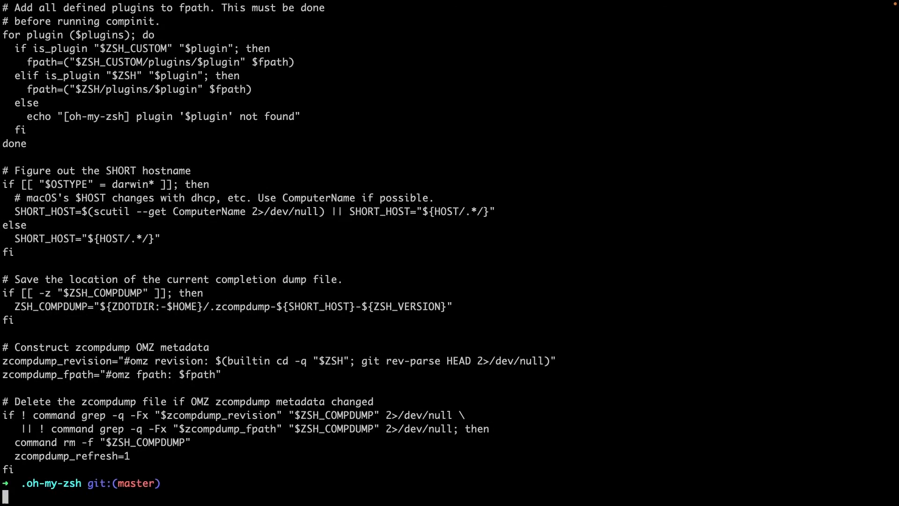
{"action": "type", "text": "clear"}
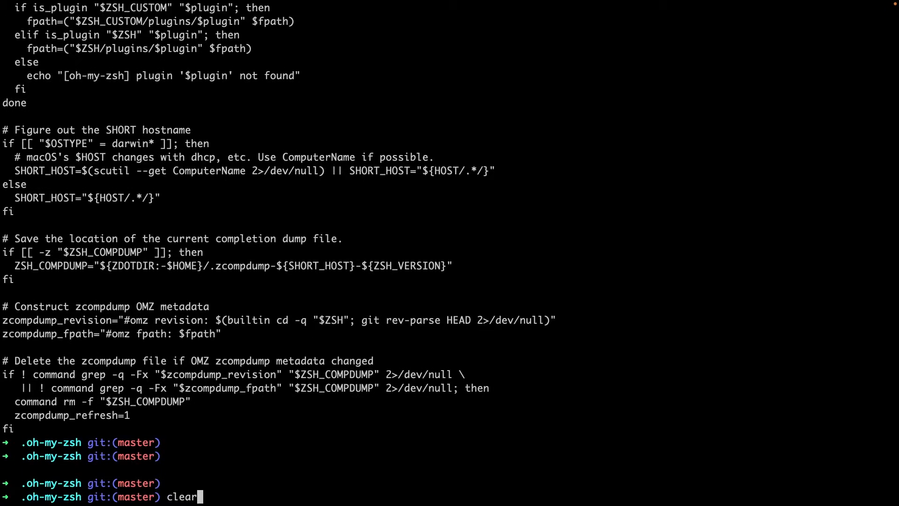
Clear the screen, open ~/.zshrc in vi, and scroll down to its aliases.
{"action": "key", "text": "Return"}
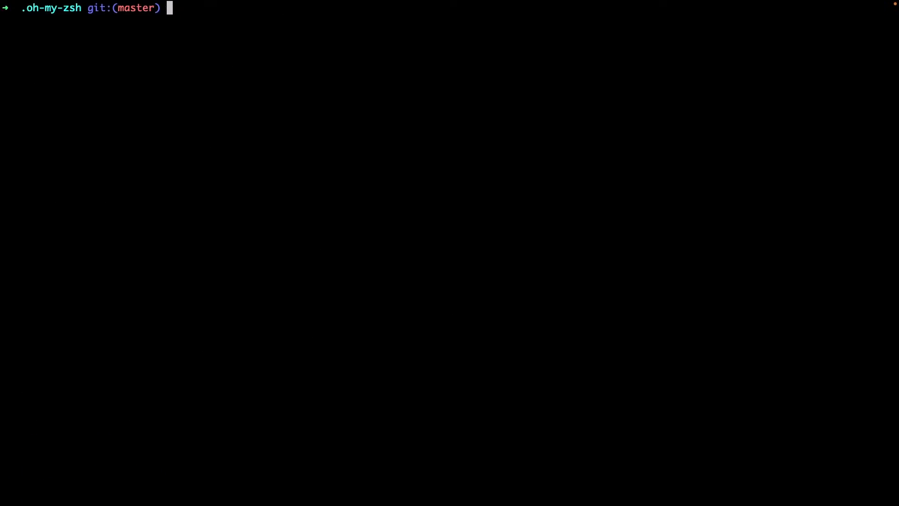
{"action": "type", "text": "vi ~"}
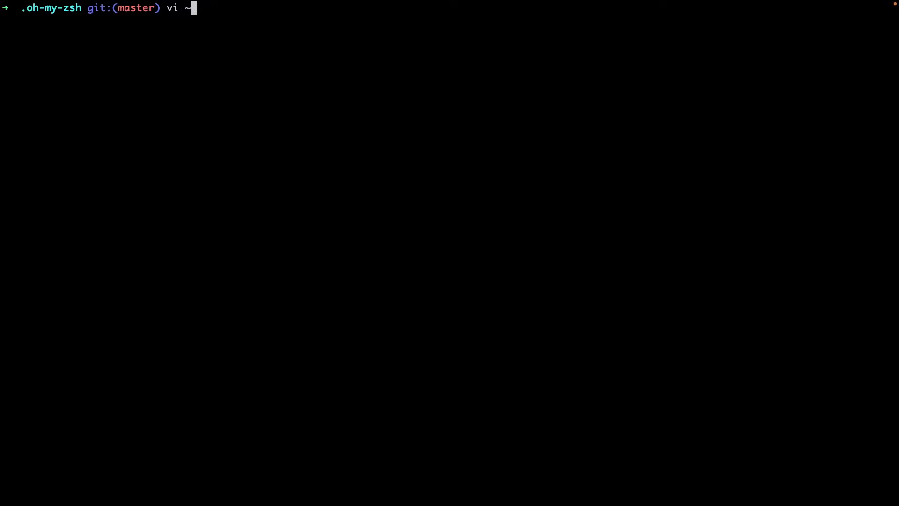
{"action": "type", "text": "/.zsh"}
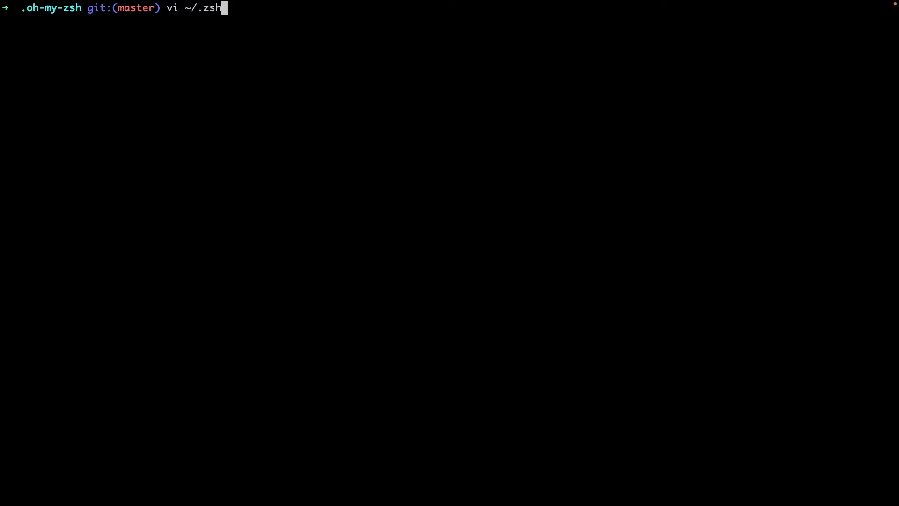
{"action": "type", "text": "rc"}
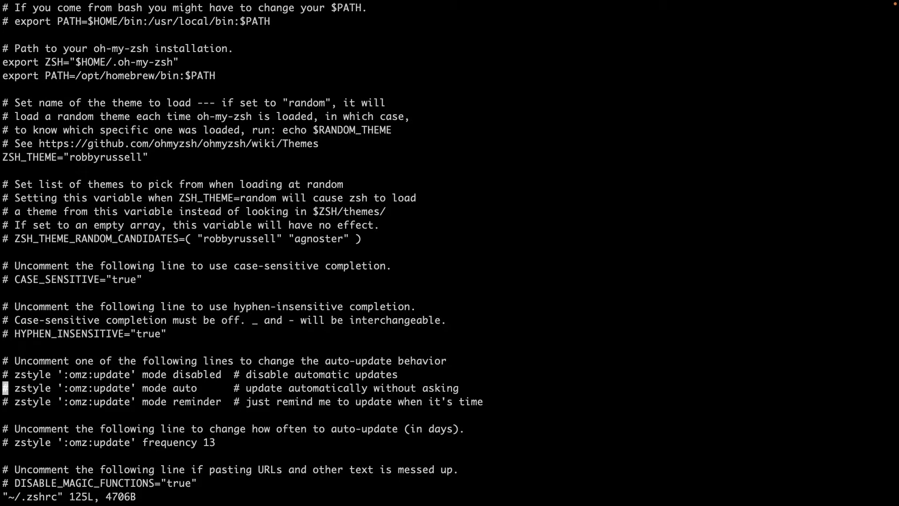
{"action": "scroll", "scroll_direction": "down", "scroll_amount": 3}
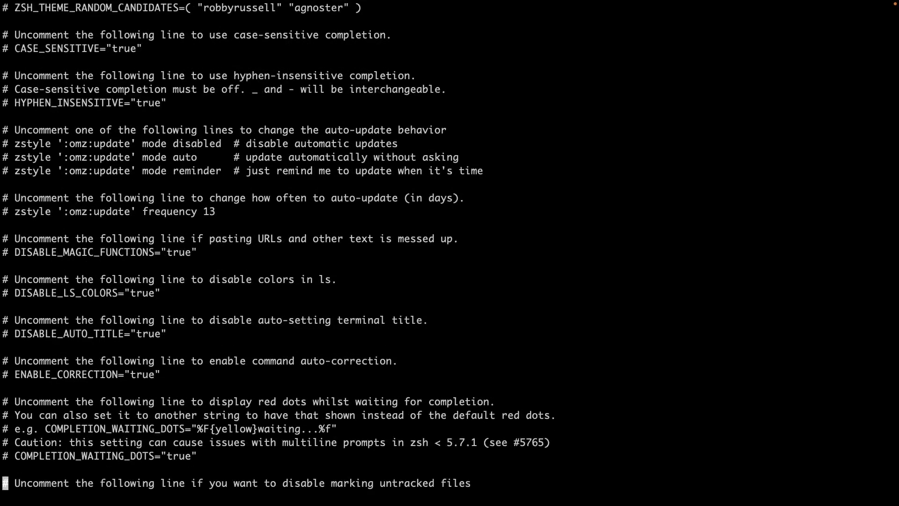
{"action": "scroll", "scroll_direction": "down", "scroll_amount": 3}
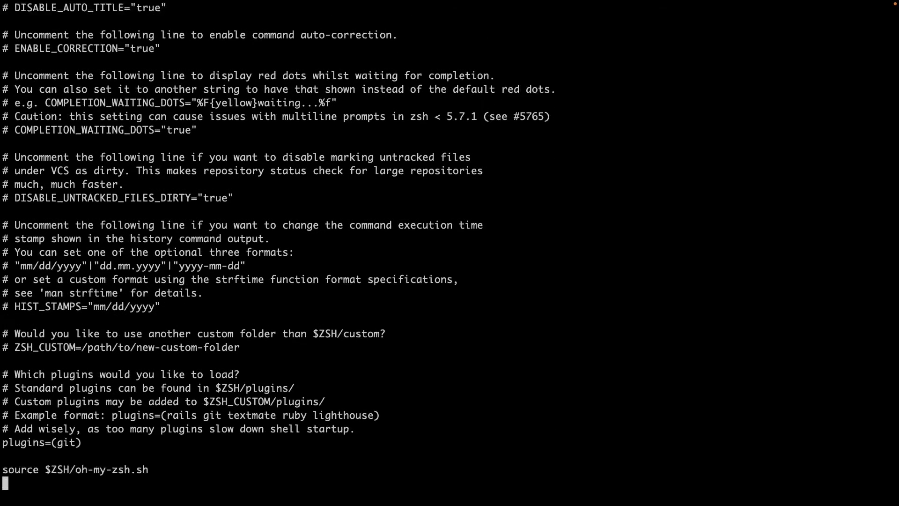
{"action": "scroll", "scroll_direction": "down", "scroll_amount": 3}
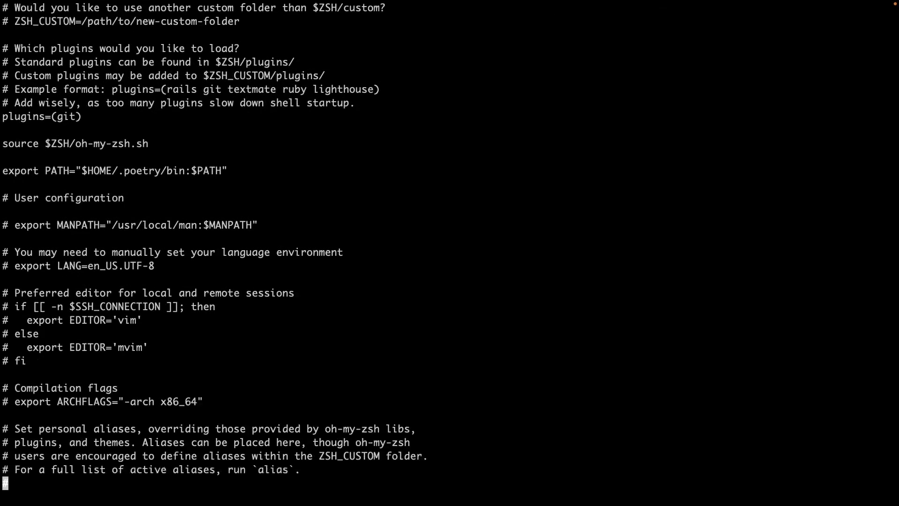
{"action": "scroll", "scroll_direction": "down", "scroll_amount": 3}
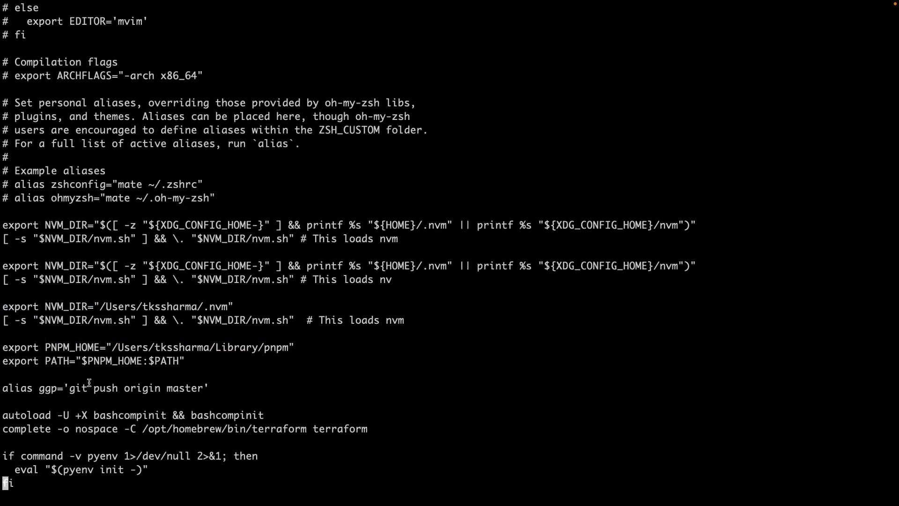
Insert alias l='ls -lrt' below the ggp alias in ~/.zshrc.
{"action": "key", "text": "i"}
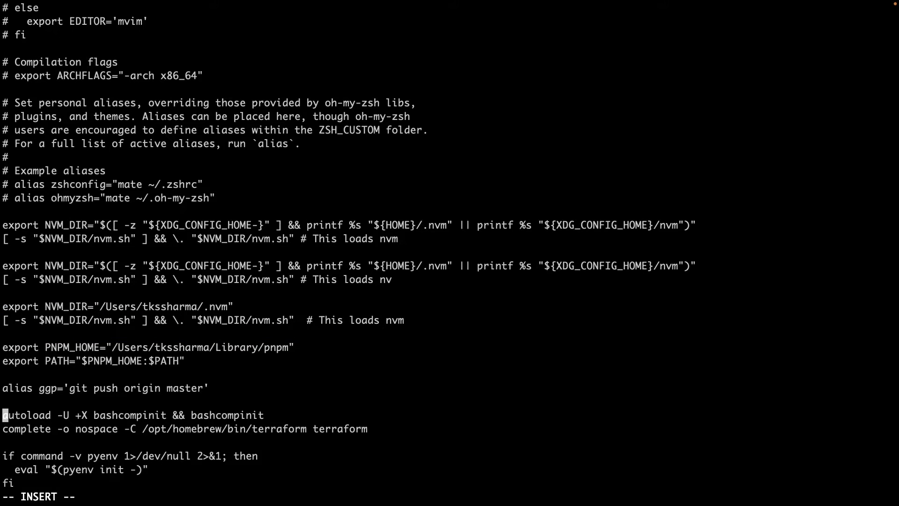
{"action": "type", "text": "alias"}
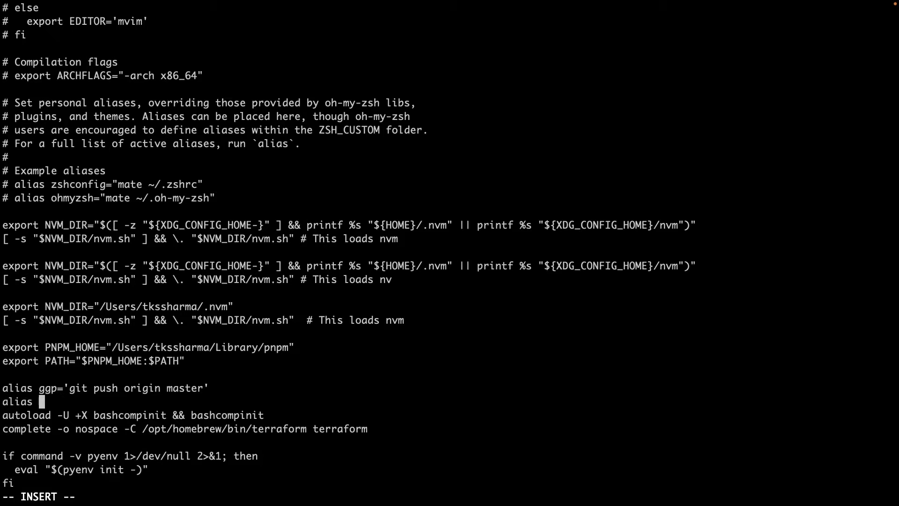
{"action": "type", "text": "ls '"}
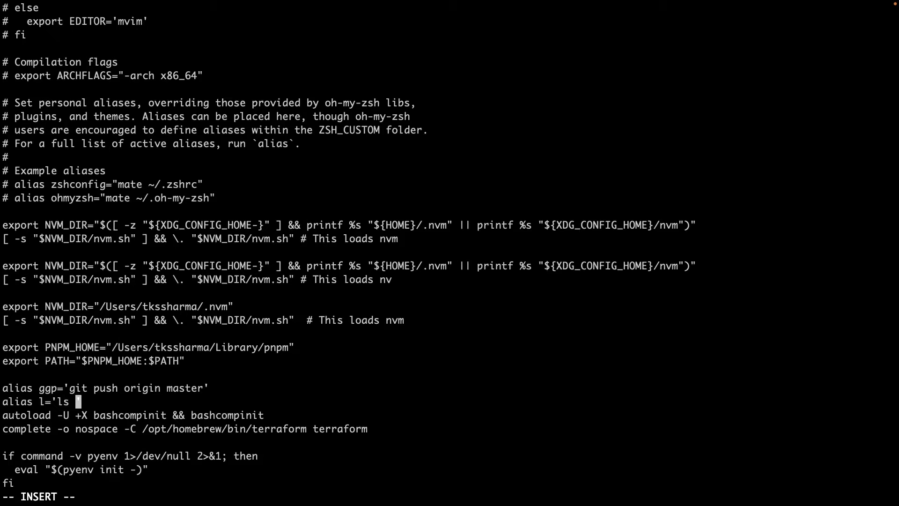
{"action": "type", "text": "-lrt"}
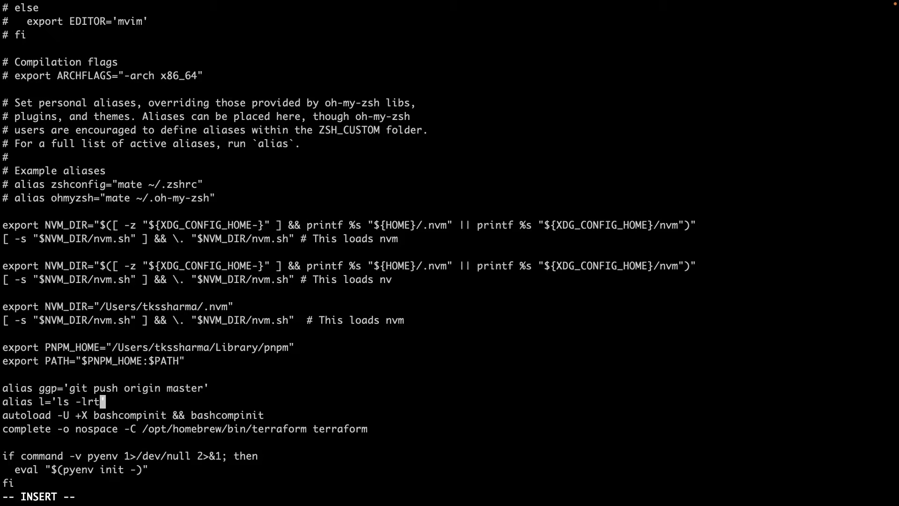
{"action": "type", "text": "'"}
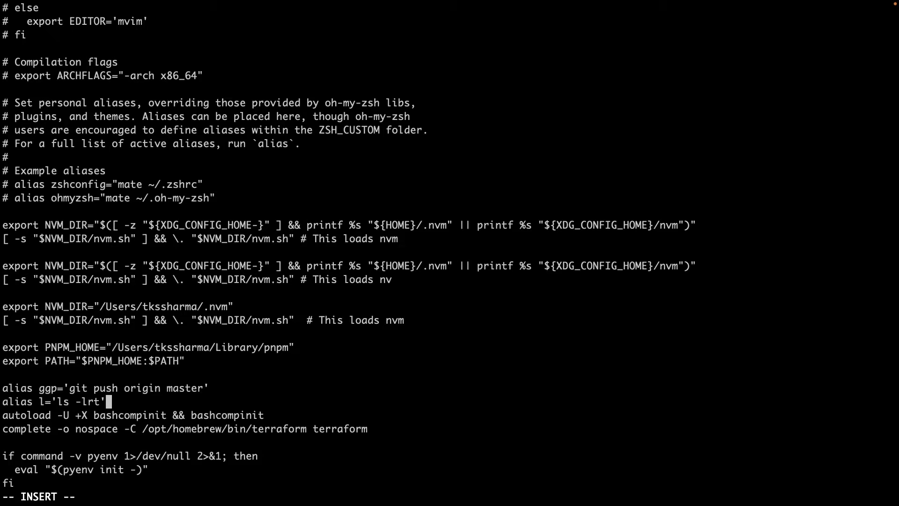
{"action": "key", "text": "Escape"}
{"action": "type", "text": ":wq!"}
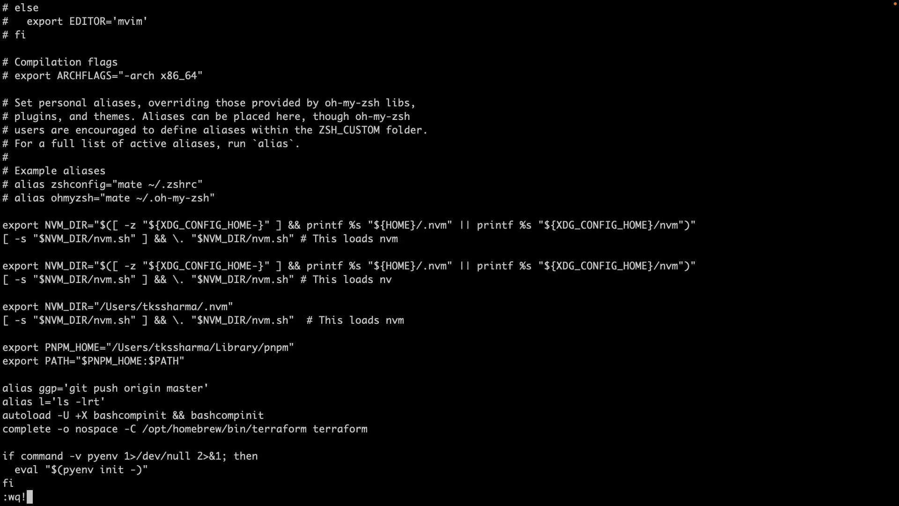
Save ~/.zshrc, run the l alias, and reopen ~/.zshrc in vi.
{"action": "key", "text": "Return"}
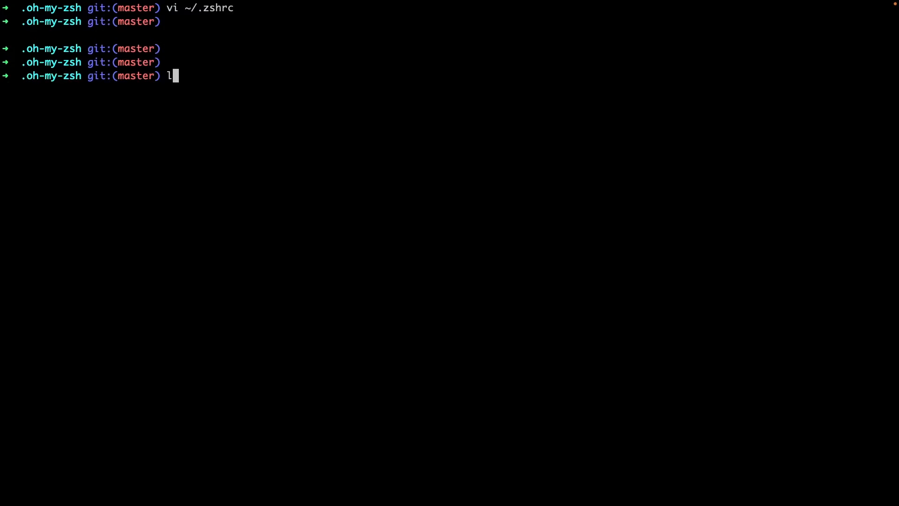
{"action": "type", "text": "s -lrt"}
{"action": "key", "text": "Return"}
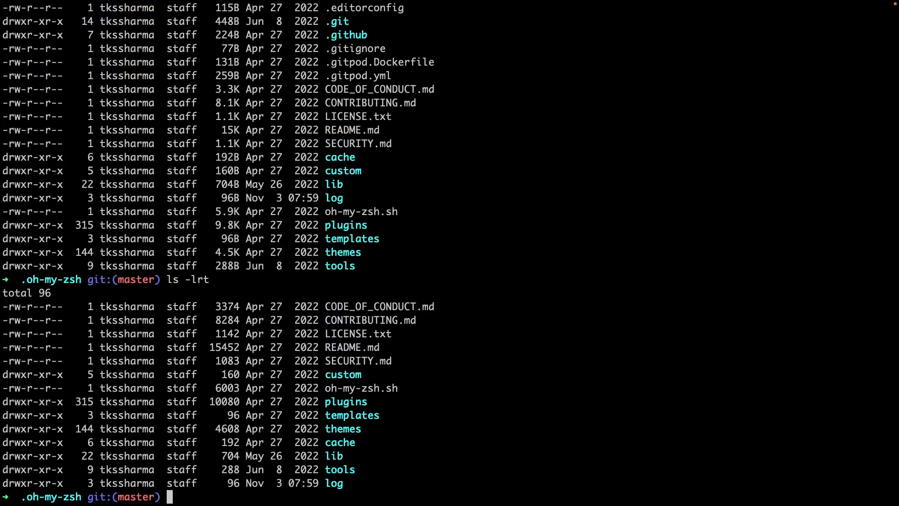
{"action": "type", "text": "vi ~/.zshrc"}
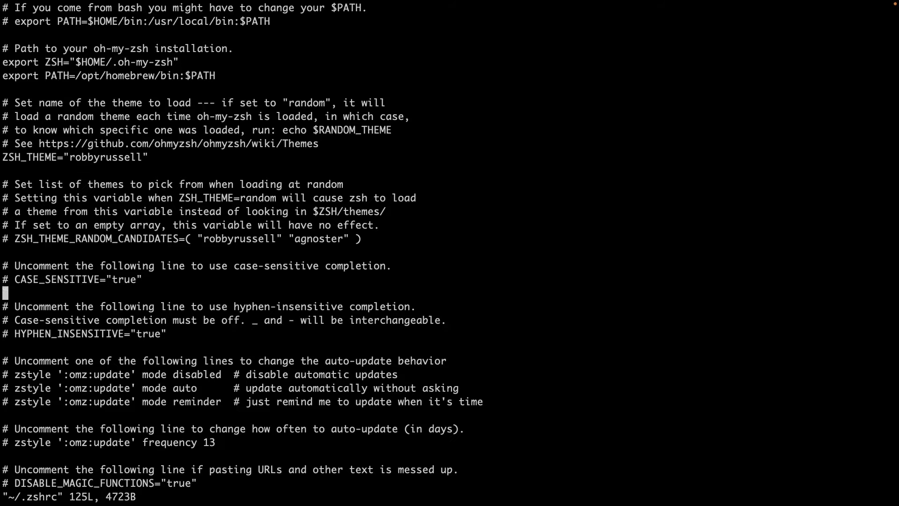
Scroll to the end of ~/.zshrc and add alias dc='docker ps -a'.
{"action": "scroll", "scroll_direction": "down", "scroll_amount": 3}
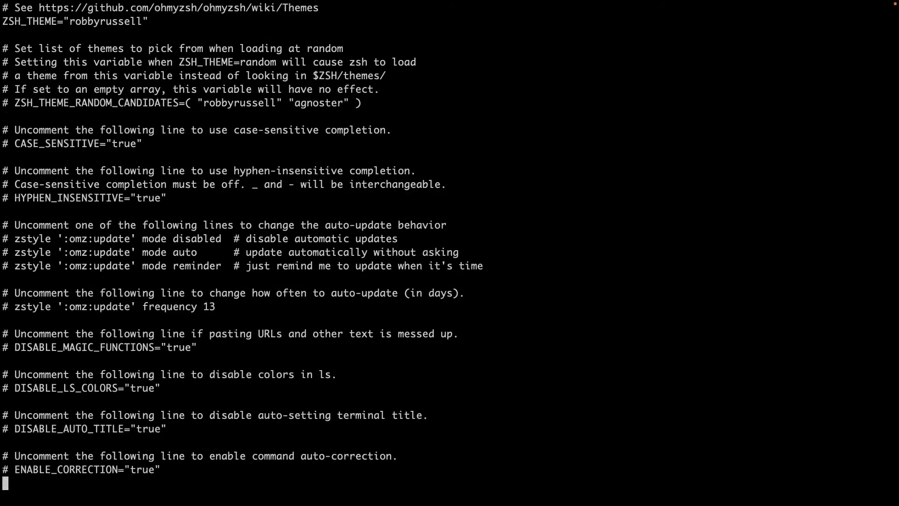
{"action": "scroll", "scroll_direction": "down", "scroll_amount": 3}
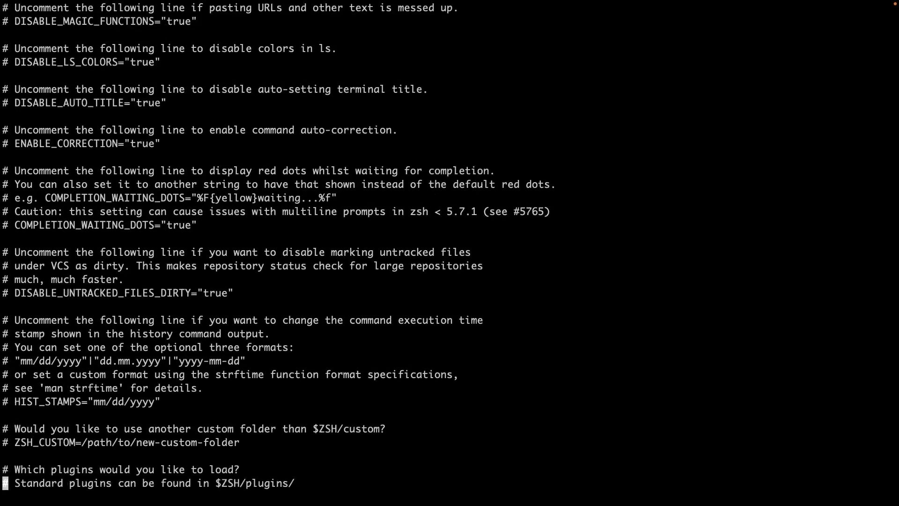
{"action": "scroll", "scroll_direction": "down", "scroll_amount": 3}
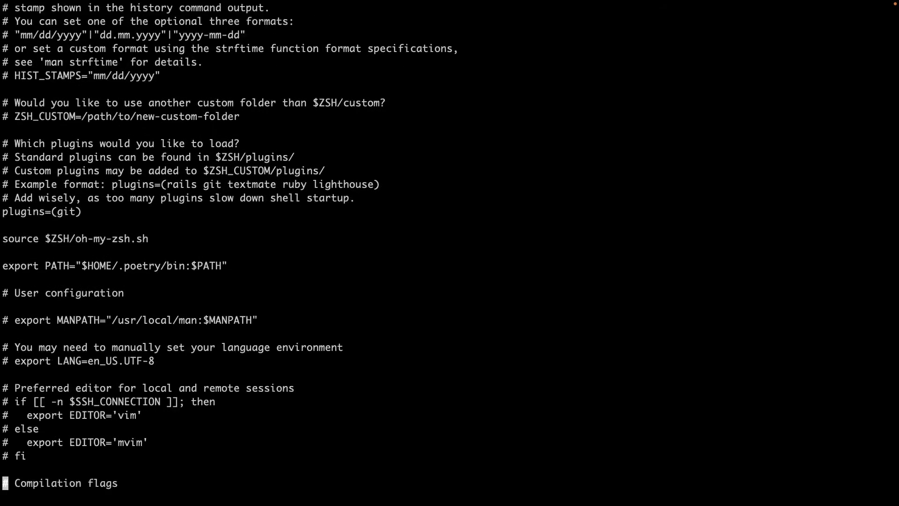
{"action": "scroll", "scroll_direction": "down", "scroll_amount": 3}
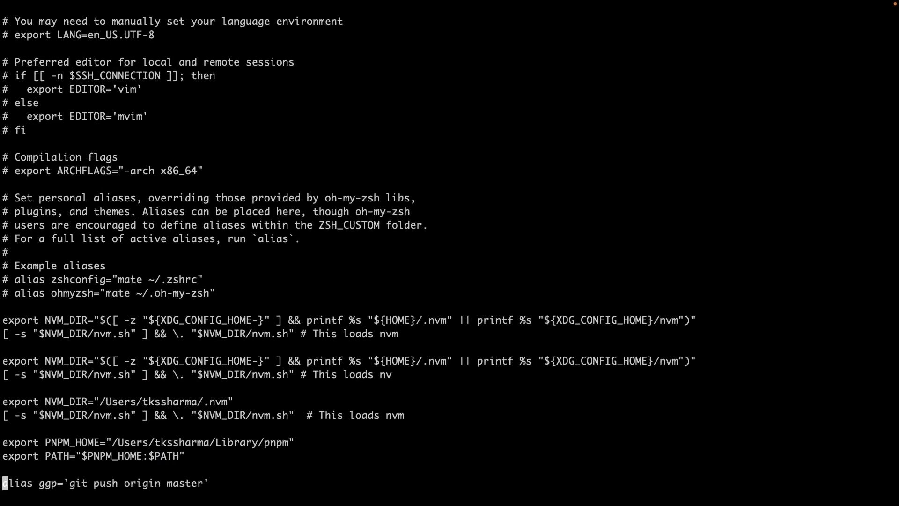
{"action": "scroll", "scroll_direction": "down", "scroll_amount": 3}
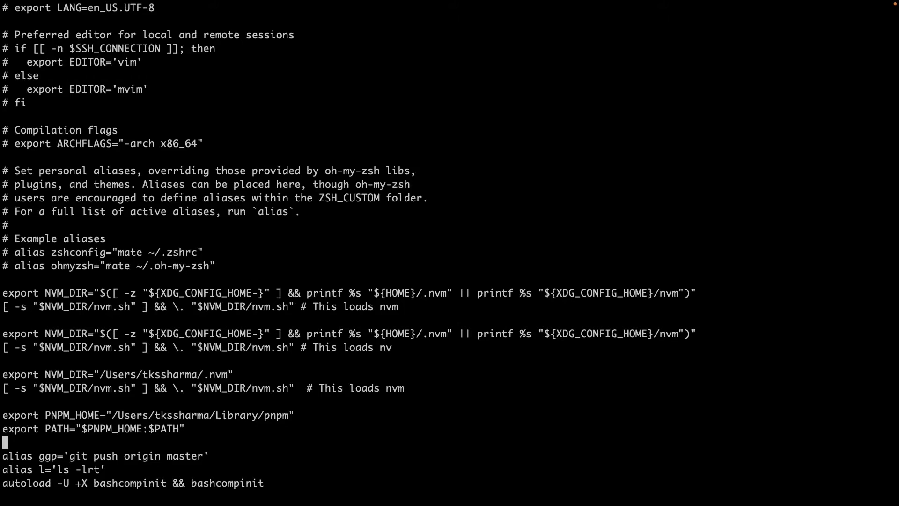
{"action": "type", "text": "a"}
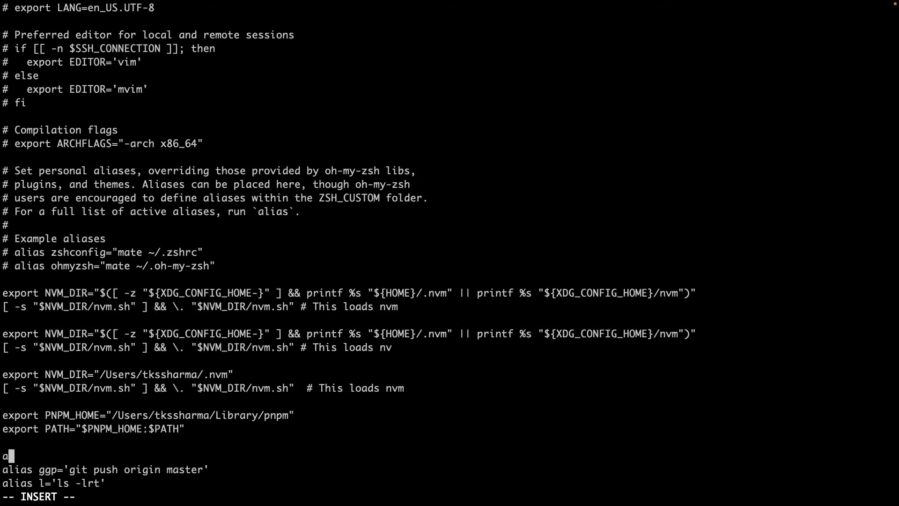
{"action": "type", "text": "lias d"}
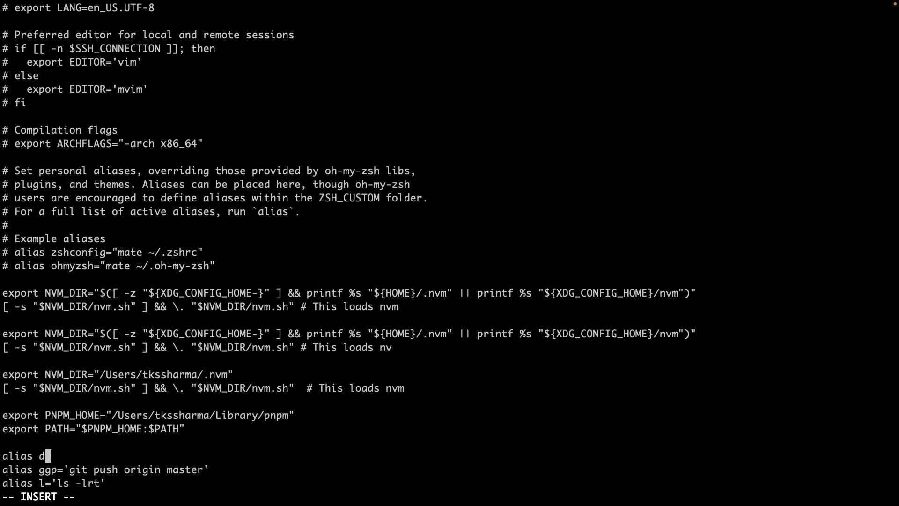
{"action": "type", "text": "c =''"}
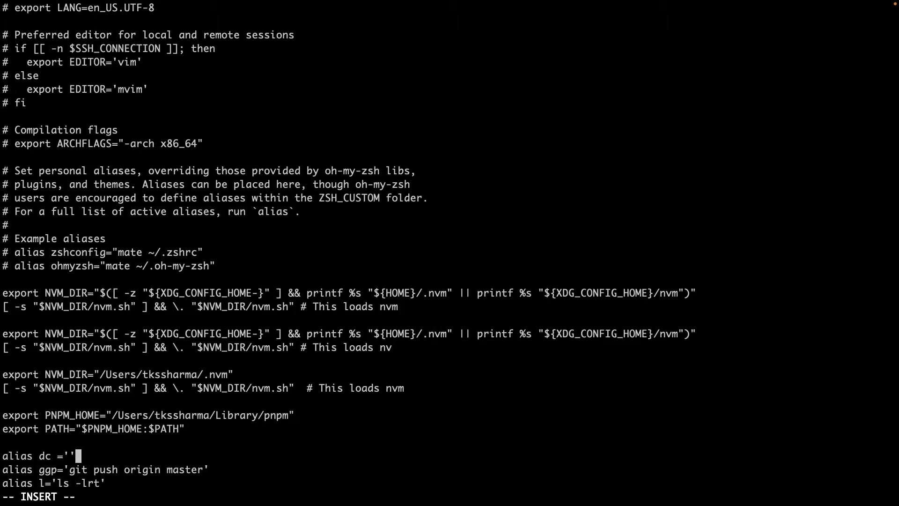
{"action": "type", "text": "p"}
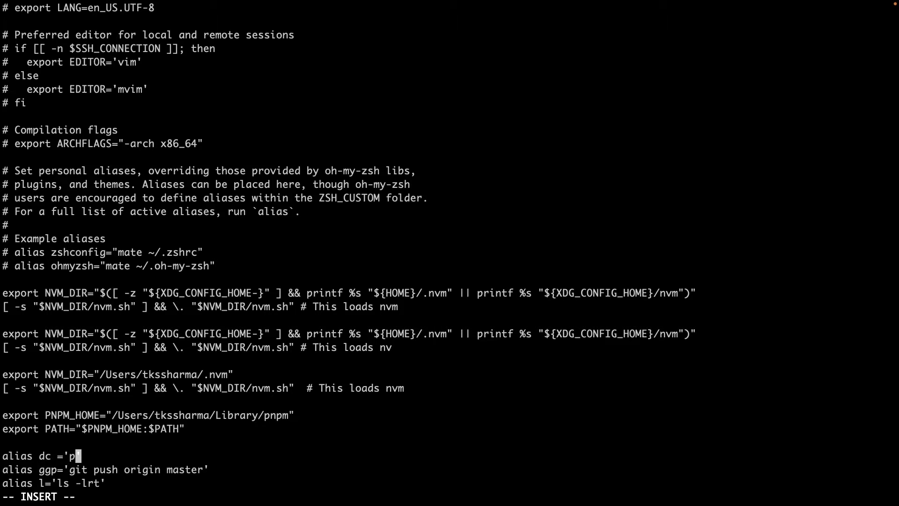
{"action": "type", "text": "s"}
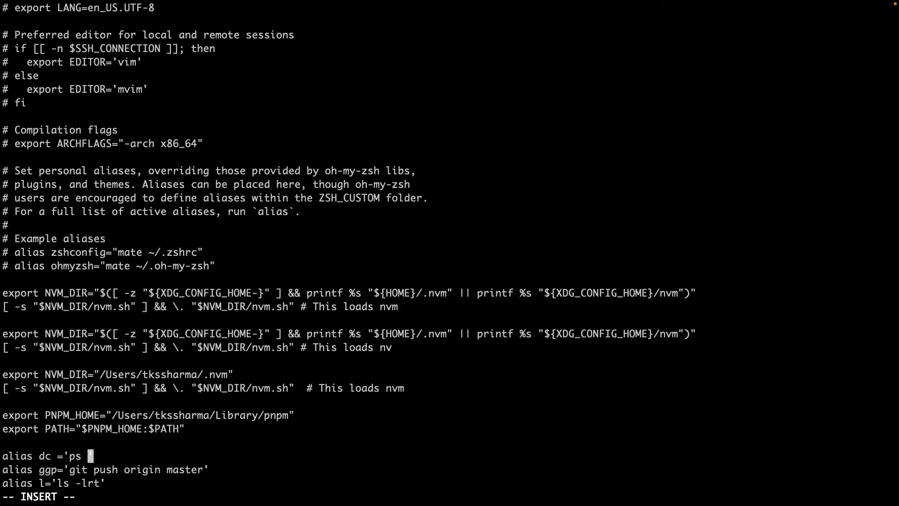
{"action": "key", "text": "BackSpace"}
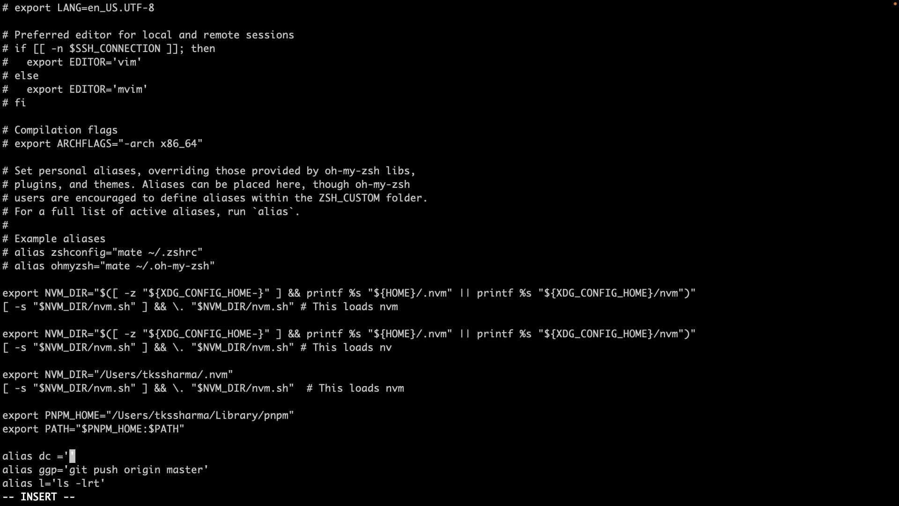
{"action": "type", "text": "docker"}
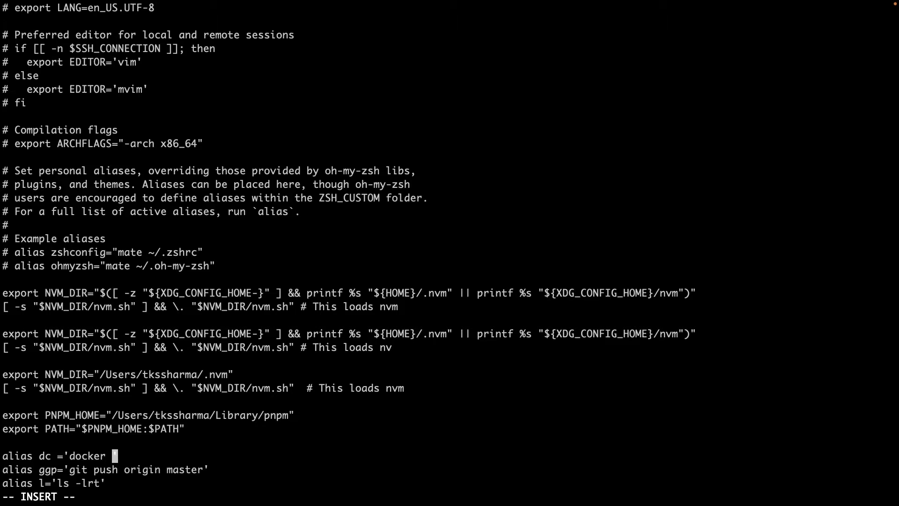
{"action": "type", "text": "ps -a"}
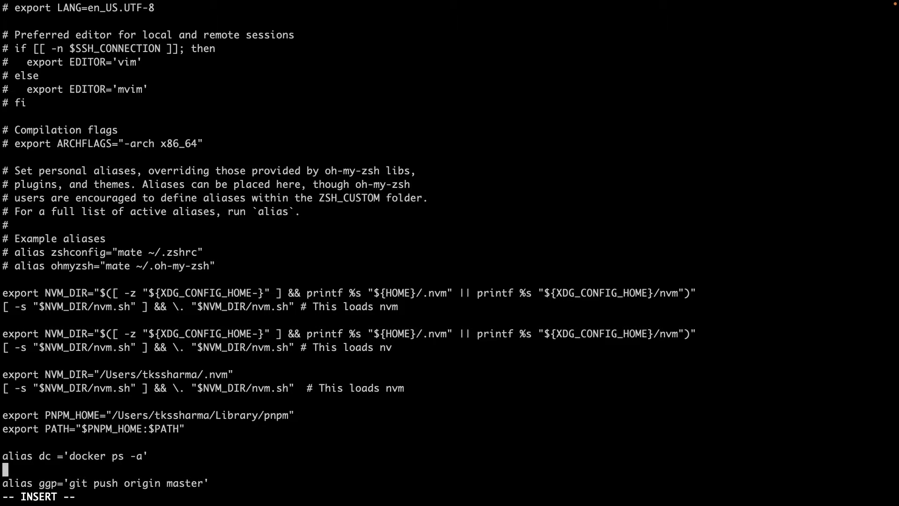
Add alias di='docker imagesi' and type :wq! to save and quit.
{"action": "type", "text": "alias"}
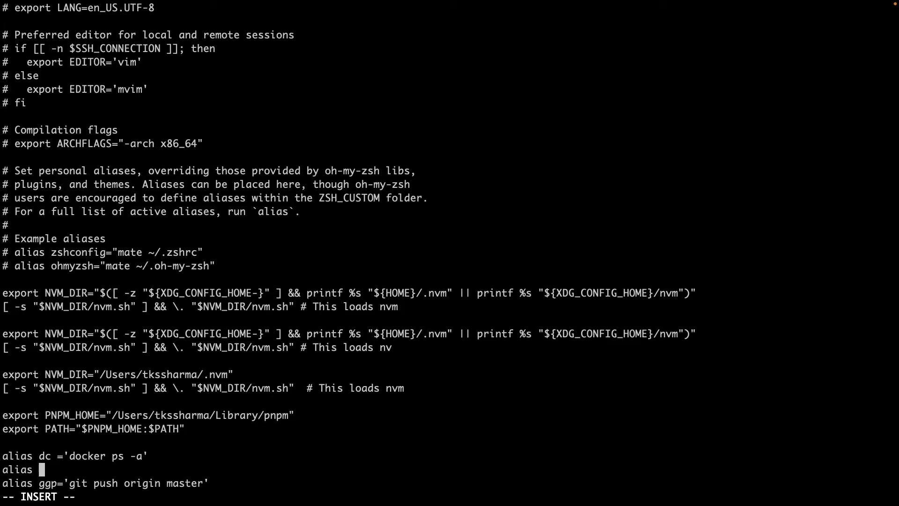
{"action": "type", "text": "d"}
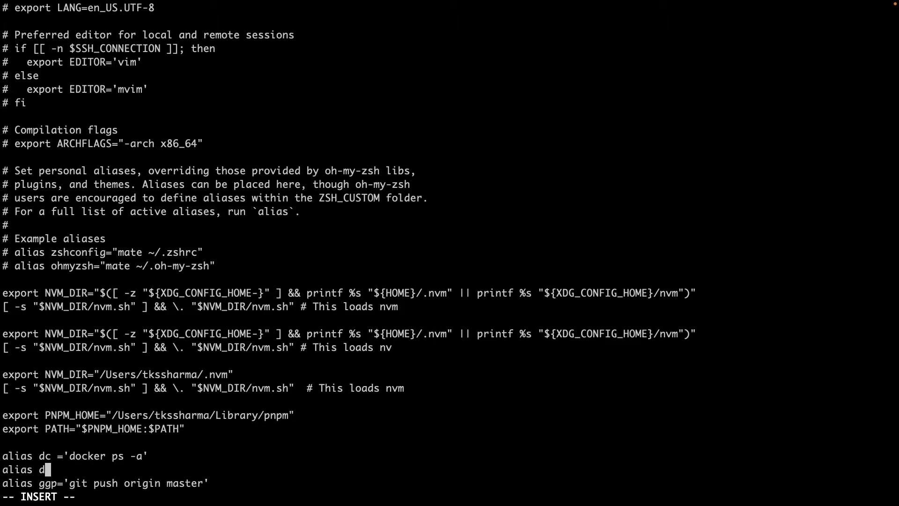
{"action": "type", "text": "i="}
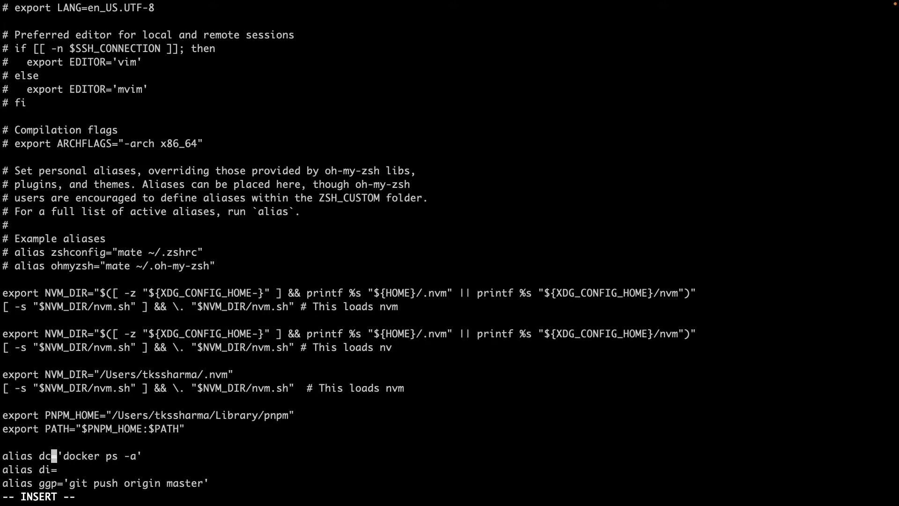
{"action": "type", "text": "'"}
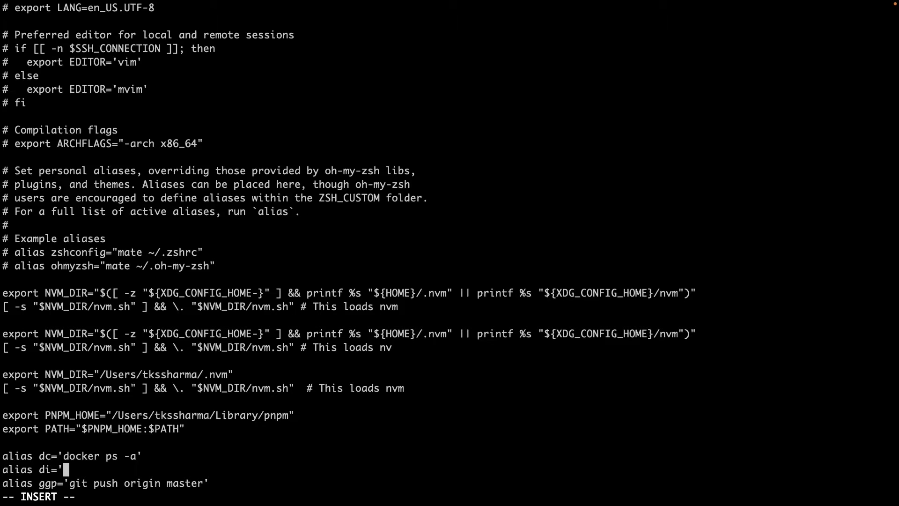
{"action": "type", "text": "dock"}
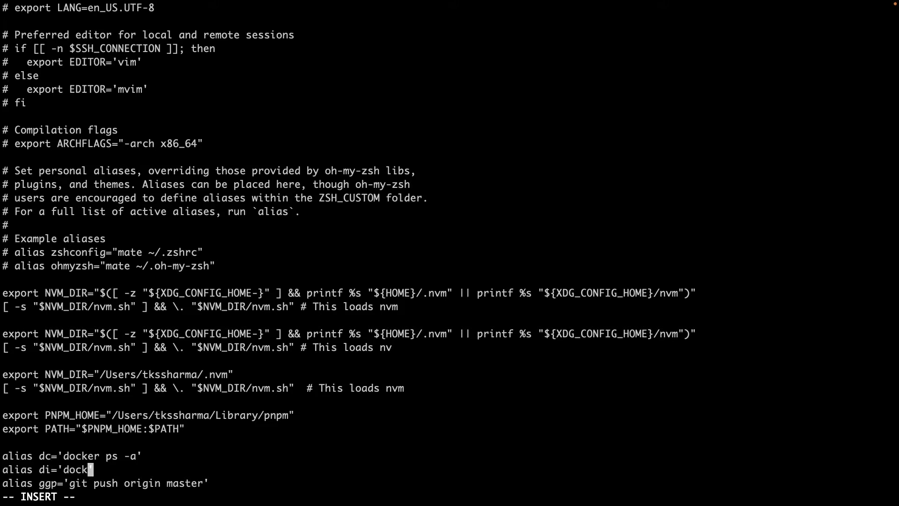
{"action": "type", "text": "er image"}
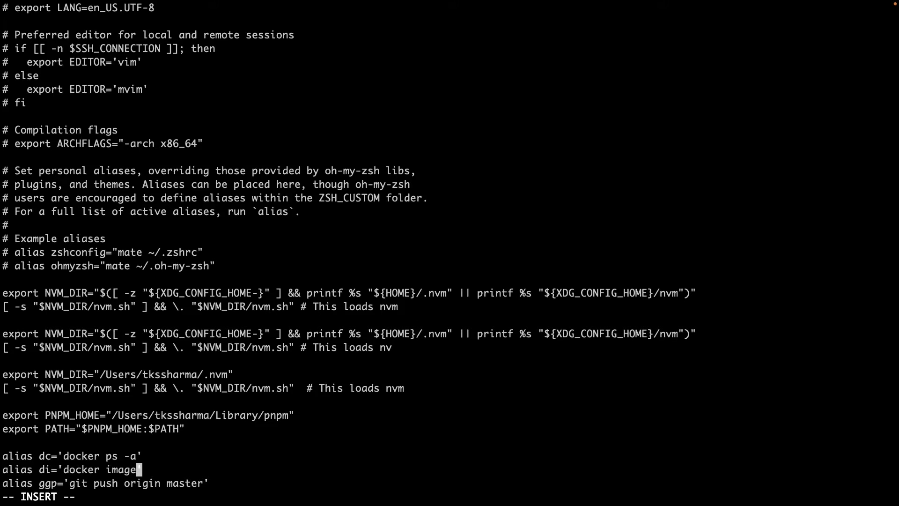
{"action": "type", "text": "s'"}
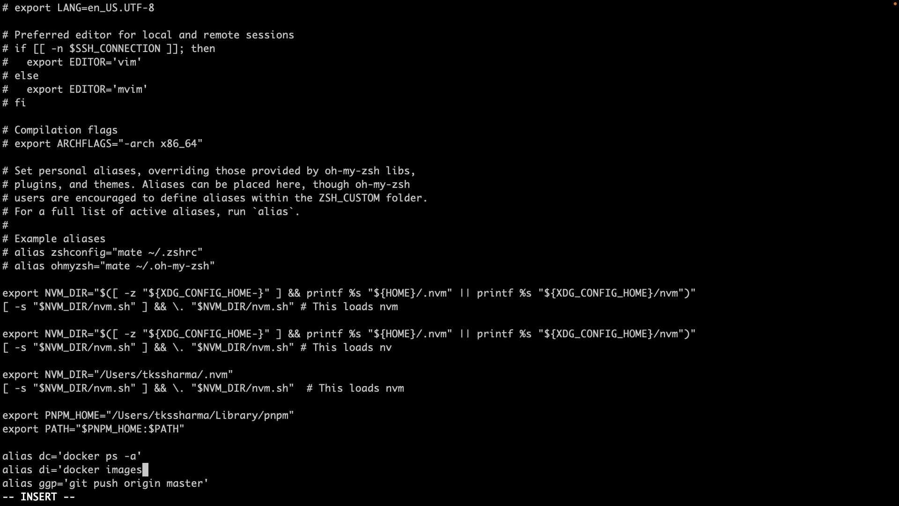
{"action": "type", "text": "i'"}
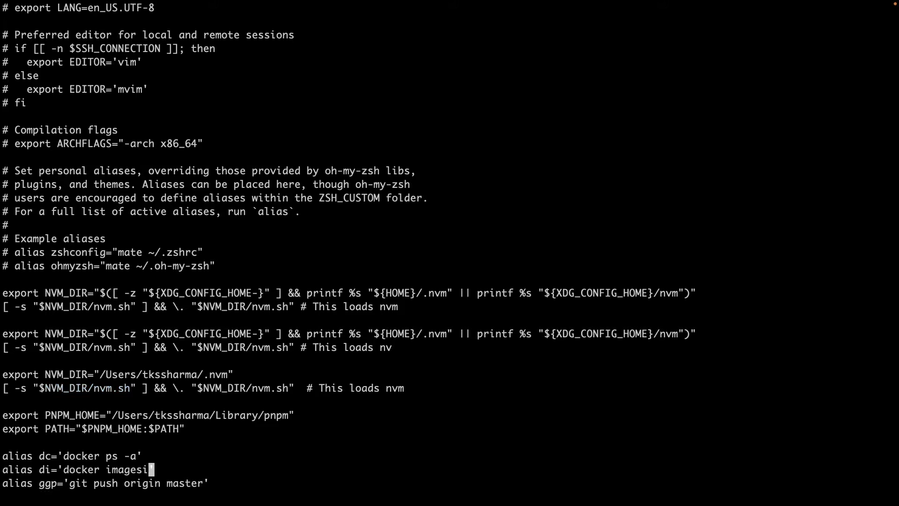
{"action": "type", "text": ":wq!"}
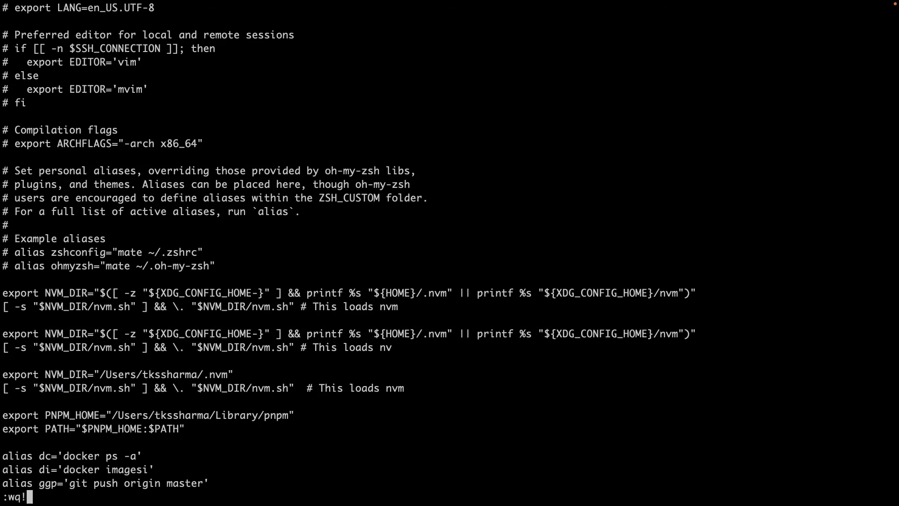
Save the alias changes, try the dc alias, and interrupt it with Ctrl+C.
{"action": "key", "text": "Return"}
{"action": "type", "text": "d"}
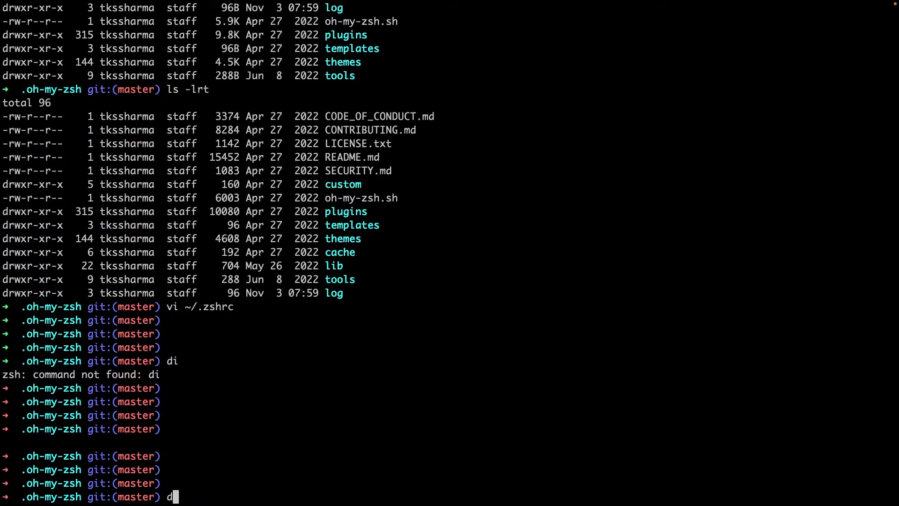
{"action": "type", "text": "c"}
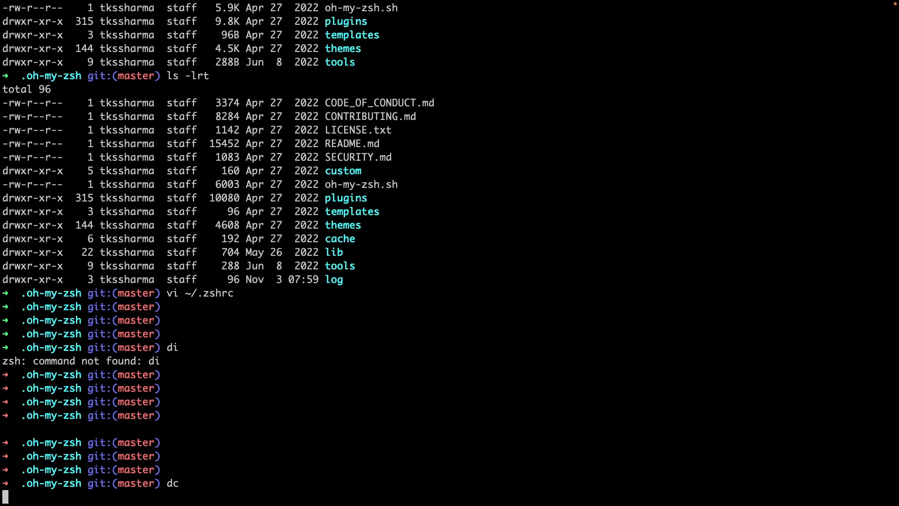
{"action": "scroll", "scroll_direction": "down", "scroll_amount": 3}
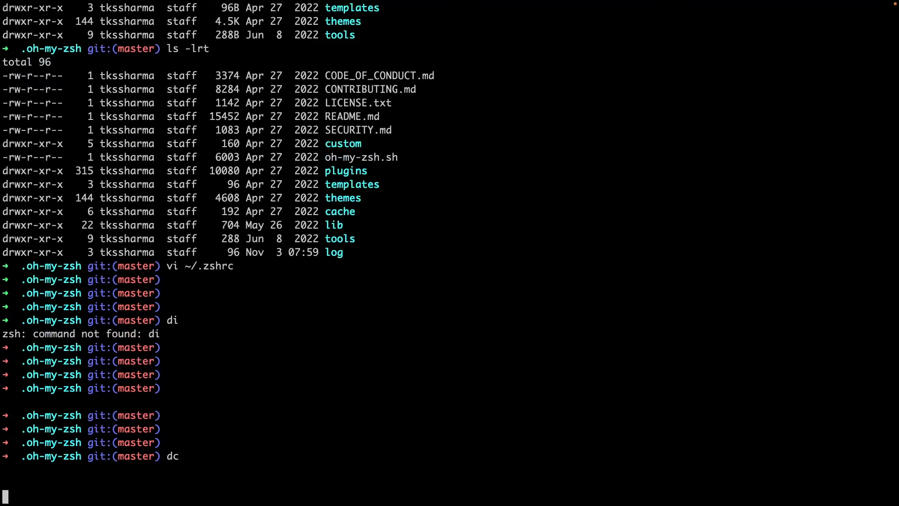
{"action": "key", "text": "ctrl+c"}
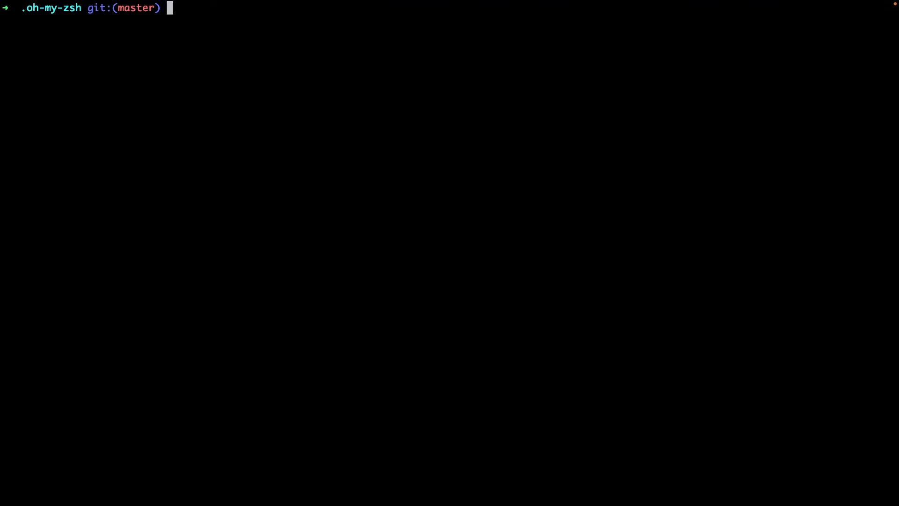
{"action": "mouse_move", "coordinate": [158, 350]}
{"action": "type", "text": "GGL"}
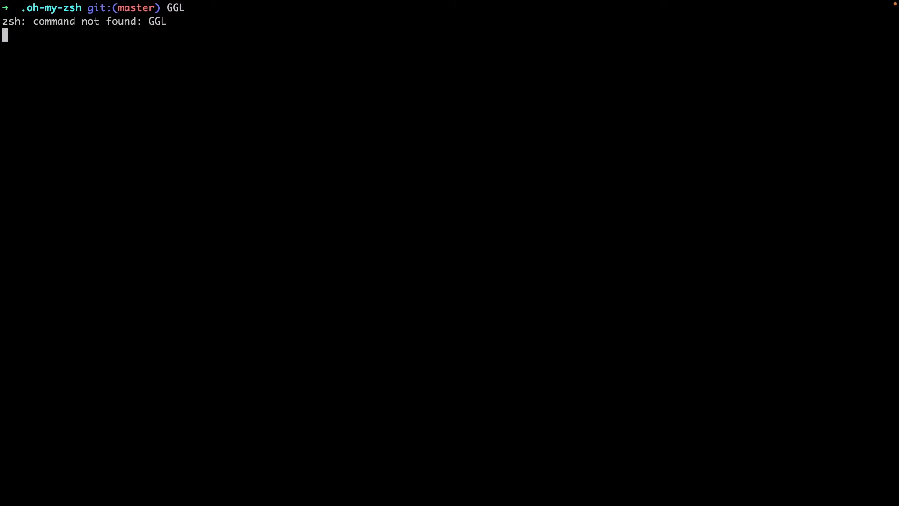
Pull Oh My Zsh updates with ggl, type ggp, and clear the screen.
{"action": "type", "text": "ggl"}
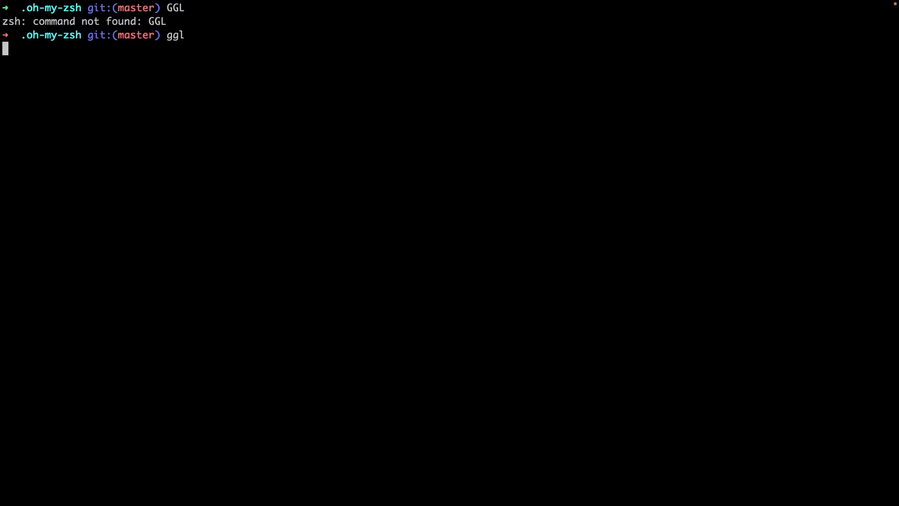
{"action": "key", "text": "Return"}
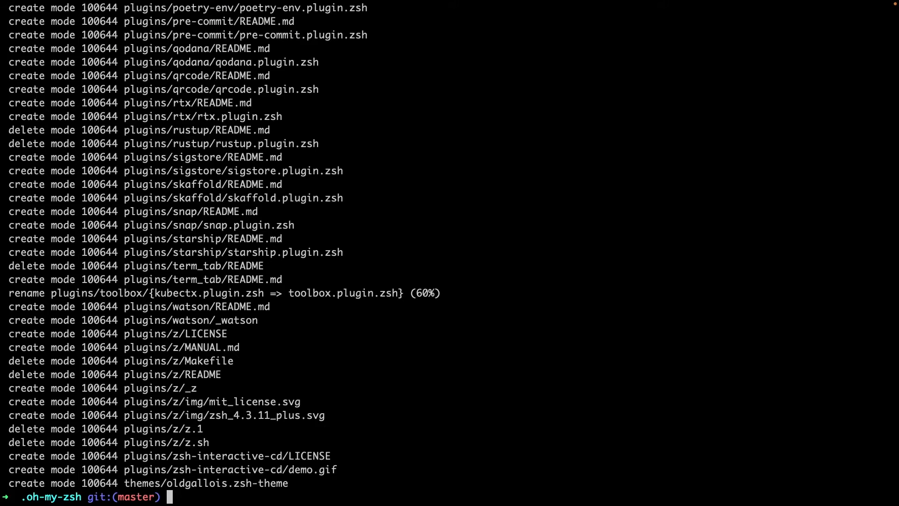
{"action": "type", "text": "ggp"}
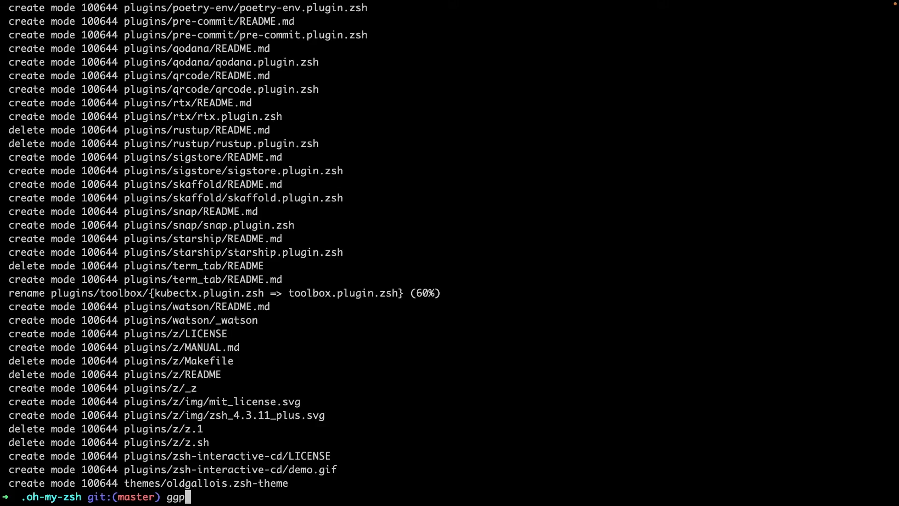
{"action": "scroll", "scroll_direction": "up", "scroll_amount": 3}
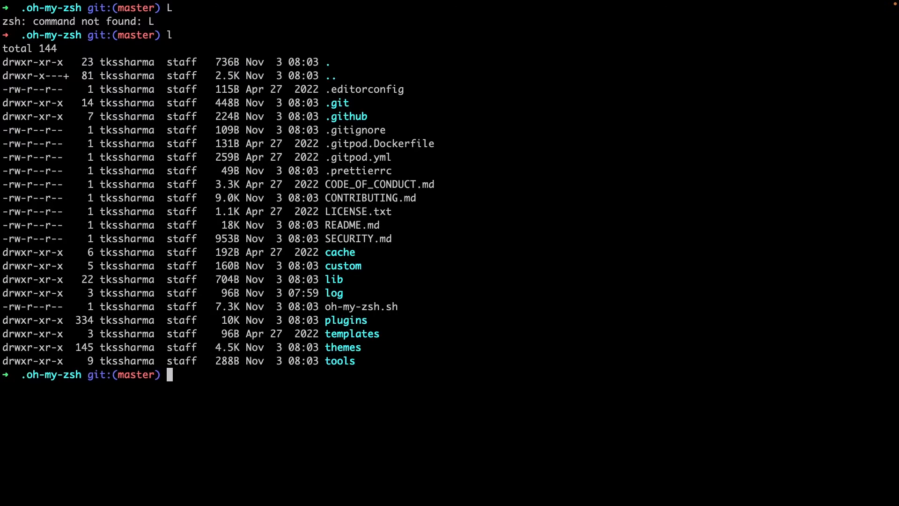
{"action": "key", "text": "ctrl+l"}
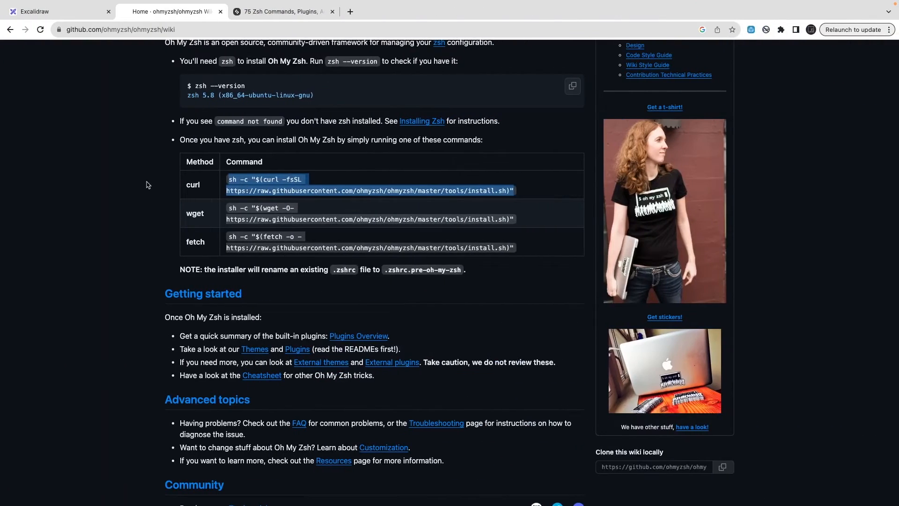
{"action": "scroll", "scroll_direction": "down", "scroll_amount": 3}
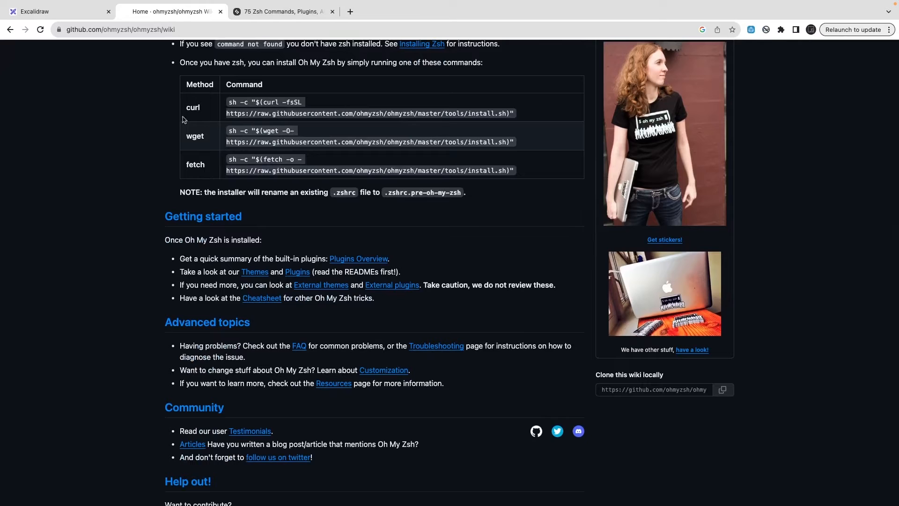
{"action": "scroll", "scroll_direction": "up", "scroll_amount": 3}
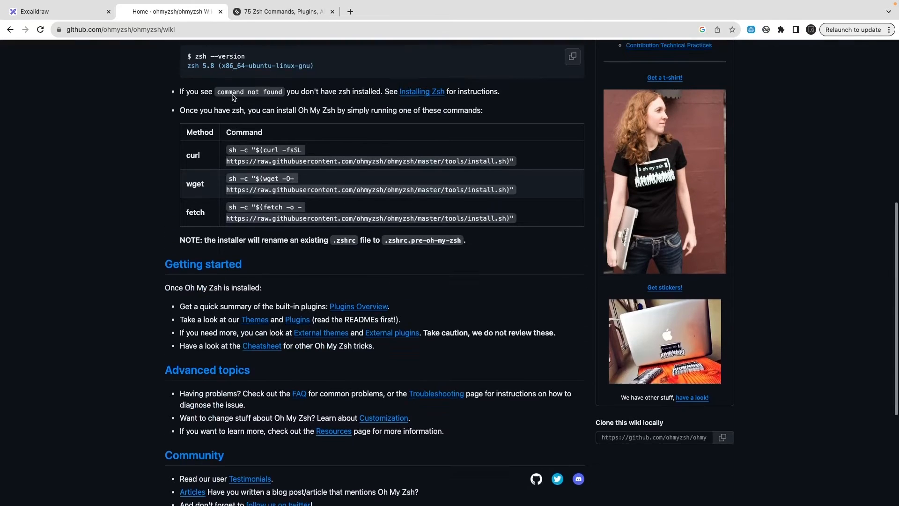
{"action": "scroll", "scroll_direction": "up", "scroll_amount": 3}
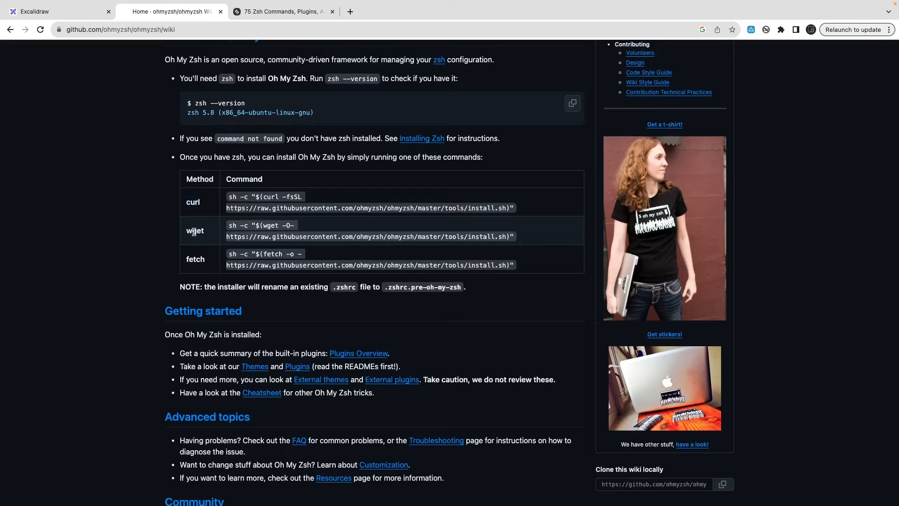
{"action": "mouse_move", "coordinate": [192, 259]}
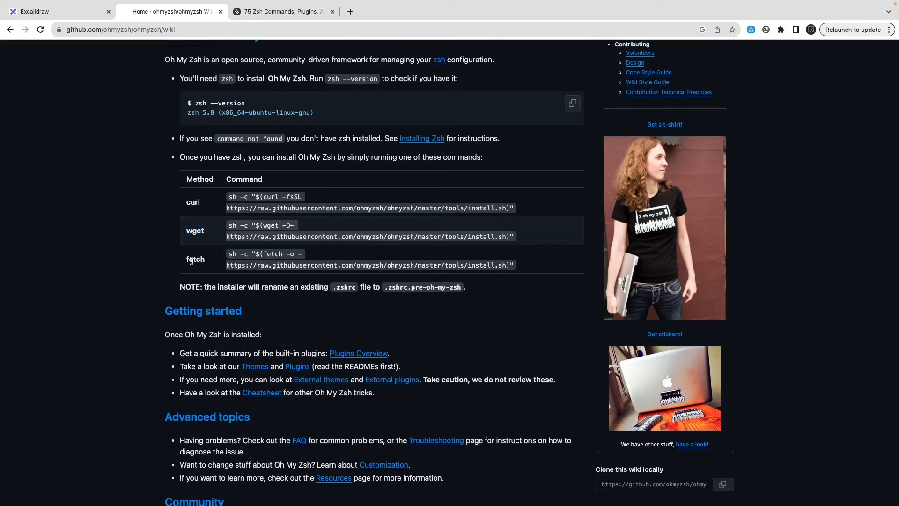
{"action": "double_click", "coordinate": [193, 201]}
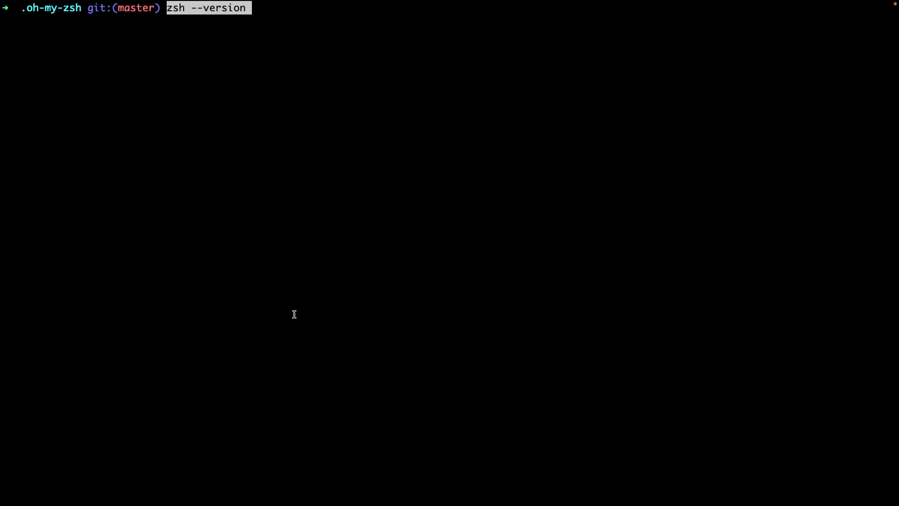
{"action": "key", "text": "Return"}
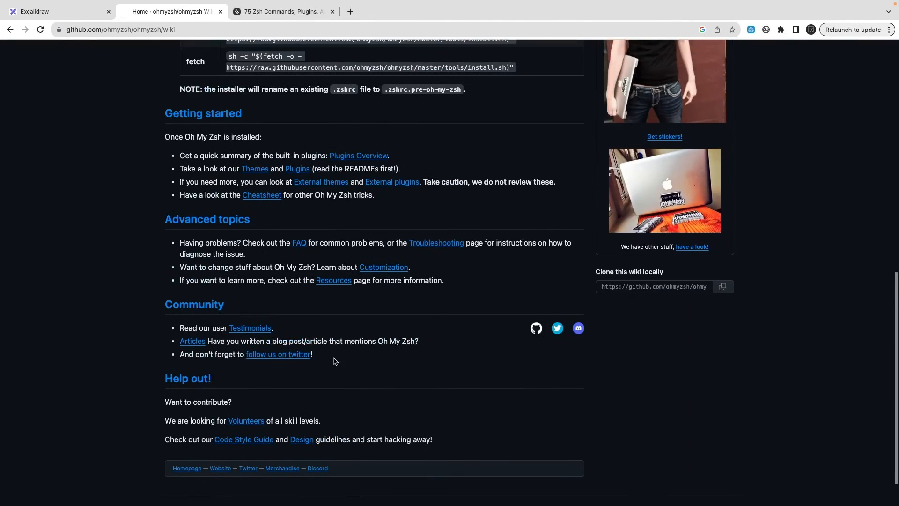
{"action": "scroll", "scroll_direction": "up", "scroll_amount": 3}
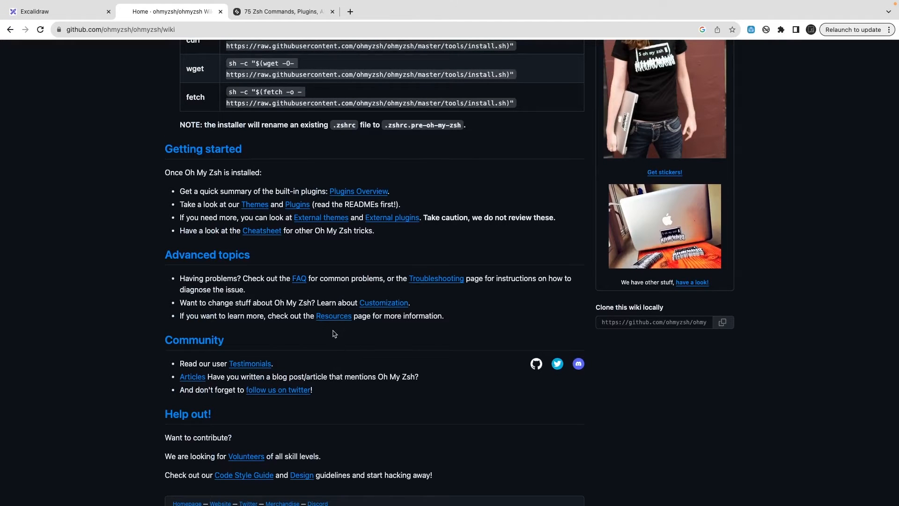
{"action": "mouse_move", "coordinate": [358, 191]}
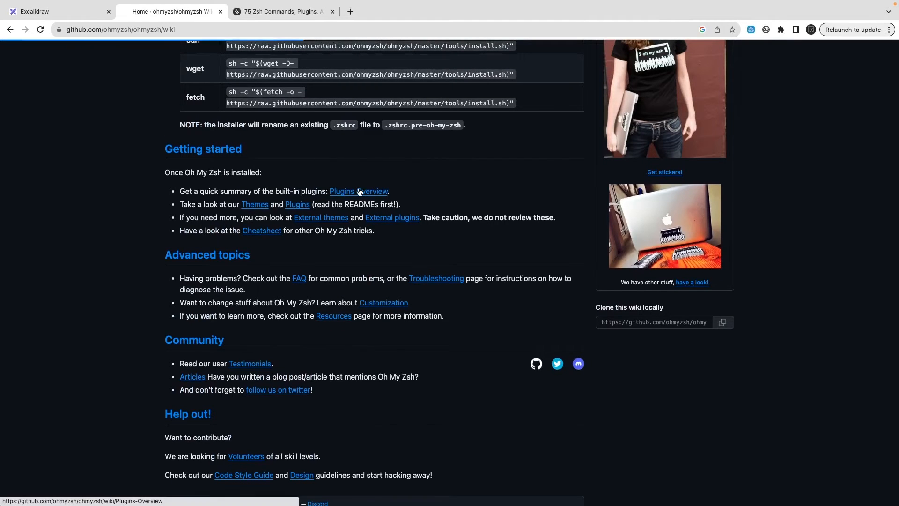
{"action": "left_click", "coordinate": [358, 191]}
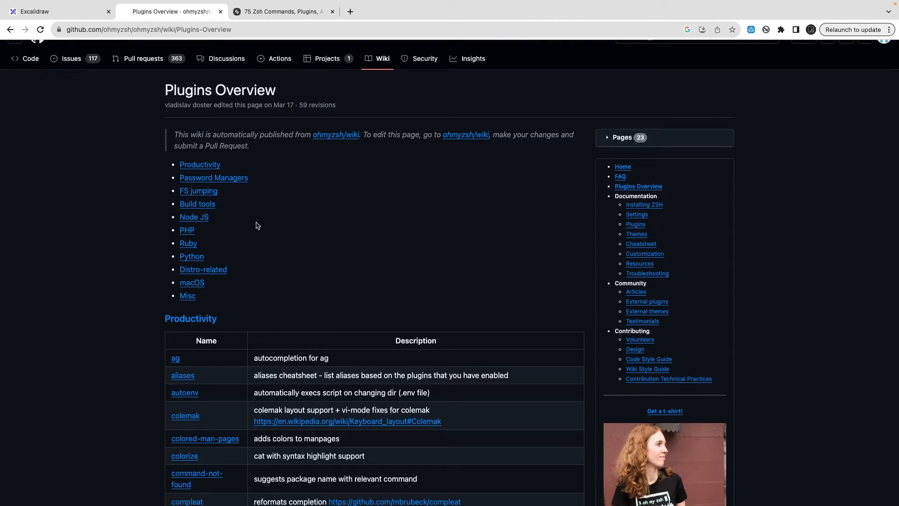
{"action": "scroll", "scroll_direction": "down", "scroll_amount": 3}
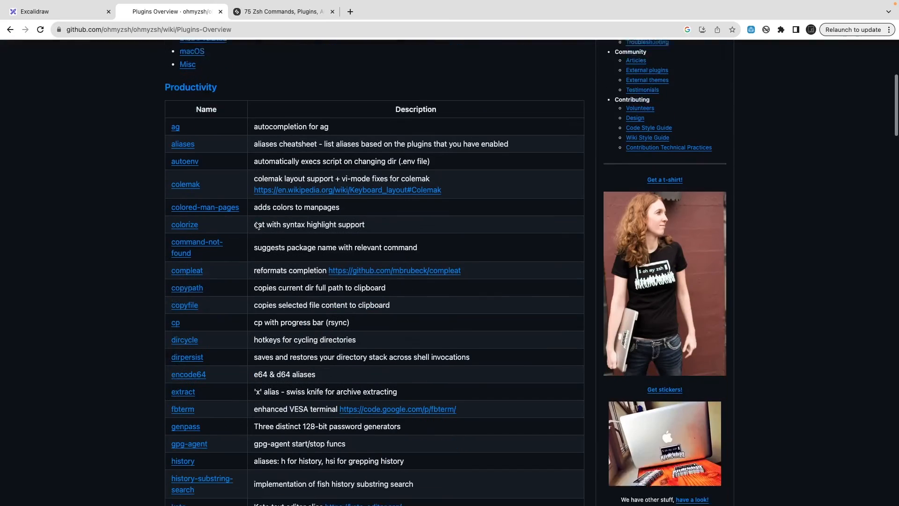
{"action": "scroll", "scroll_direction": "down", "scroll_amount": 3}
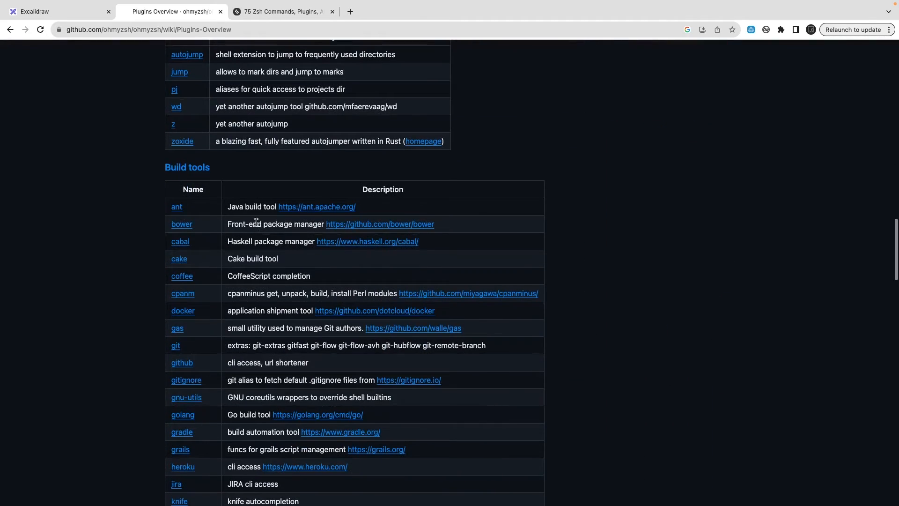
{"action": "left_click", "coordinate": [10, 29]}
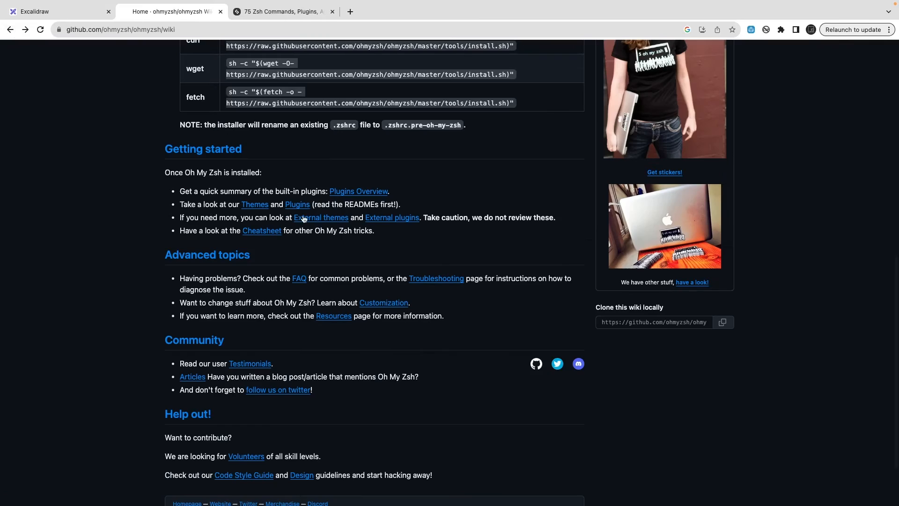
{"action": "left_click", "coordinate": [255, 205]}
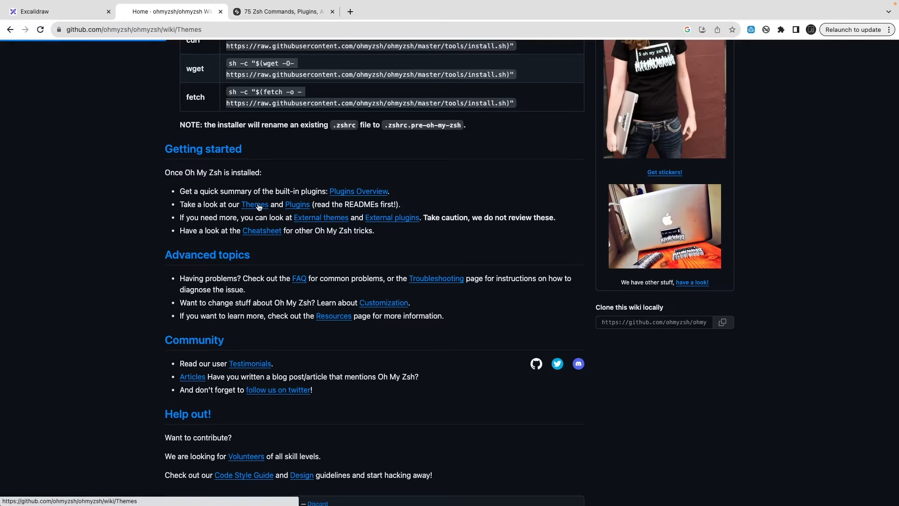
Open the Oh My Zsh Themes wiki page and scroll down to the agnoster theme.
{"action": "left_click", "coordinate": [254, 204]}
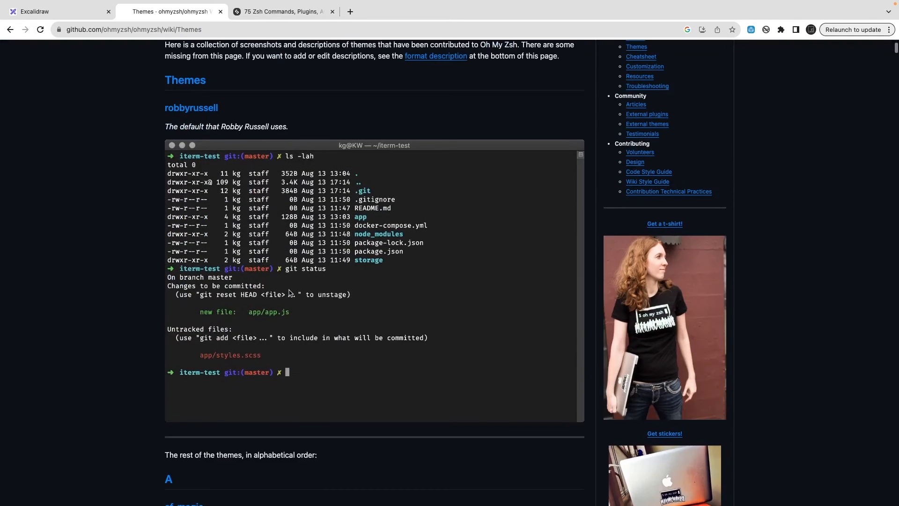
{"action": "mouse_move", "coordinate": [269, 330]}
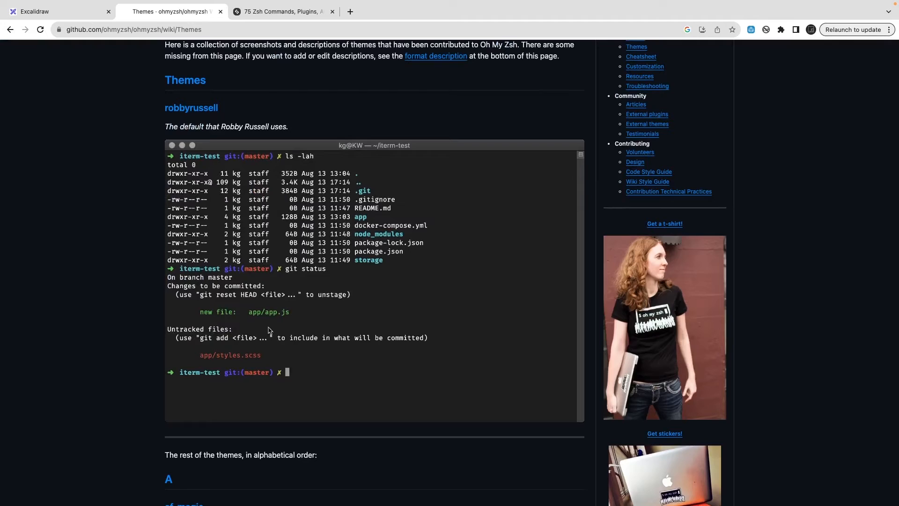
{"action": "mouse_move", "coordinate": [266, 256]}
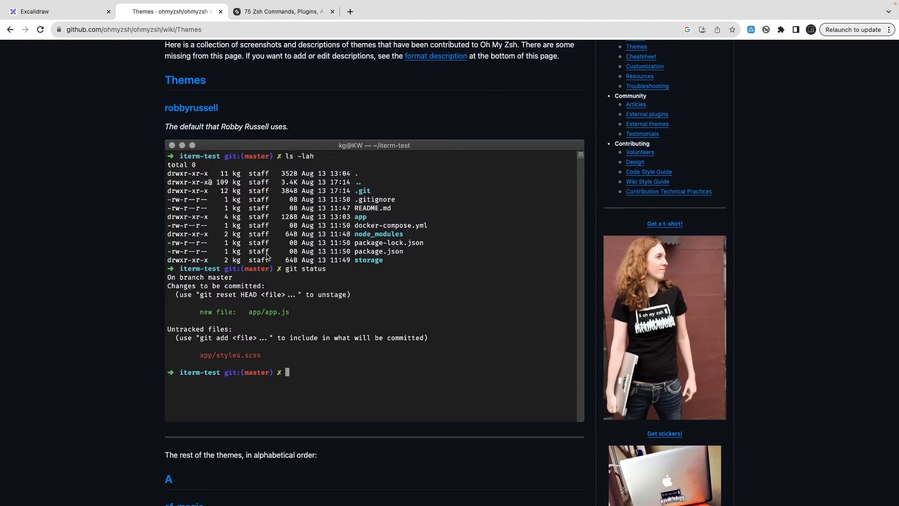
{"action": "mouse_move", "coordinate": [304, 328]}
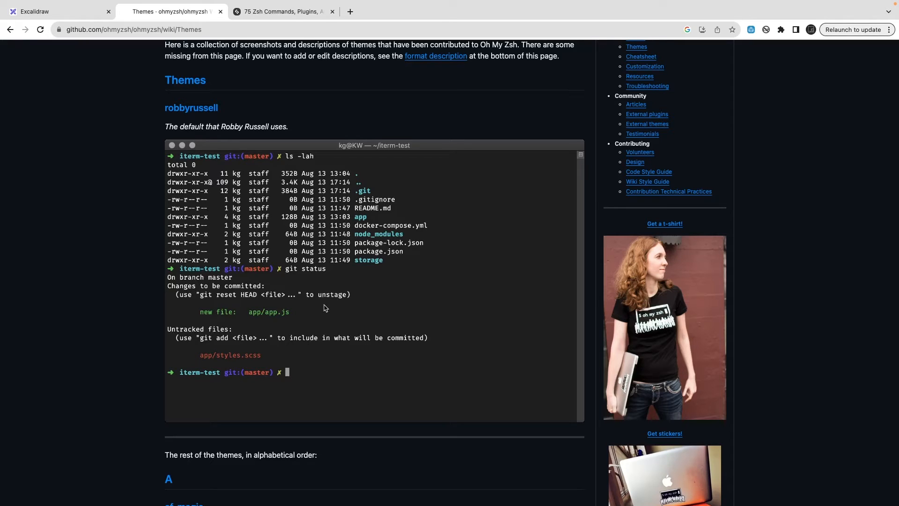
{"action": "mouse_move", "coordinate": [230, 127]}
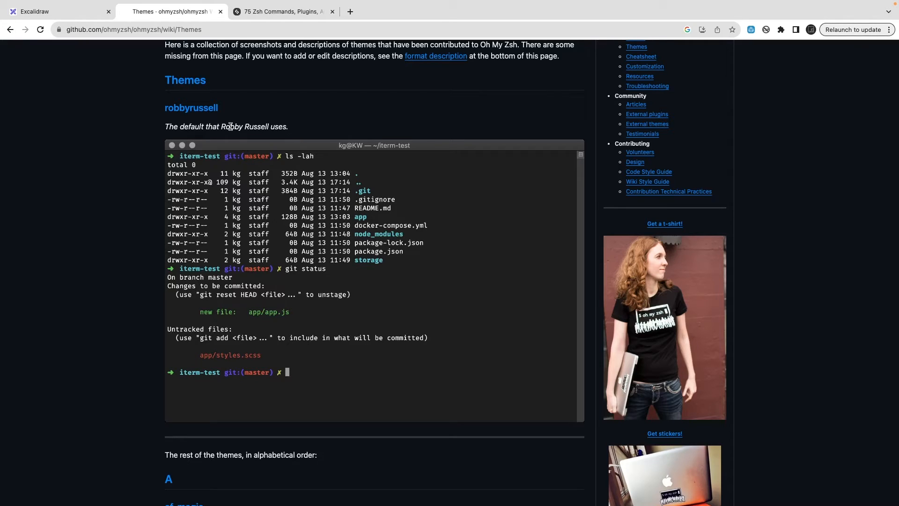
{"action": "double_click", "coordinate": [245, 127]}
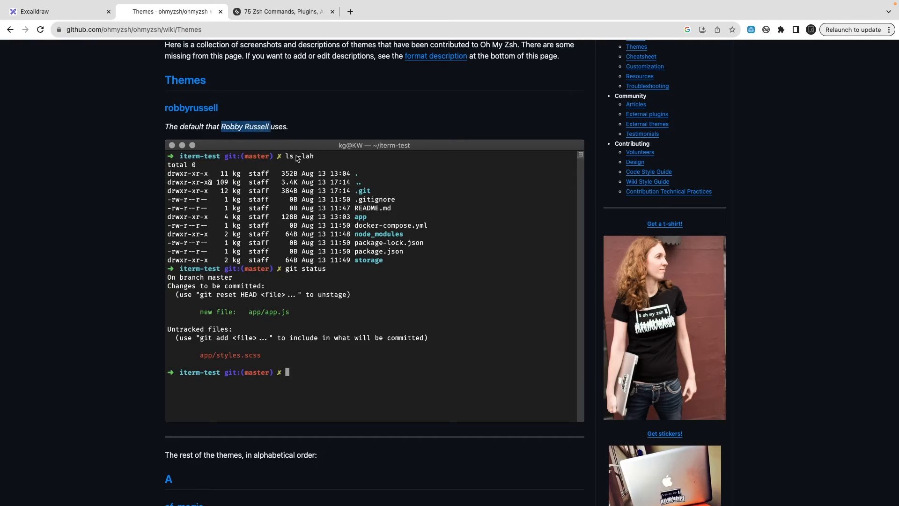
{"action": "scroll", "scroll_direction": "down", "scroll_amount": 3}
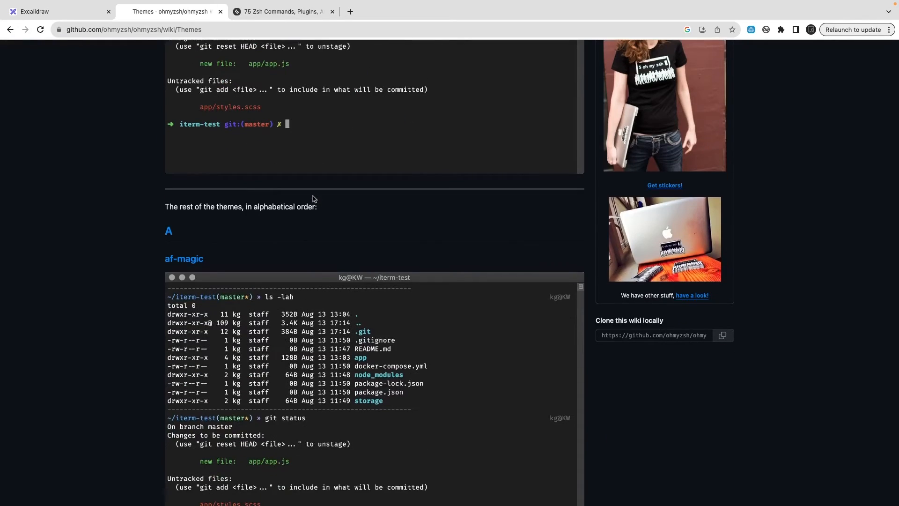
{"action": "scroll", "scroll_direction": "down", "scroll_amount": 3}
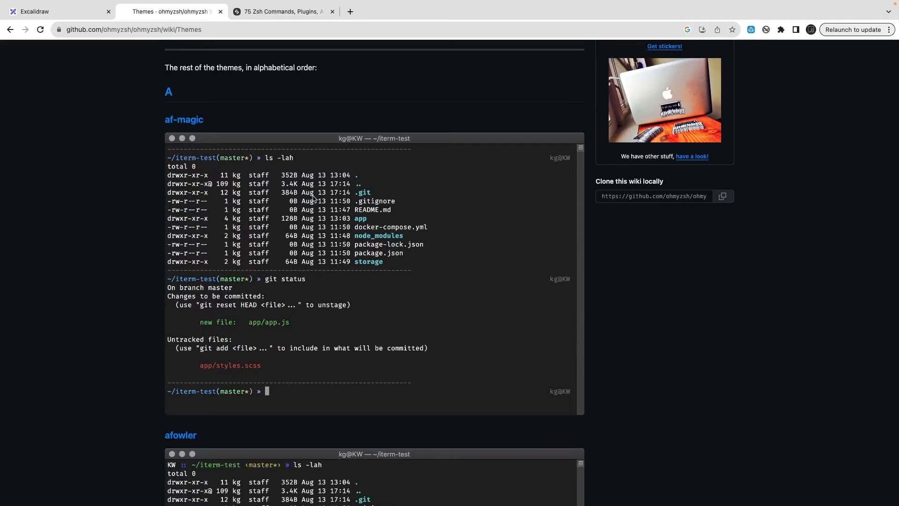
{"action": "scroll", "scroll_direction": "down", "scroll_amount": 3}
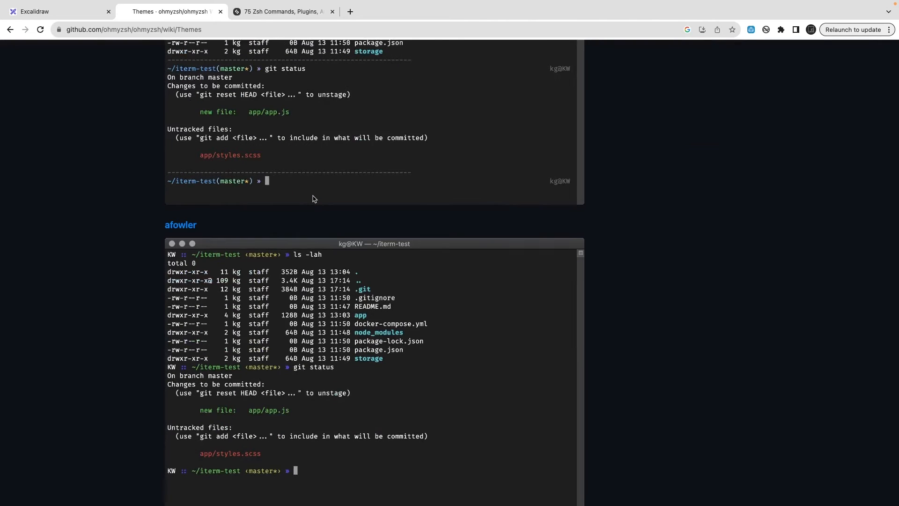
{"action": "scroll", "scroll_direction": "down", "scroll_amount": 3}
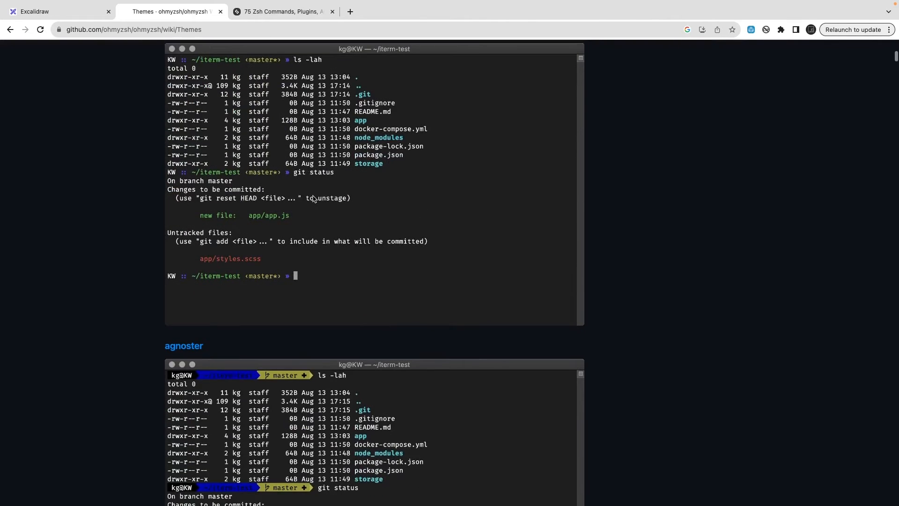
{"action": "scroll", "scroll_direction": "down", "scroll_amount": 3}
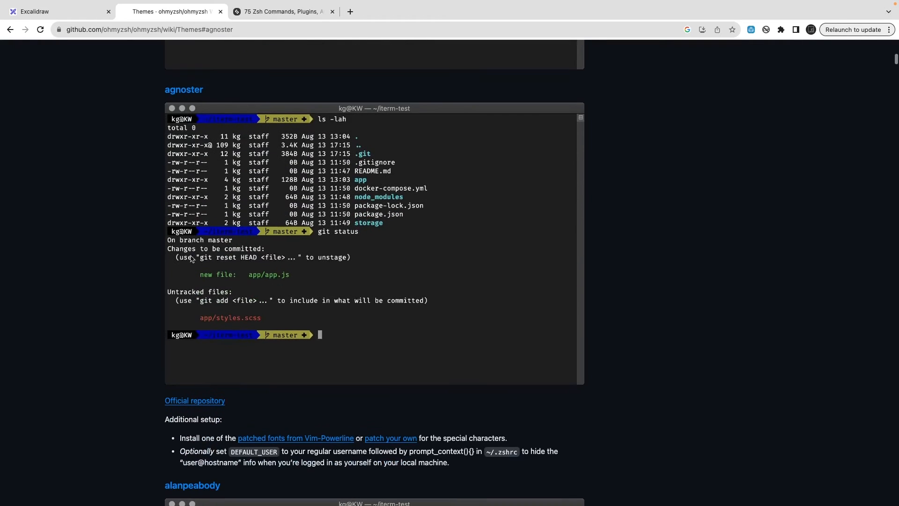
{"action": "scroll", "scroll_direction": "down", "scroll_amount": 3}
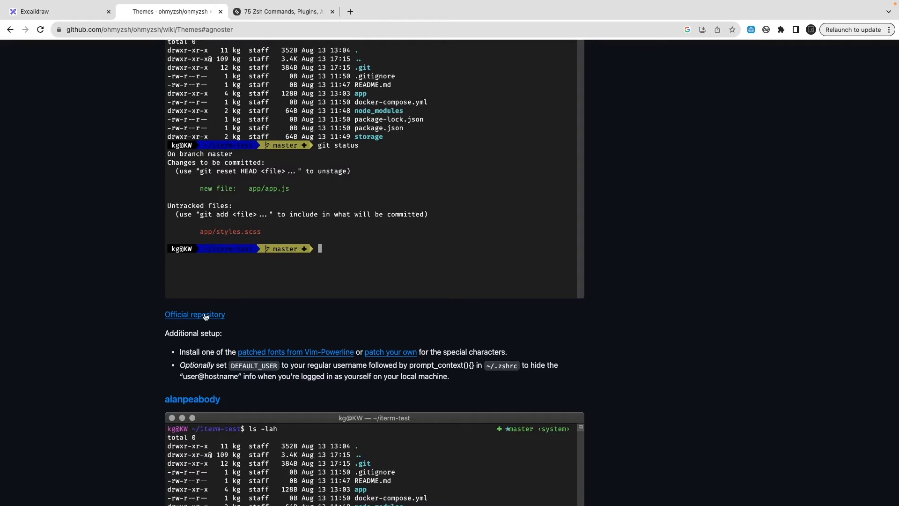
Open agnoster's official repository in a new tab and browse its README.
{"action": "left_click", "coordinate": [194, 314]}
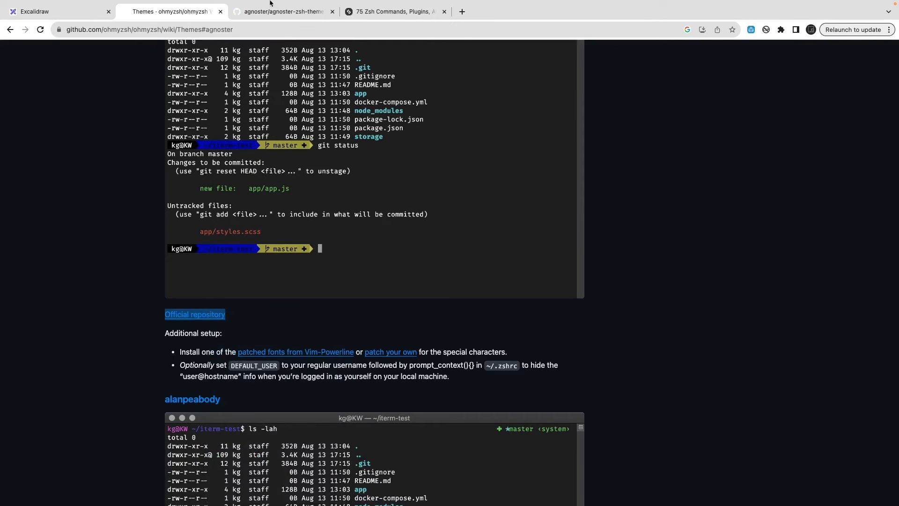
{"action": "left_click", "coordinate": [281, 11]}
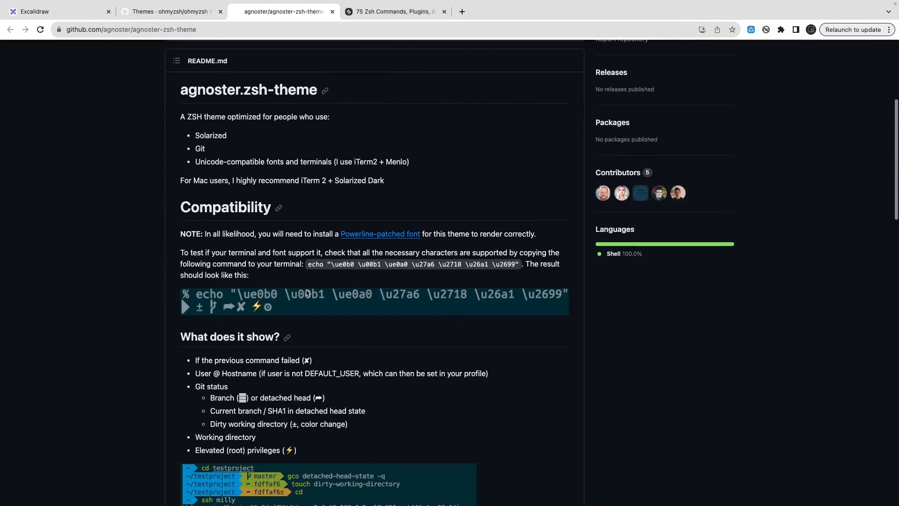
{"action": "scroll", "scroll_direction": "down", "scroll_amount": 3}
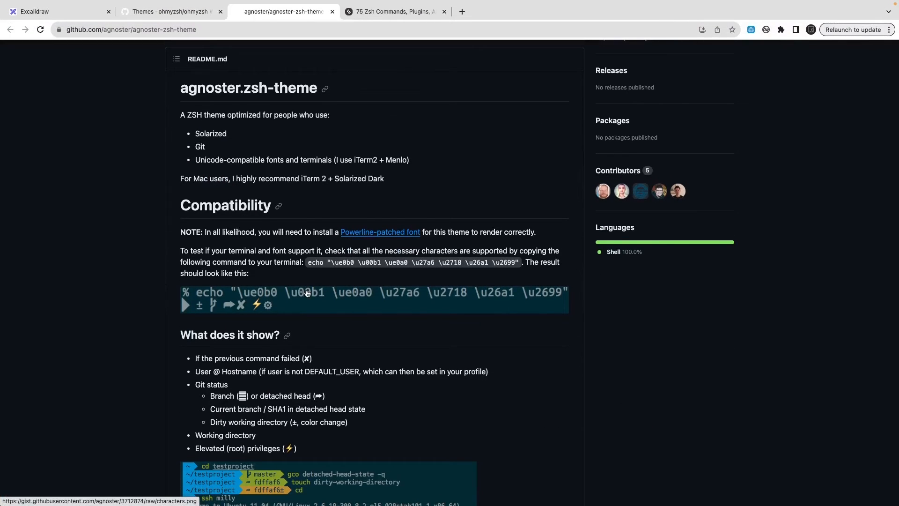
{"action": "scroll", "scroll_direction": "down", "scroll_amount": 3}
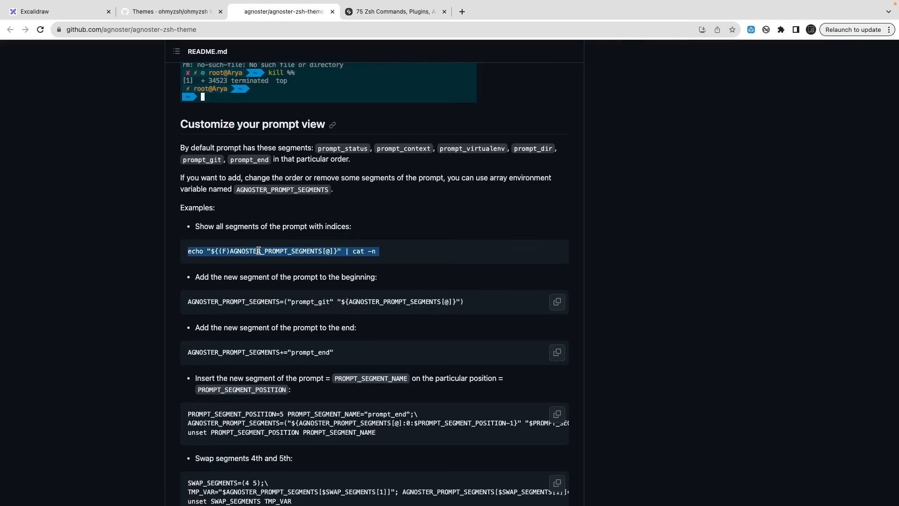
{"action": "scroll", "scroll_direction": "down", "scroll_amount": 3}
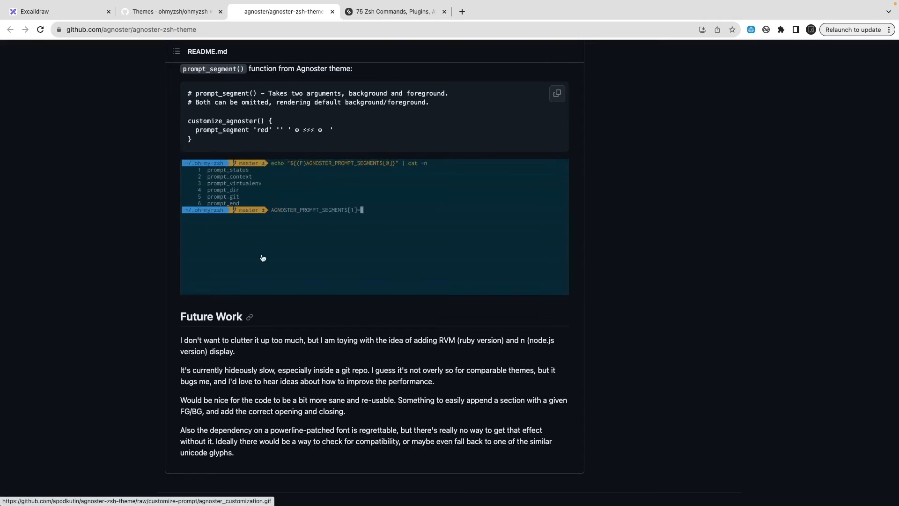
{"action": "scroll", "scroll_direction": "up", "scroll_amount": 3}
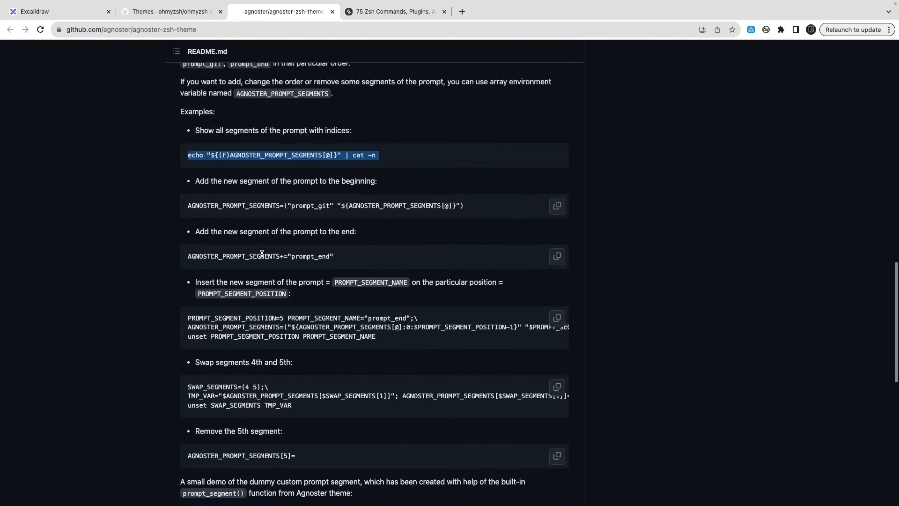
{"action": "scroll", "scroll_direction": "up", "scroll_amount": 3}
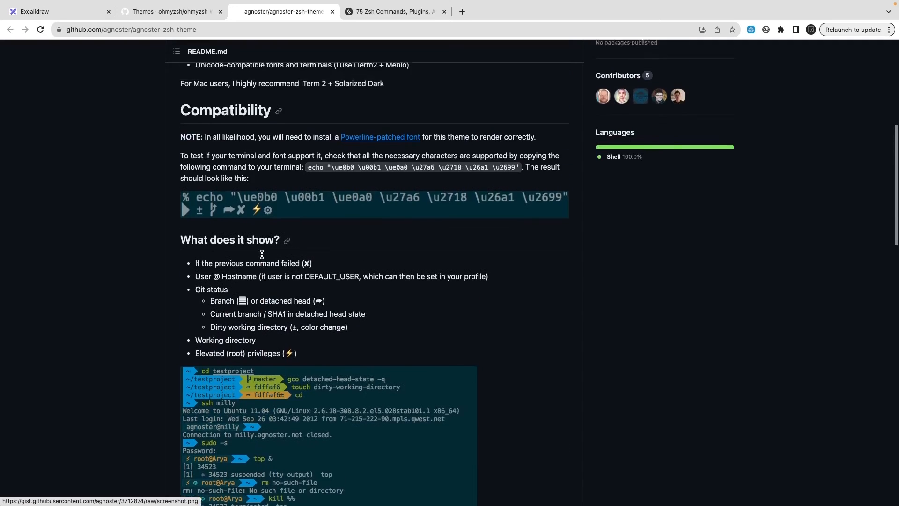
{"action": "scroll", "scroll_direction": "up", "scroll_amount": 3}
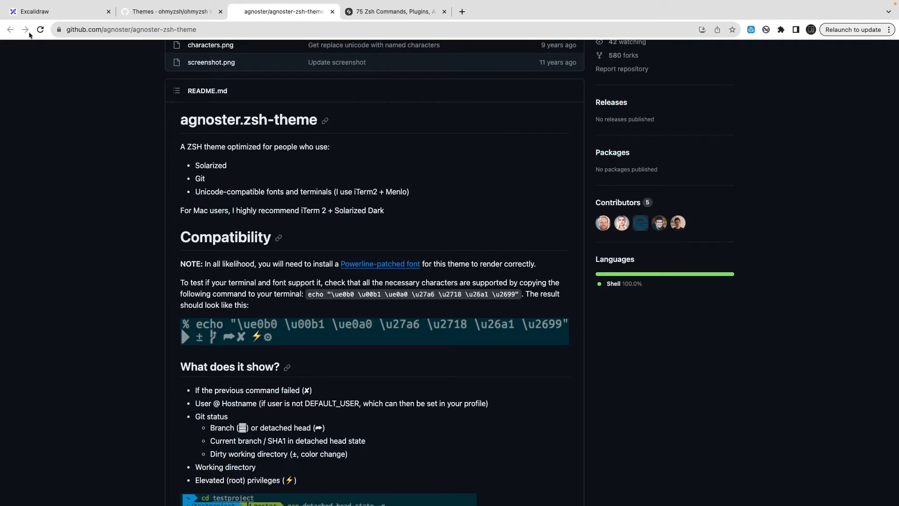
Scroll the Themes wiki through the amuse, apple, bira, blinks, candy, clean and cloud previews.
{"action": "left_click", "coordinate": [169, 12]}
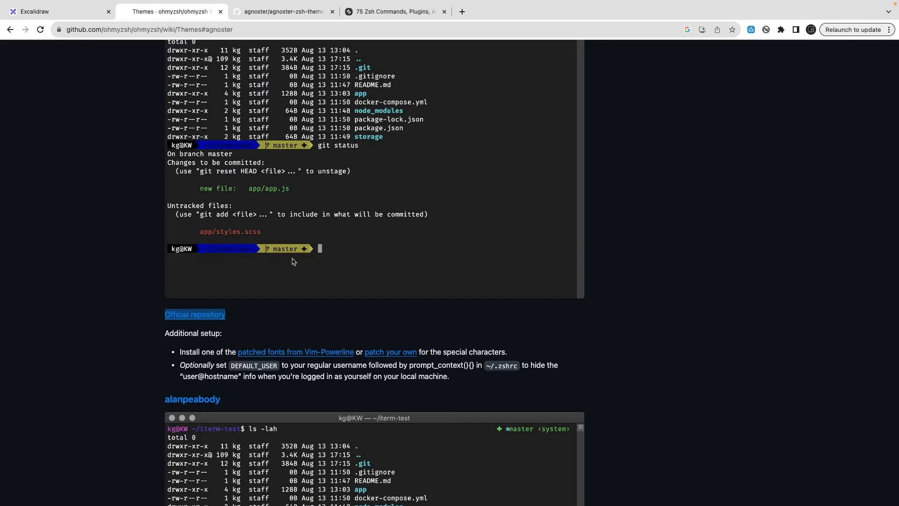
{"action": "scroll", "scroll_direction": "down", "scroll_amount": 3}
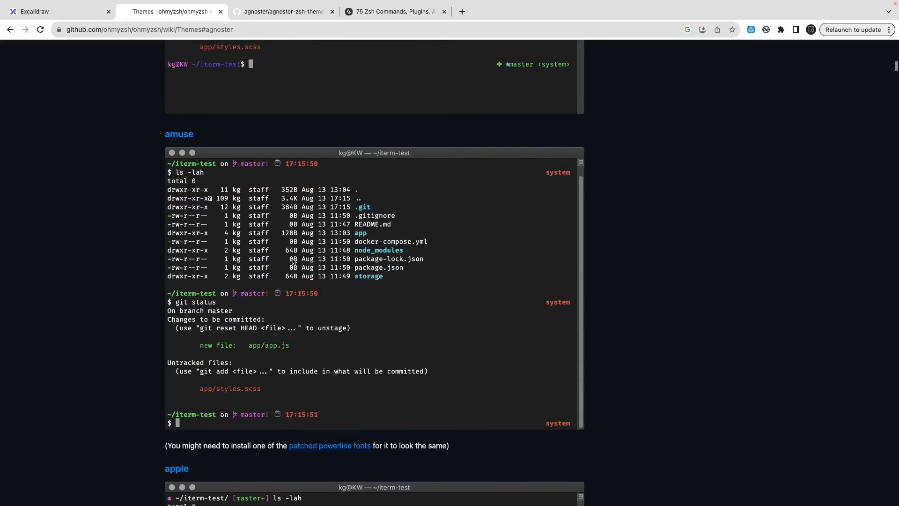
{"action": "scroll", "scroll_direction": "down", "scroll_amount": 3}
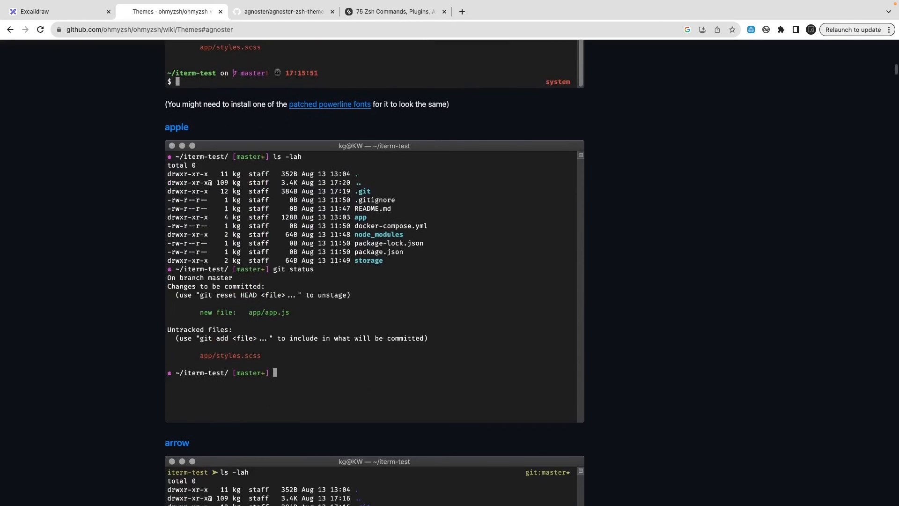
{"action": "scroll", "scroll_direction": "down", "scroll_amount": 3}
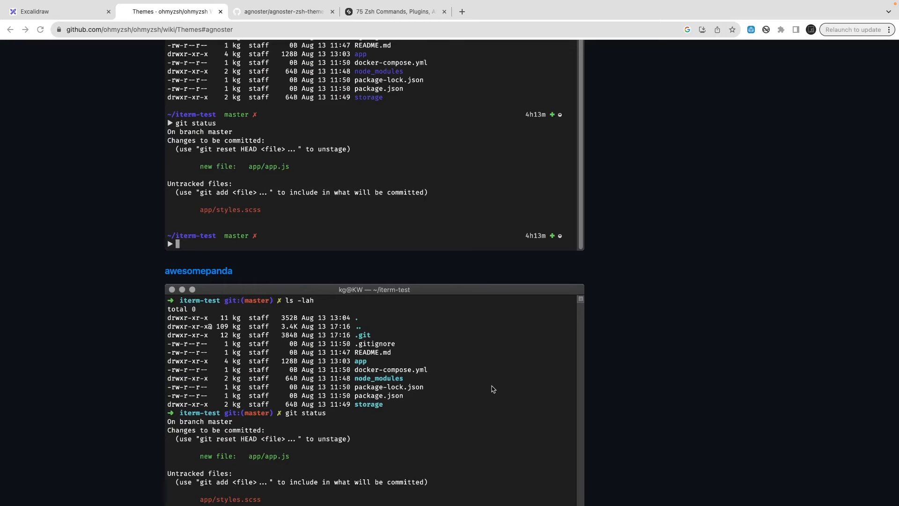
{"action": "scroll", "scroll_direction": "down", "scroll_amount": 3}
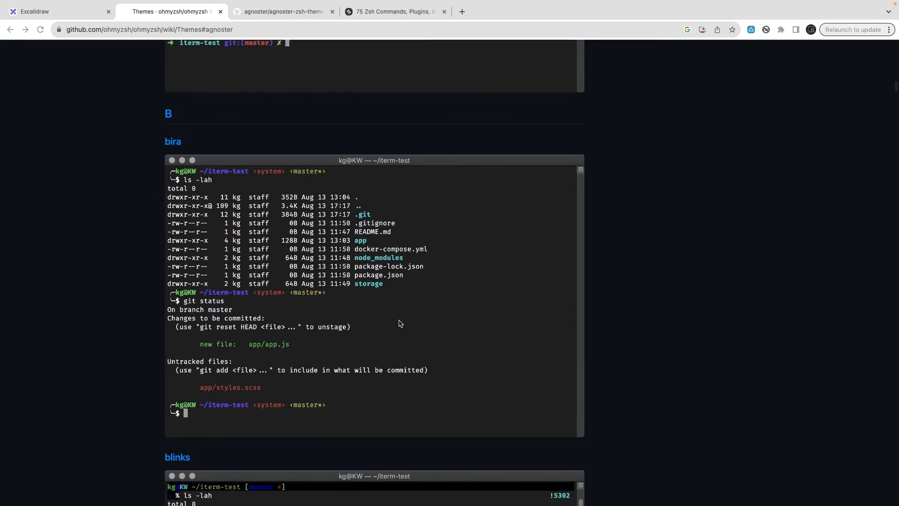
{"action": "scroll", "scroll_direction": "down", "scroll_amount": 3}
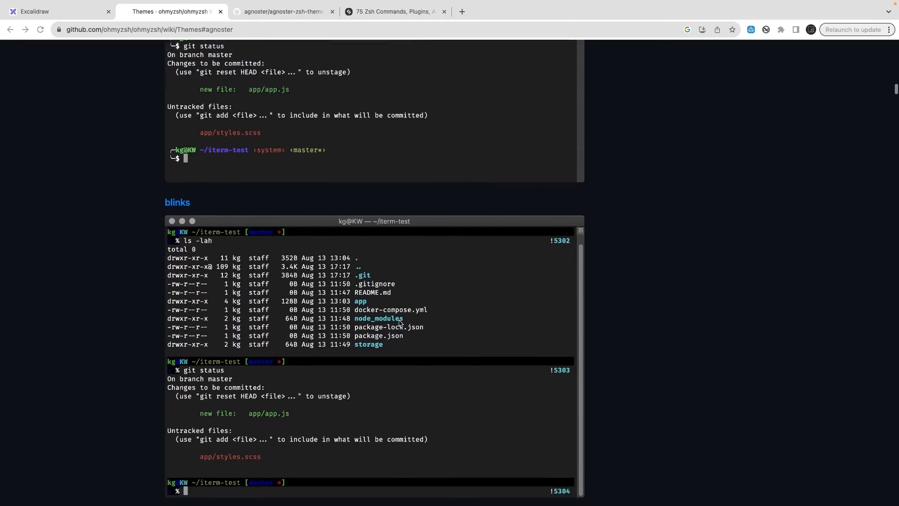
{"action": "scroll", "scroll_direction": "down", "scroll_amount": 3}
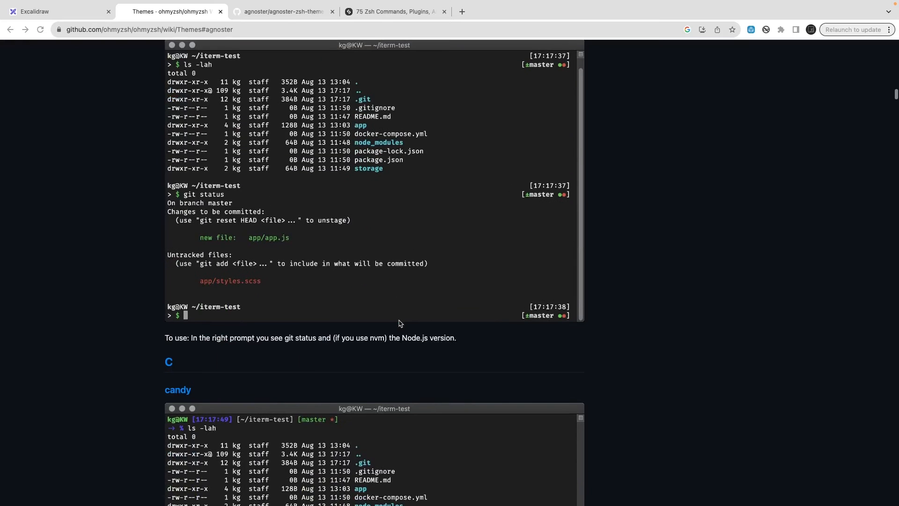
{"action": "scroll", "scroll_direction": "down", "scroll_amount": 3}
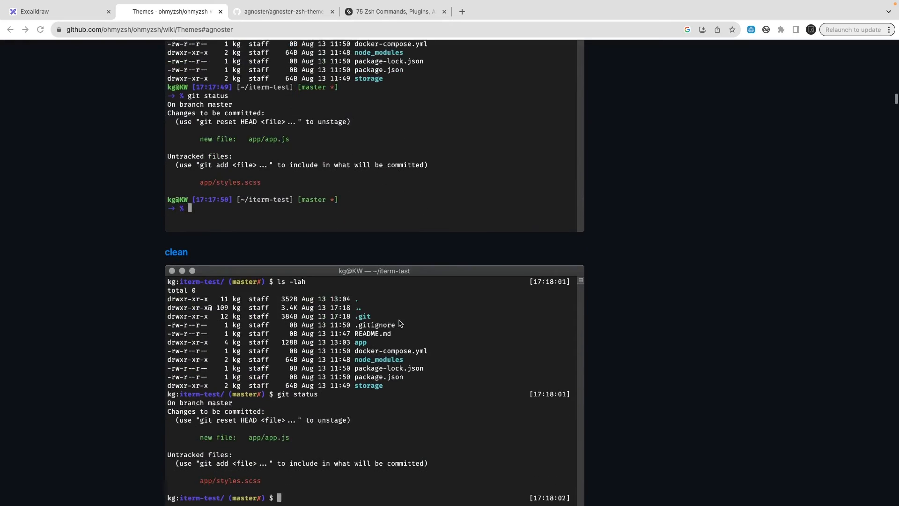
{"action": "scroll", "scroll_direction": "down", "scroll_amount": 3}
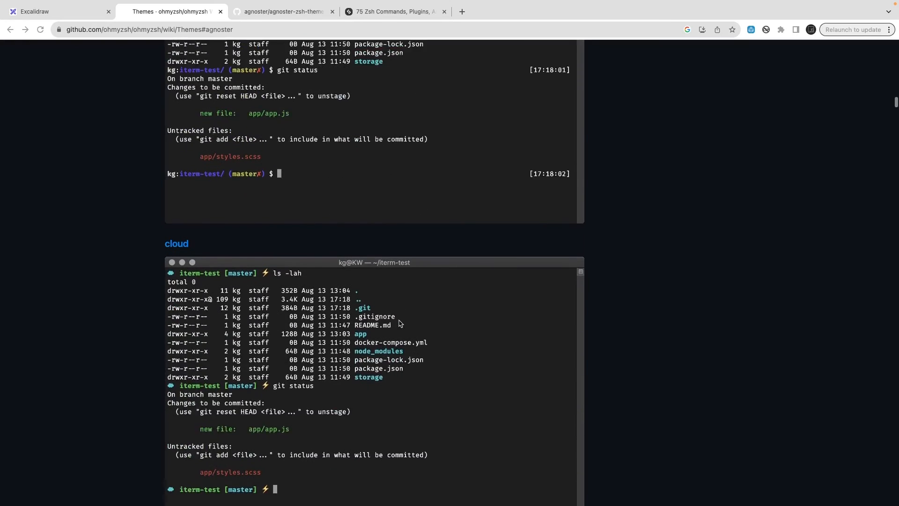
{"action": "scroll", "scroll_direction": "down", "scroll_amount": 3}
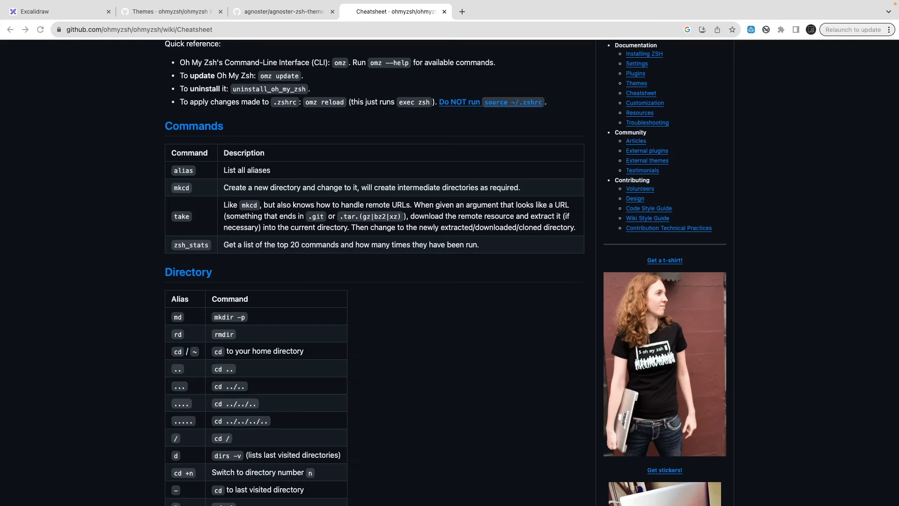
{"action": "mouse_move", "coordinate": [404, 338]}
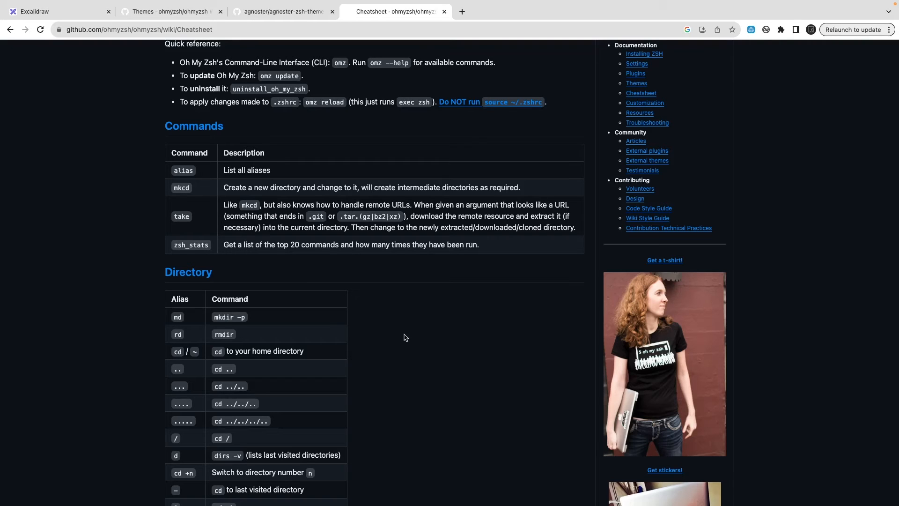
{"action": "mouse_move", "coordinate": [182, 171]}
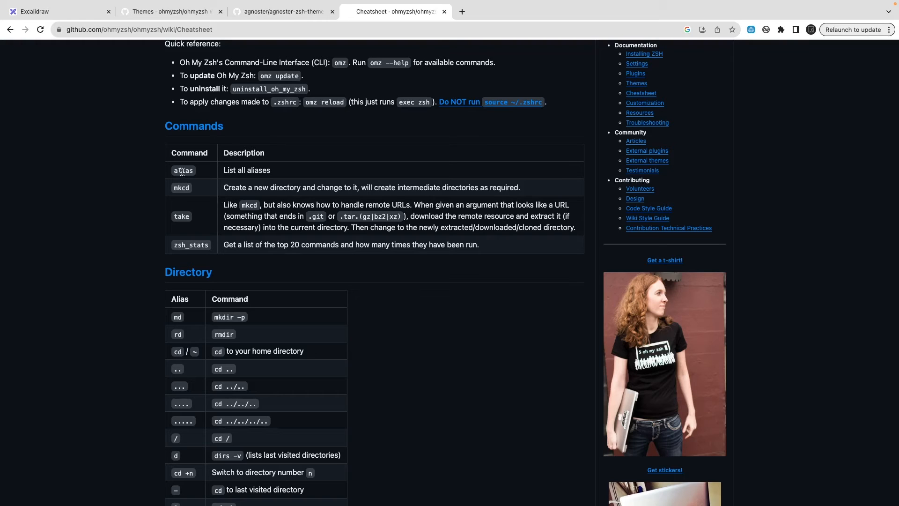
Select the 'alias' command name in the Cheatsheet's Commands table.
{"action": "double_click", "coordinate": [183, 170]}
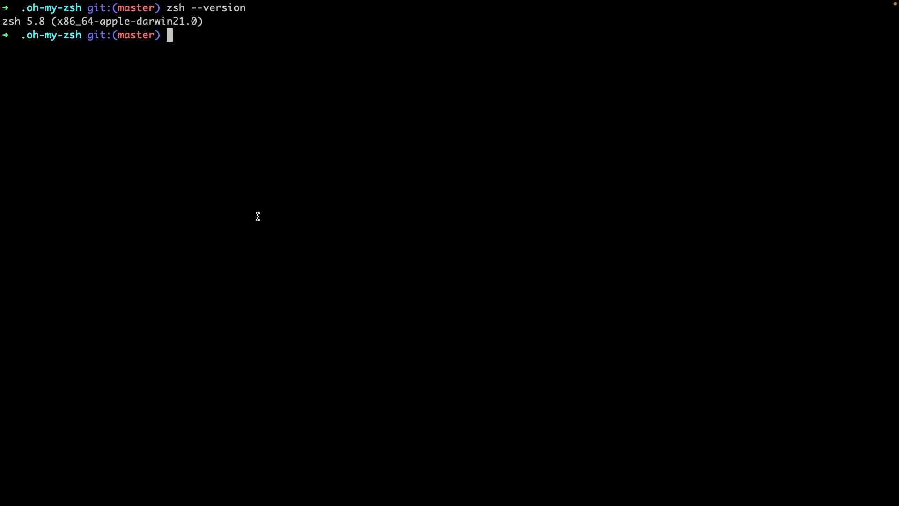
Run alias in Terminal and scroll through the listed git shortcut aliases.
{"action": "key", "text": "Return"}
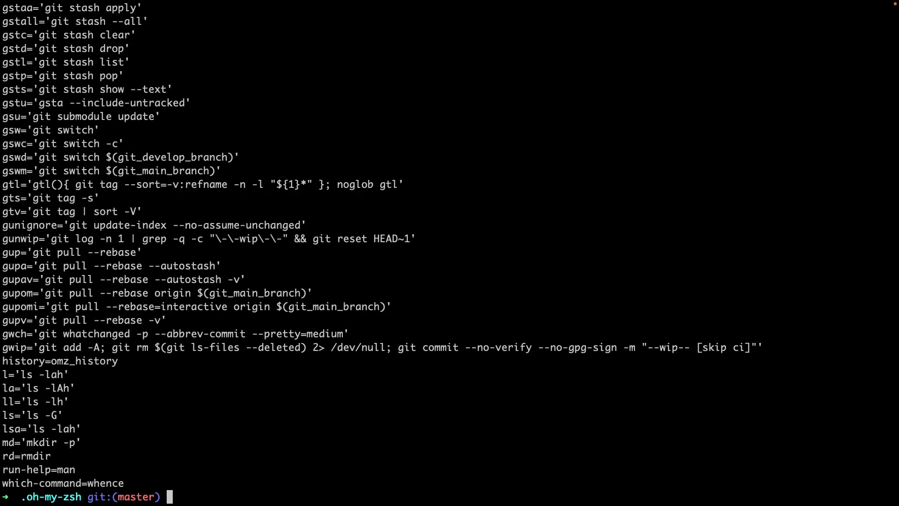
{"action": "mouse_move", "coordinate": [173, 410]}
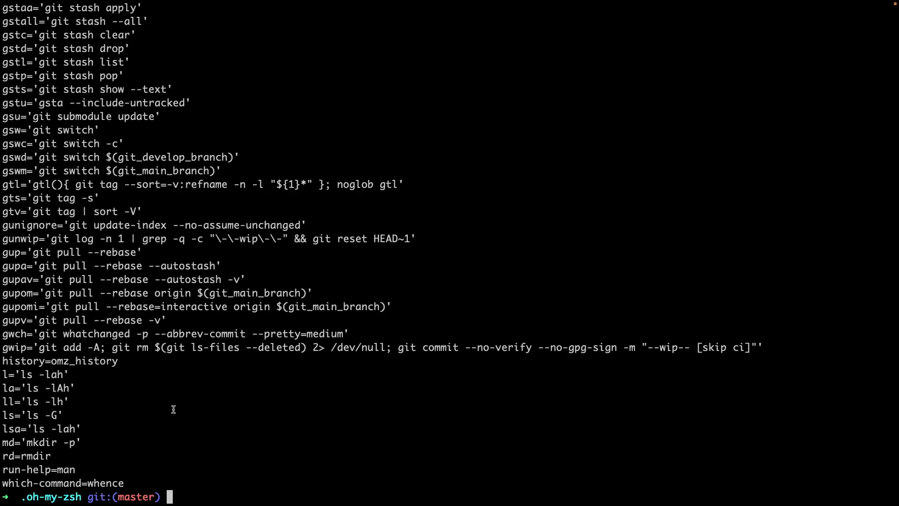
{"action": "scroll", "scroll_direction": "up", "scroll_amount": 3}
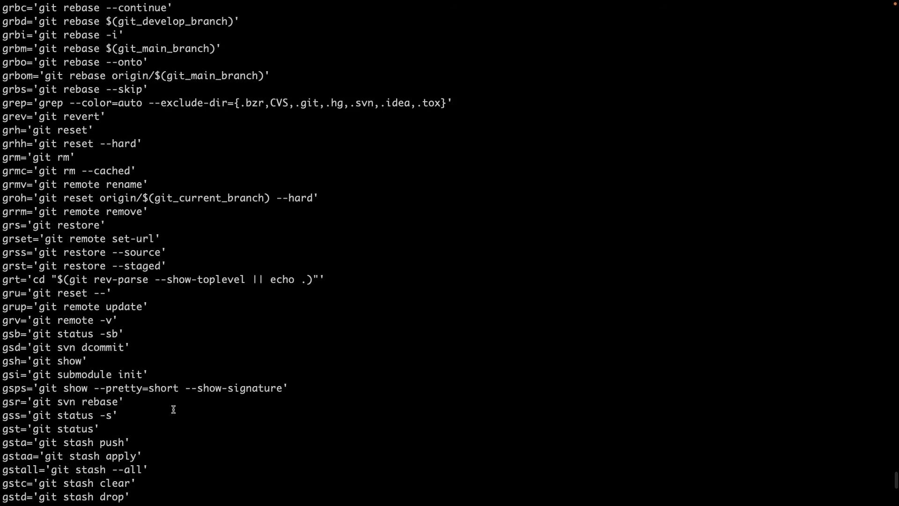
{"action": "scroll", "scroll_direction": "up", "scroll_amount": 3}
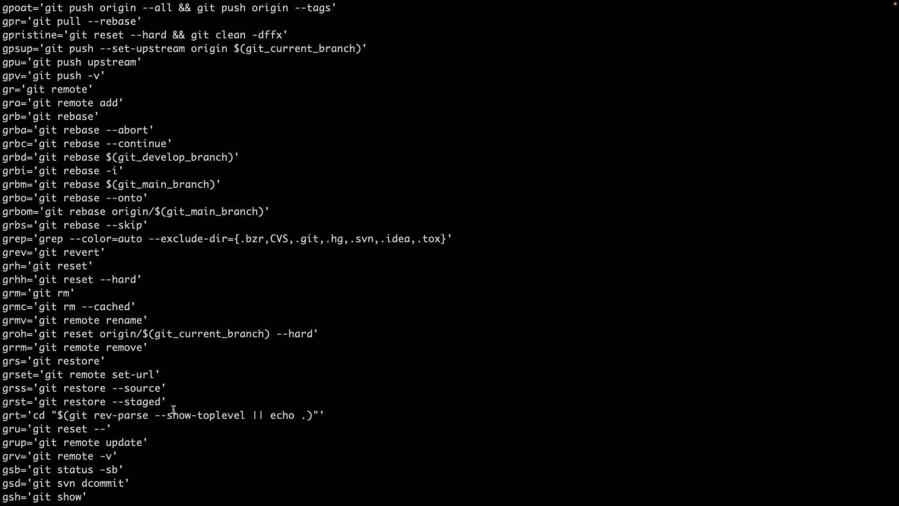
{"action": "mouse_move", "coordinate": [41, 171]}
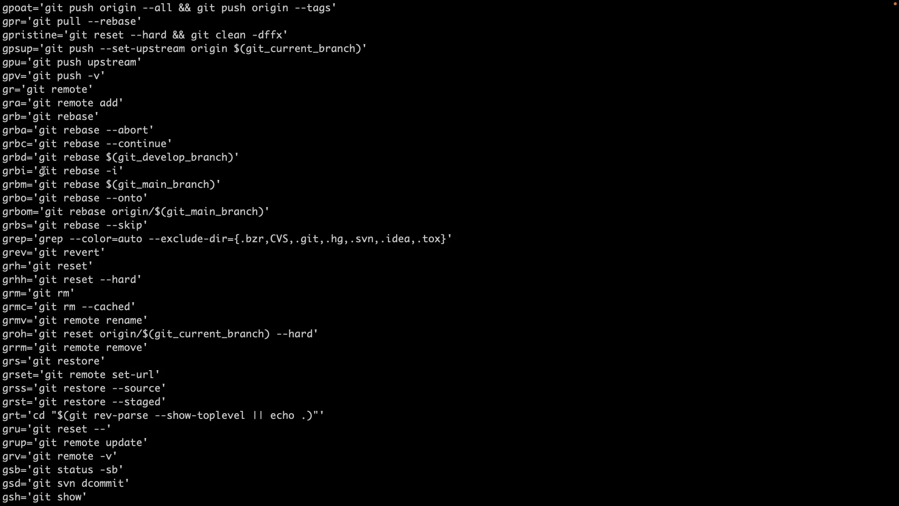
{"action": "scroll", "scroll_direction": "up", "scroll_amount": 3}
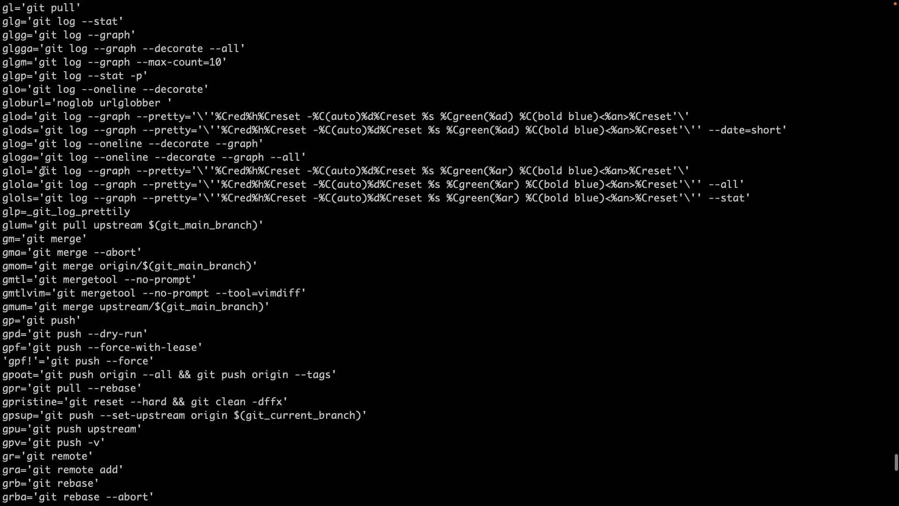
{"action": "scroll", "scroll_direction": "up", "scroll_amount": 3}
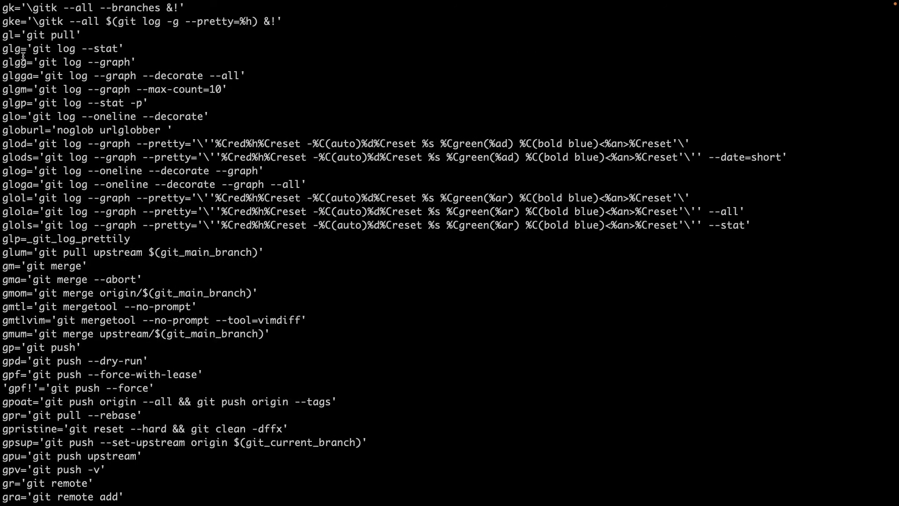
{"action": "mouse_move", "coordinate": [49, 192]}
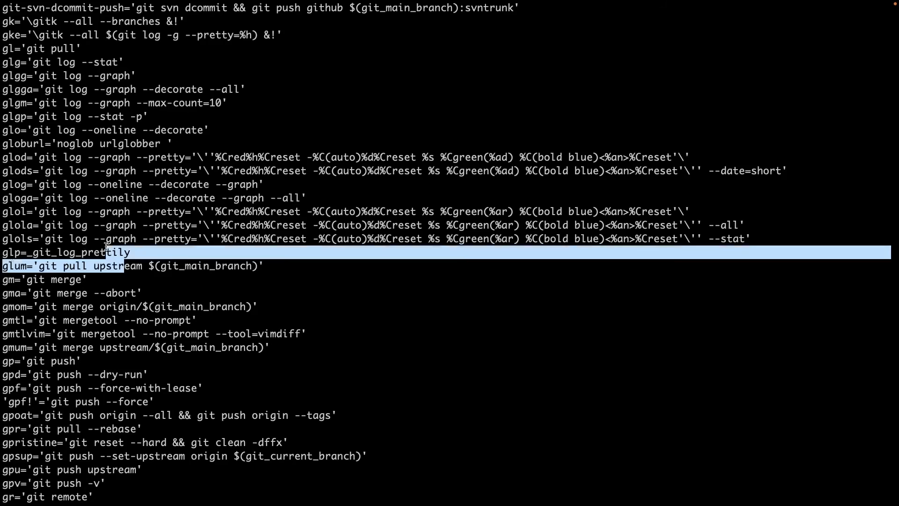
{"action": "scroll", "scroll_direction": "down", "scroll_amount": 3}
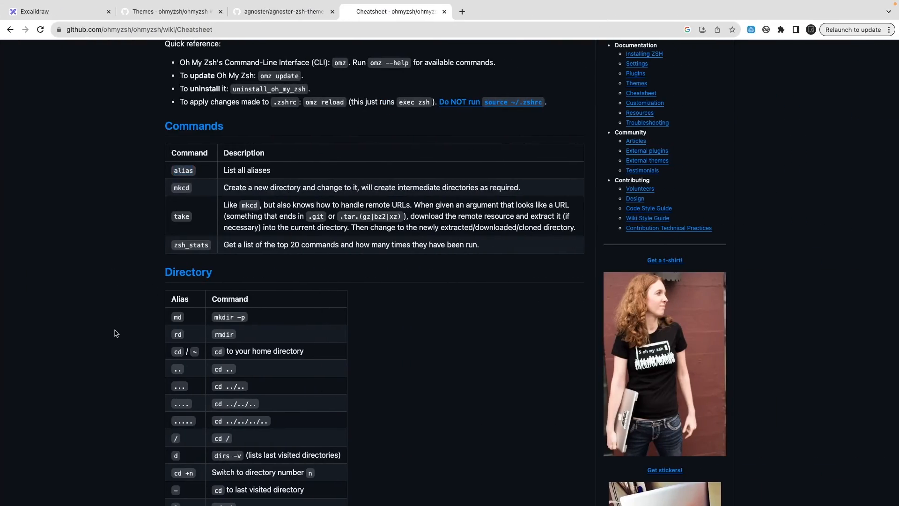
Scroll the Cheatsheet page, then revisit and scroll the Themes wiki tab.
{"action": "scroll", "scroll_direction": "down", "scroll_amount": 3}
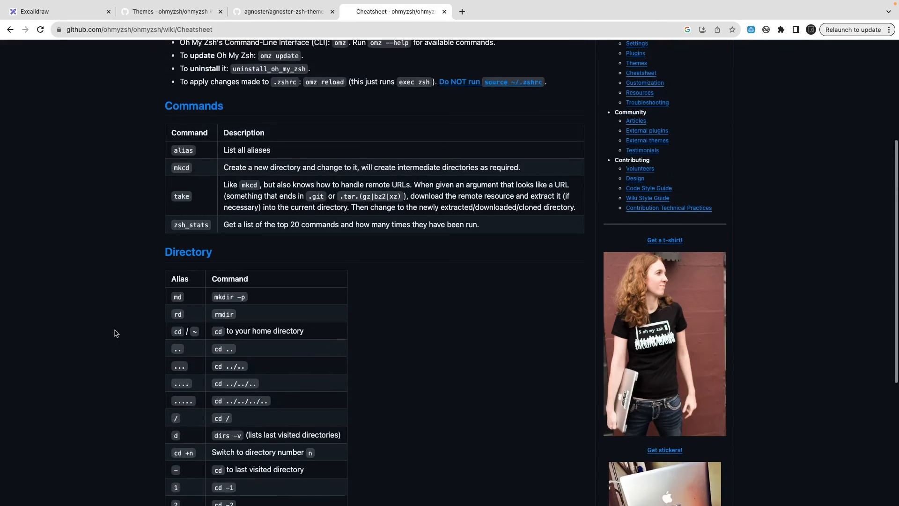
{"action": "scroll", "scroll_direction": "up", "scroll_amount": 3}
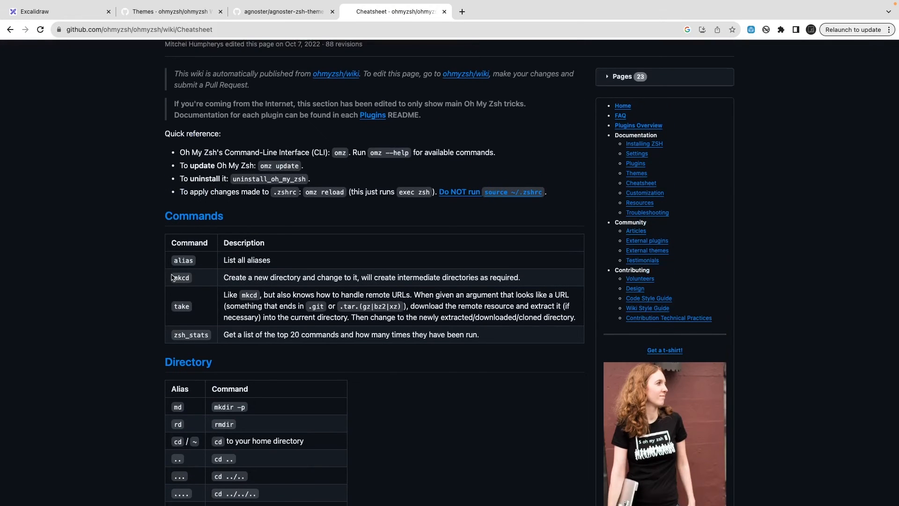
{"action": "mouse_move", "coordinate": [187, 335]}
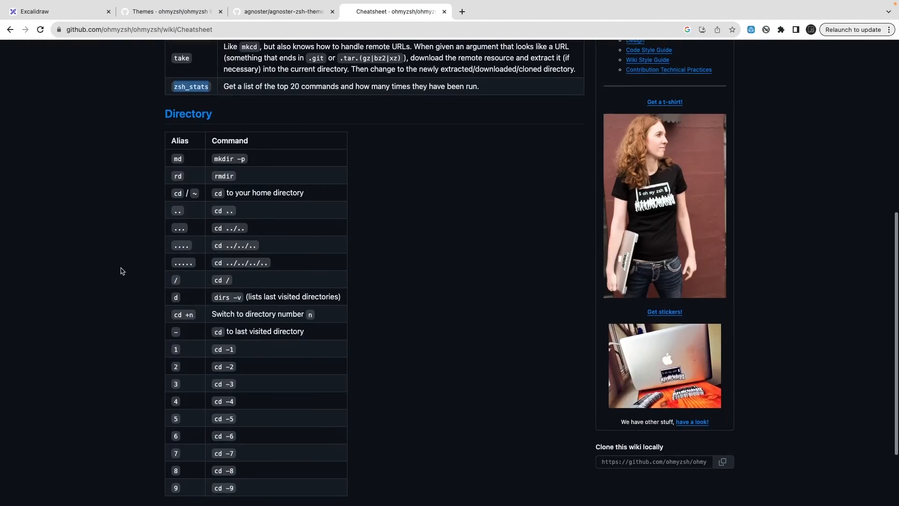
{"action": "scroll", "scroll_direction": "up", "scroll_amount": 3}
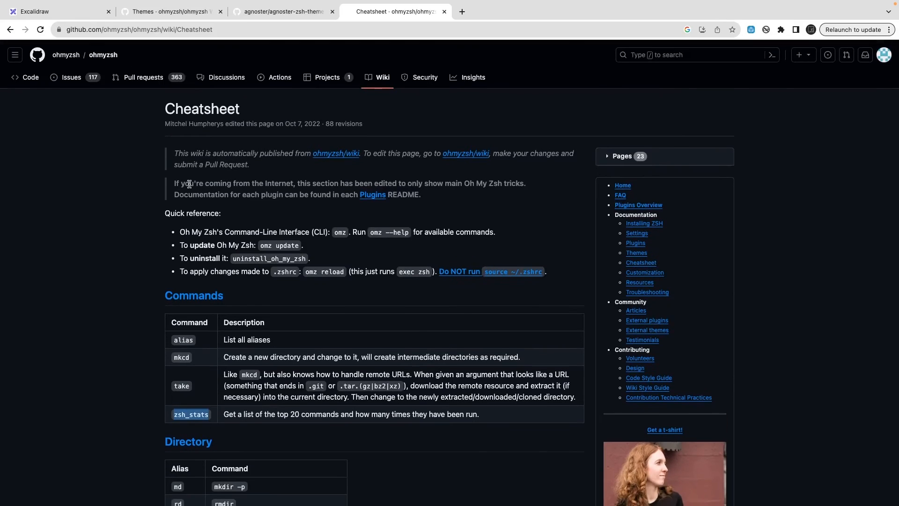
{"action": "mouse_move", "coordinate": [263, 11]}
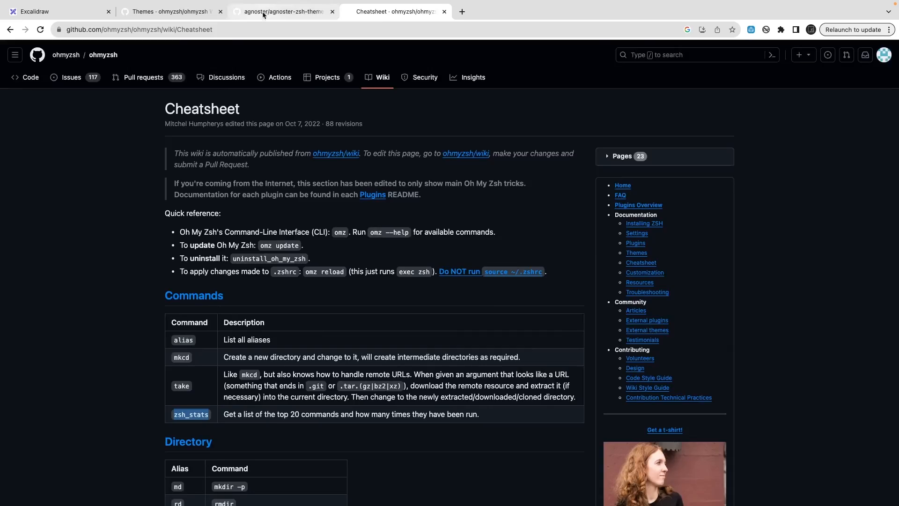
{"action": "left_click", "coordinate": [166, 11]}
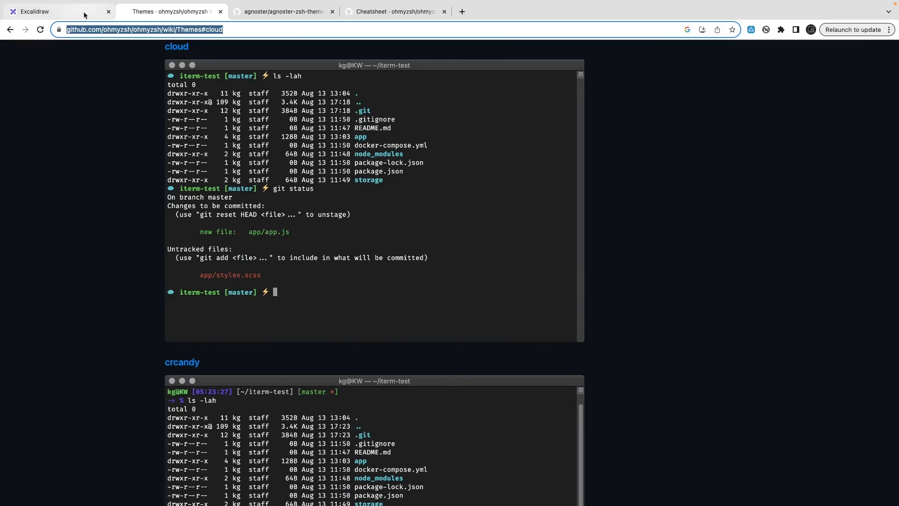
{"action": "scroll", "scroll_direction": "up", "scroll_amount": 3}
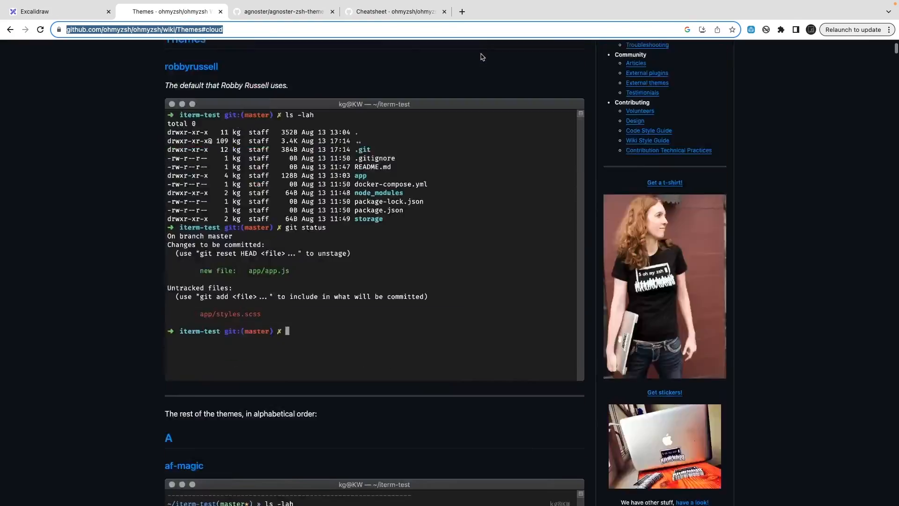
{"action": "scroll", "scroll_direction": "up", "scroll_amount": 3}
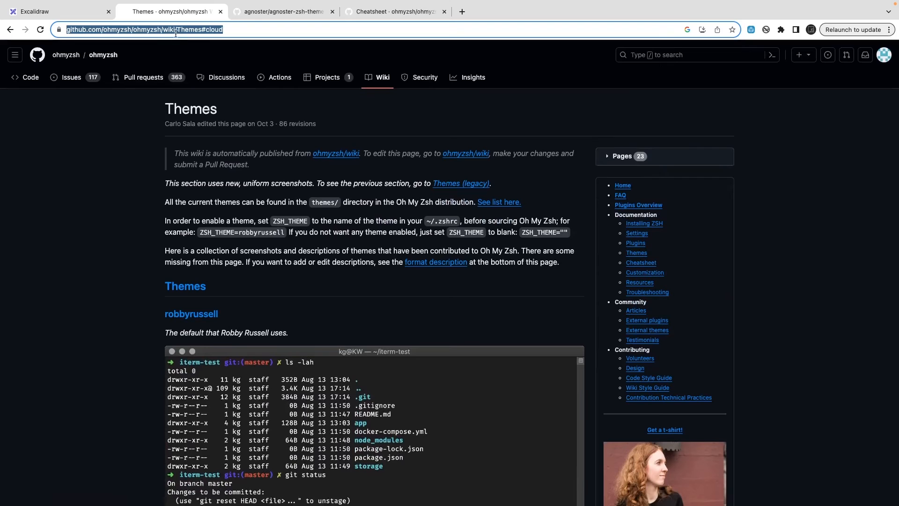
Glance at the agnoster tab, then go back from Cheatsheet to the wiki Home's top.
{"action": "left_click", "coordinate": [281, 12]}
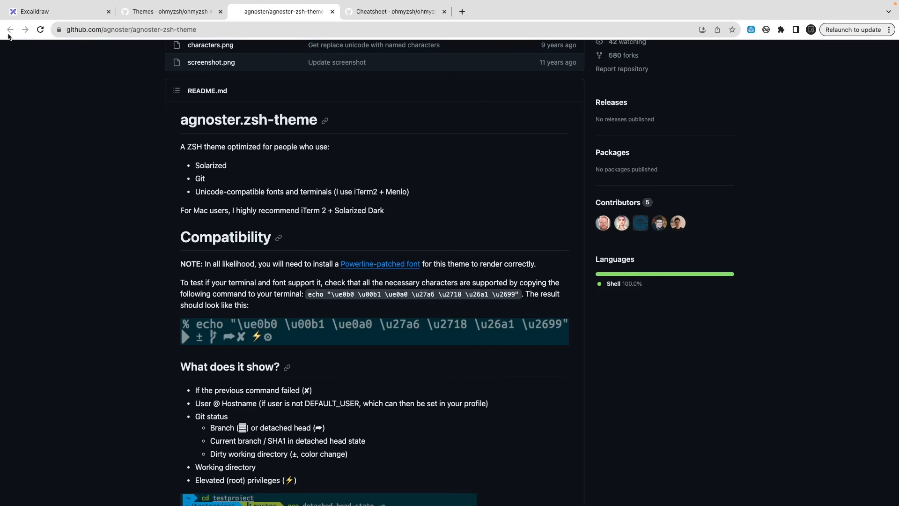
{"action": "left_click", "coordinate": [394, 11]}
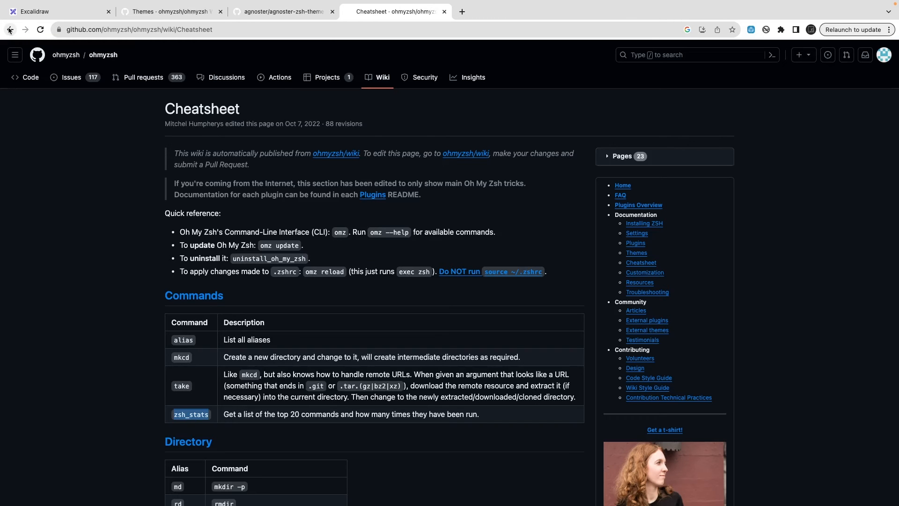
{"action": "left_click", "coordinate": [9, 29]}
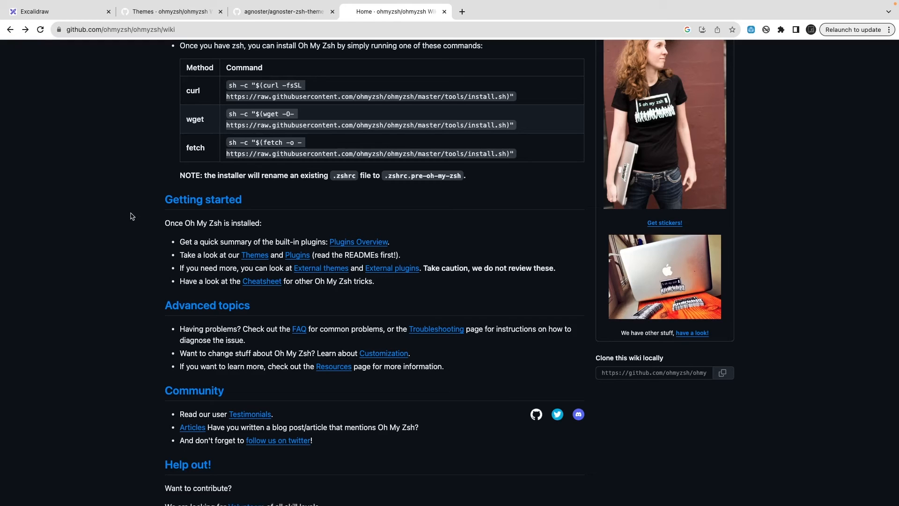
{"action": "mouse_move", "coordinate": [320, 268]}
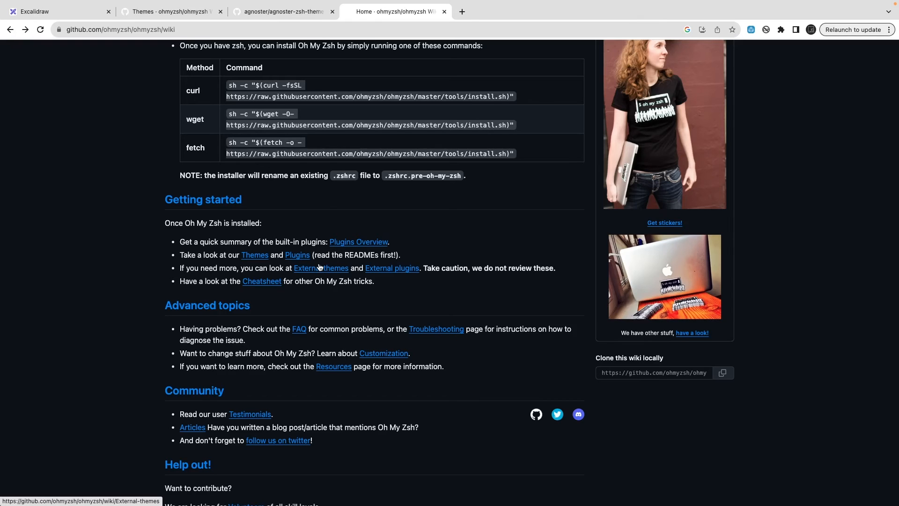
{"action": "scroll", "scroll_direction": "up", "scroll_amount": 3}
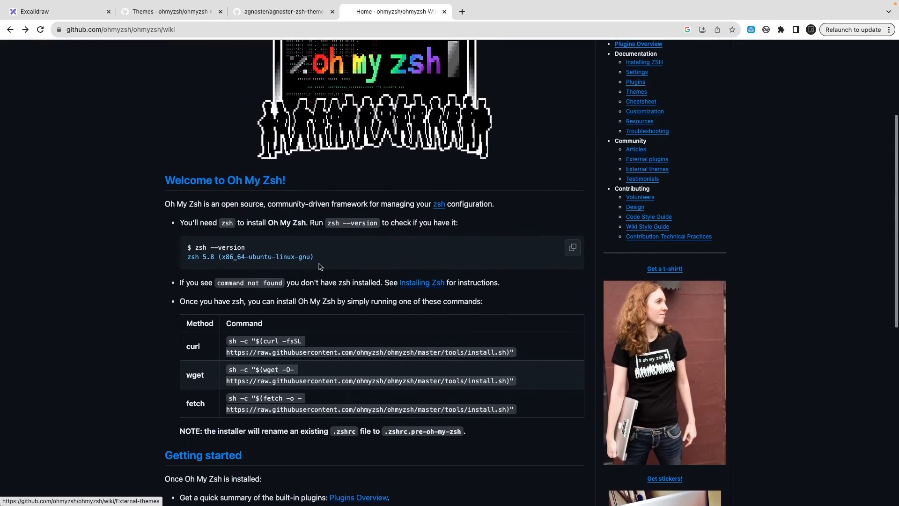
{"action": "scroll", "scroll_direction": "up", "scroll_amount": 3}
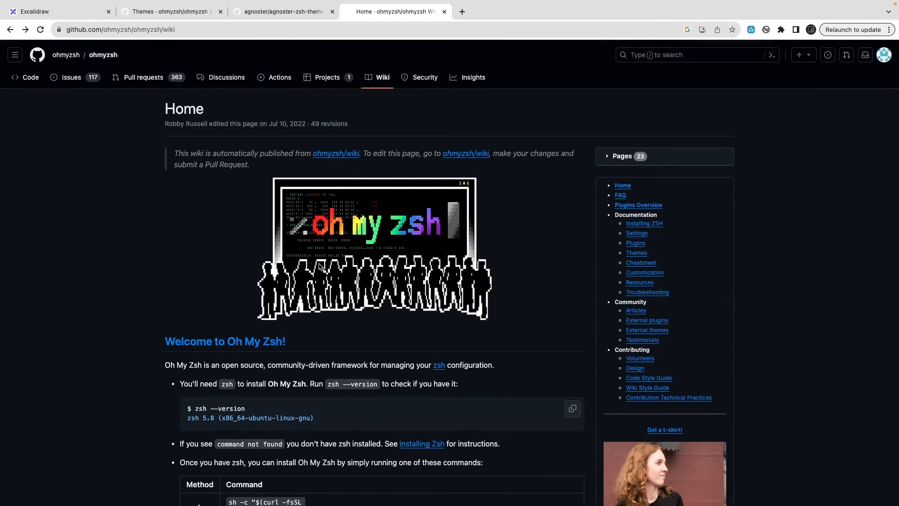
{"action": "mouse_move", "coordinate": [636, 253]}
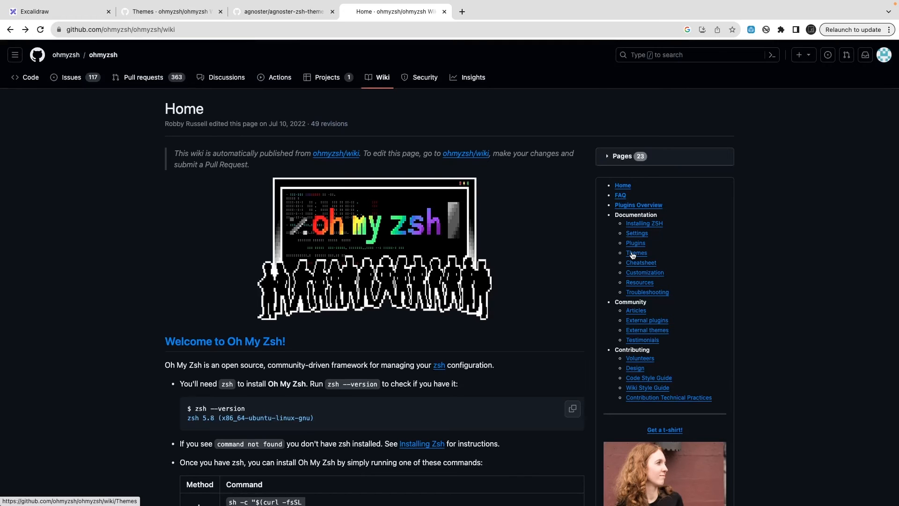
Open Themes from the wiki sidebar and scroll past af-magic and afowler to agnoster.
{"action": "left_click", "coordinate": [636, 253]}
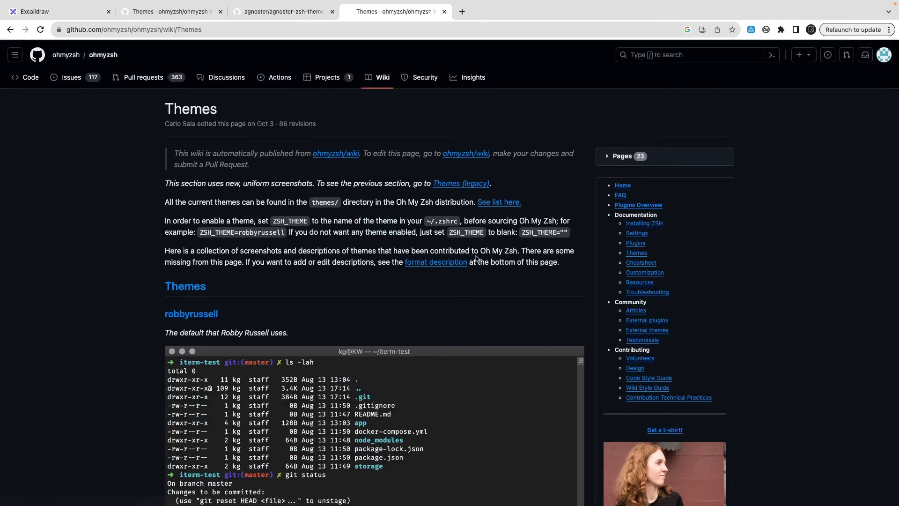
{"action": "scroll", "scroll_direction": "down", "scroll_amount": 3}
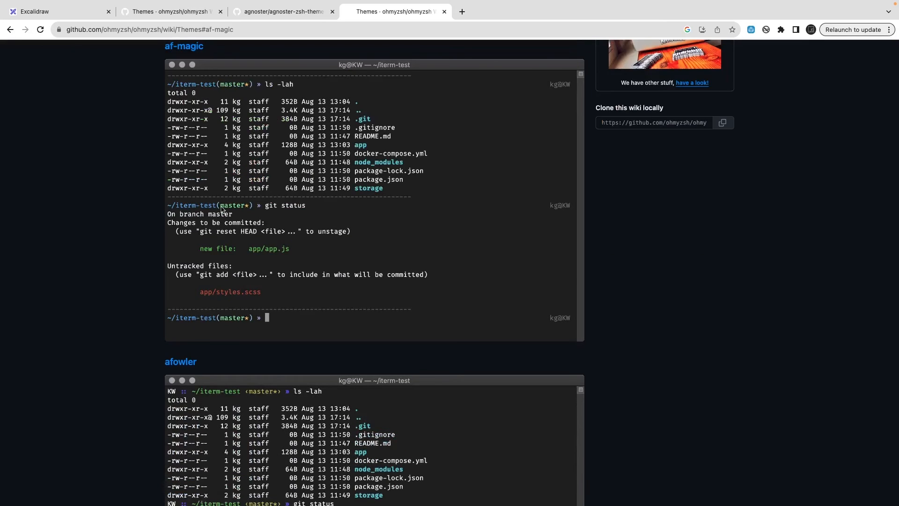
{"action": "scroll", "scroll_direction": "up", "scroll_amount": 3}
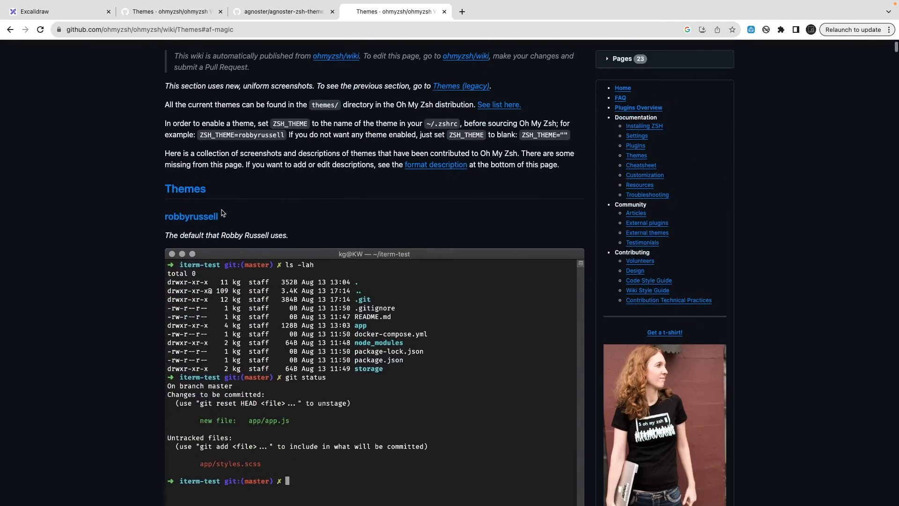
{"action": "scroll", "scroll_direction": "down", "scroll_amount": 3}
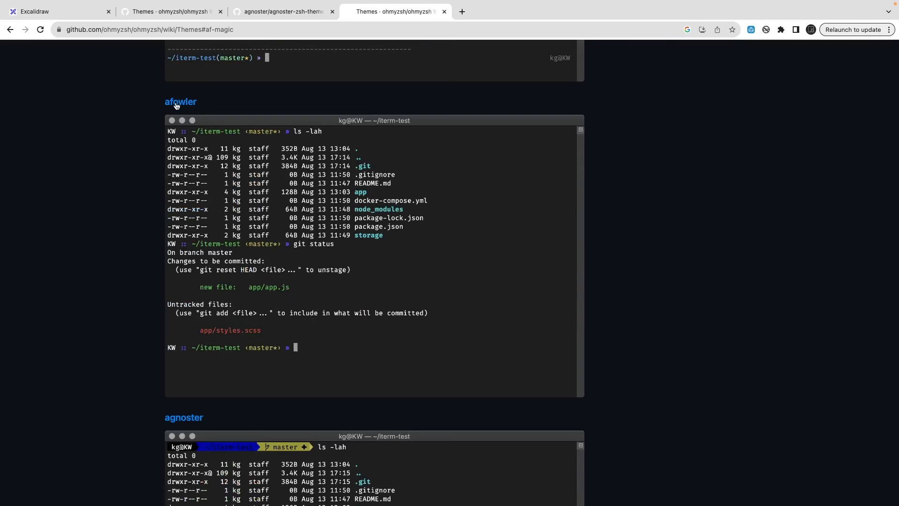
{"action": "scroll", "scroll_direction": "down", "scroll_amount": 3}
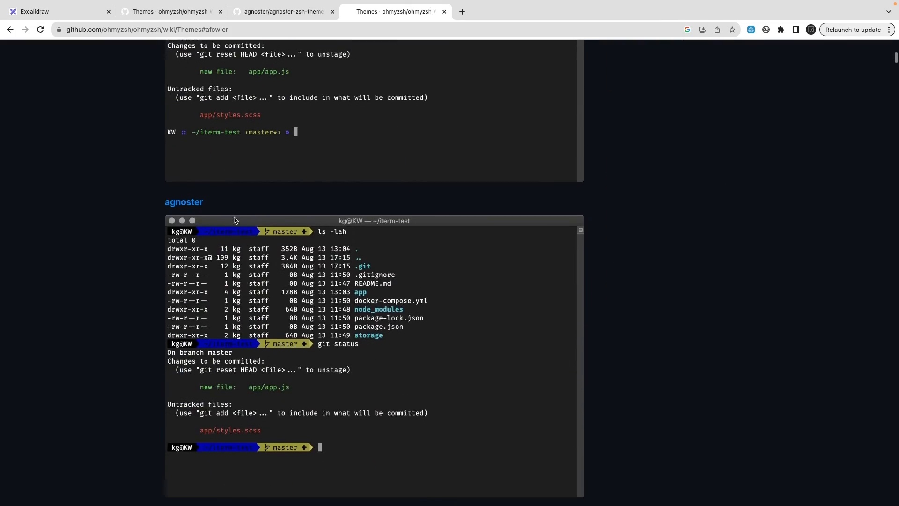
{"action": "scroll", "scroll_direction": "down", "scroll_amount": 3}
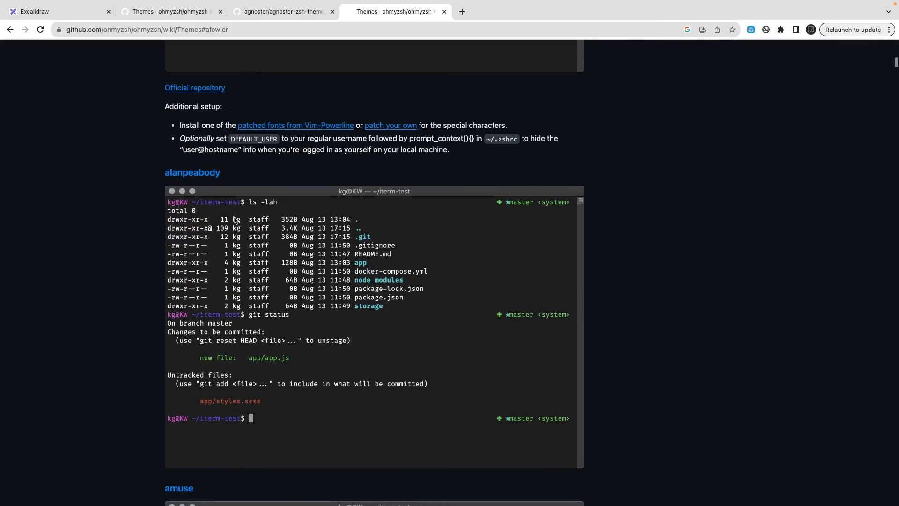
{"action": "scroll", "scroll_direction": "up", "scroll_amount": 3}
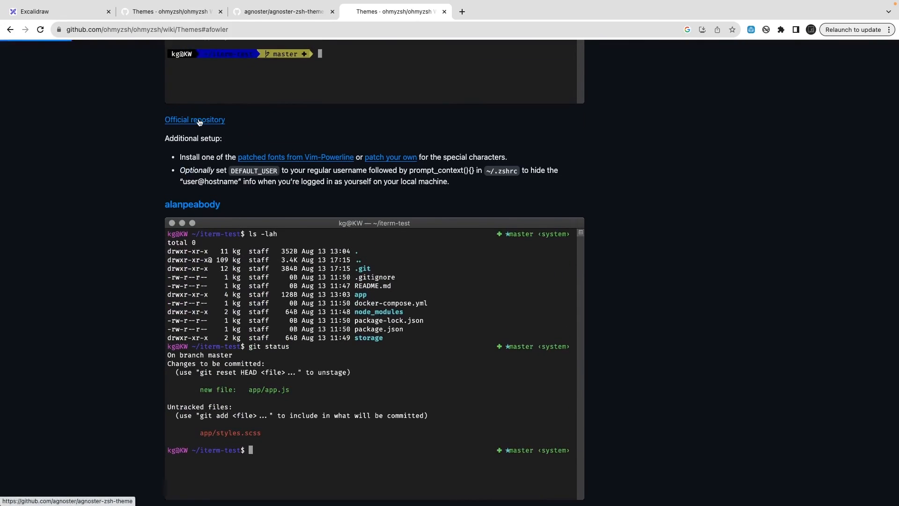
Reopen agnoster's repository, read its 'What does it show?' section, then switch to the other agnoster tab.
{"action": "left_click", "coordinate": [194, 119]}
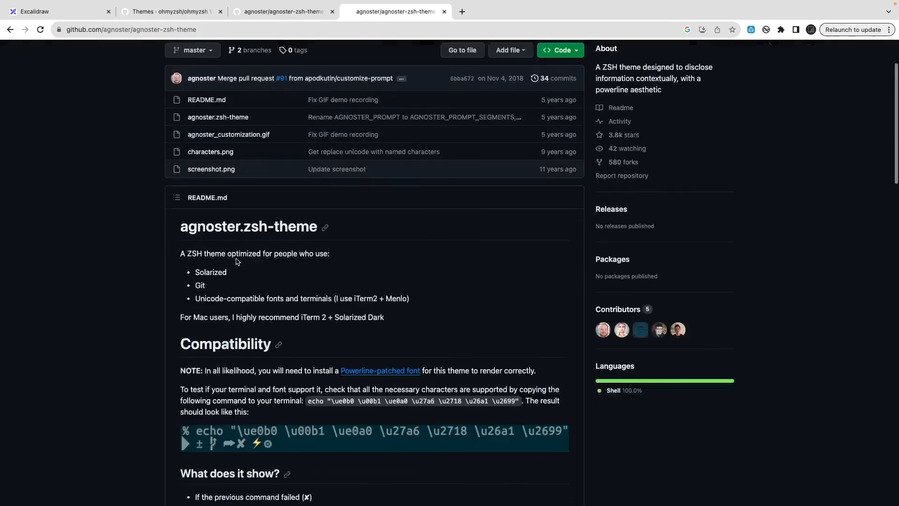
{"action": "scroll", "scroll_direction": "down", "scroll_amount": 3}
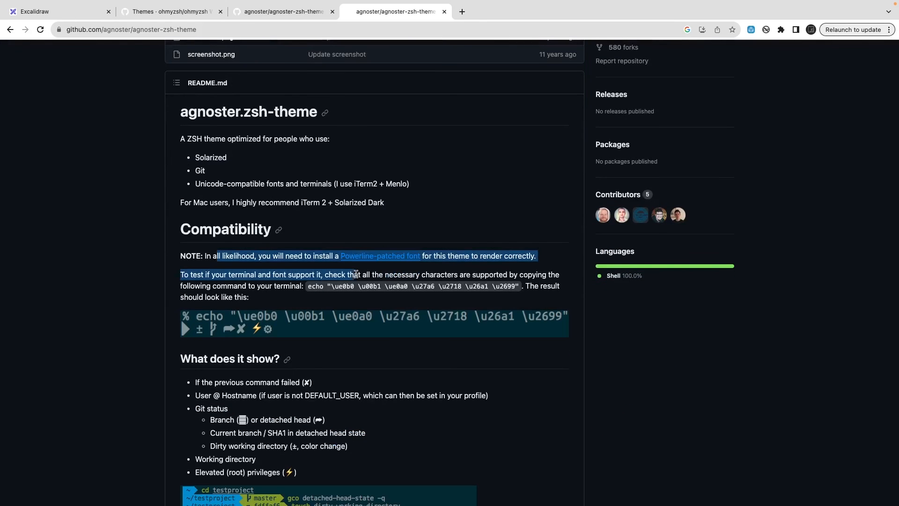
{"action": "mouse_move", "coordinate": [122, 296]}
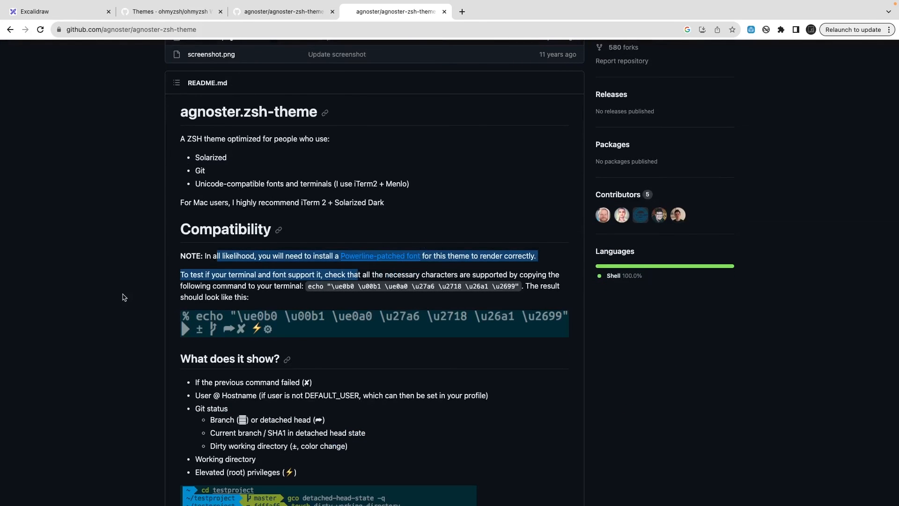
{"action": "left_click", "coordinate": [118, 289]}
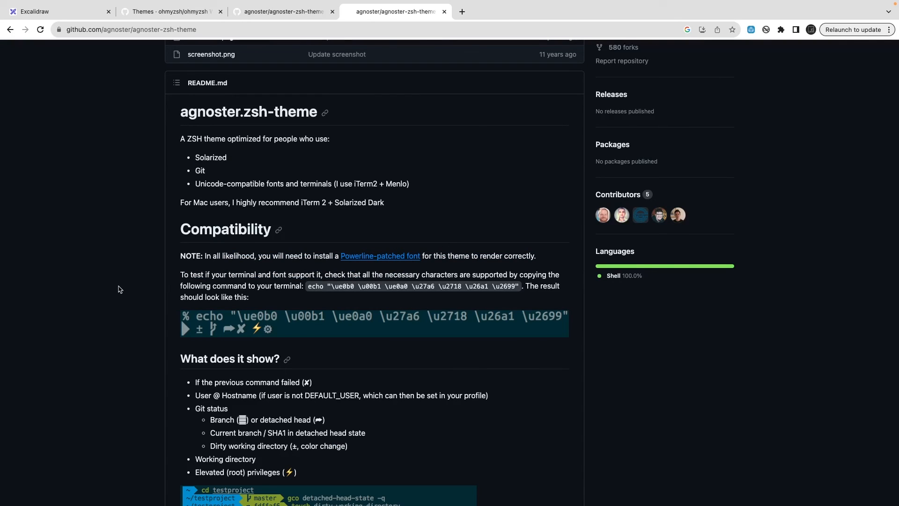
{"action": "mouse_move", "coordinate": [324, 319]}
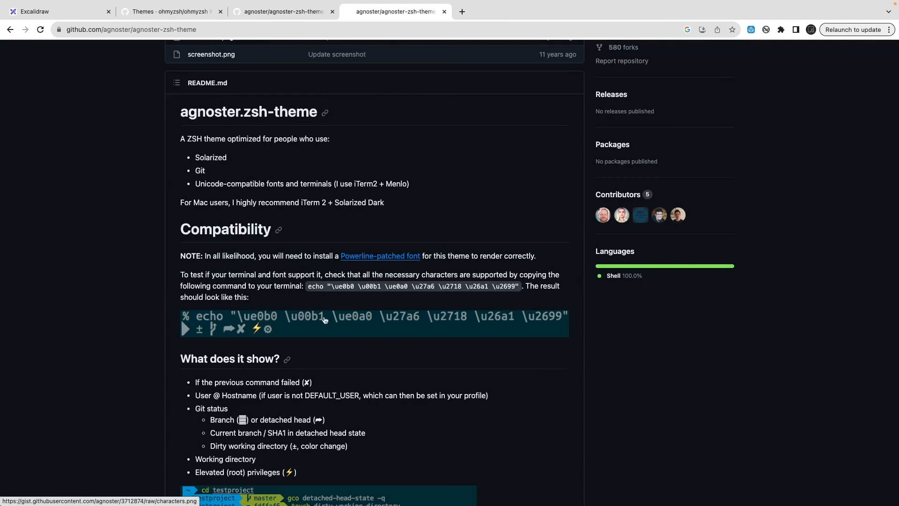
{"action": "scroll", "scroll_direction": "down", "scroll_amount": 3}
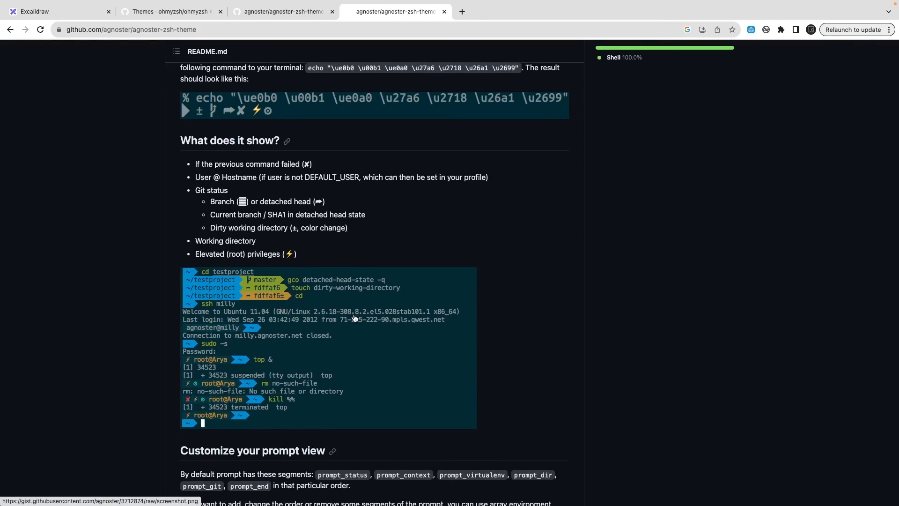
{"action": "scroll", "scroll_direction": "down", "scroll_amount": 3}
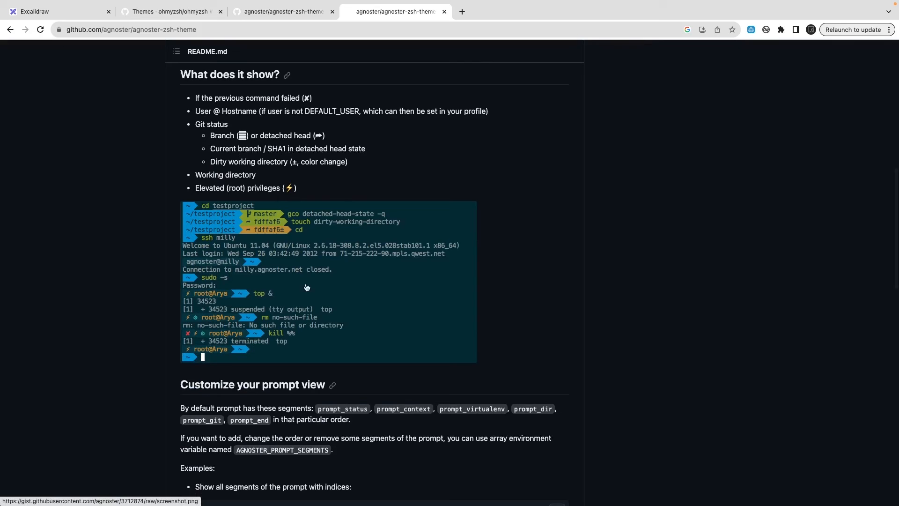
{"action": "mouse_move", "coordinate": [335, 253]}
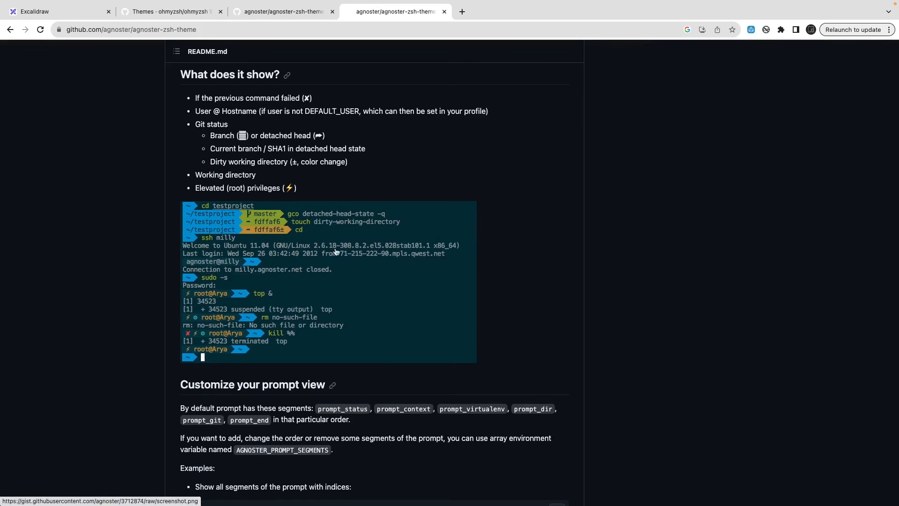
{"action": "scroll", "scroll_direction": "down", "scroll_amount": 3}
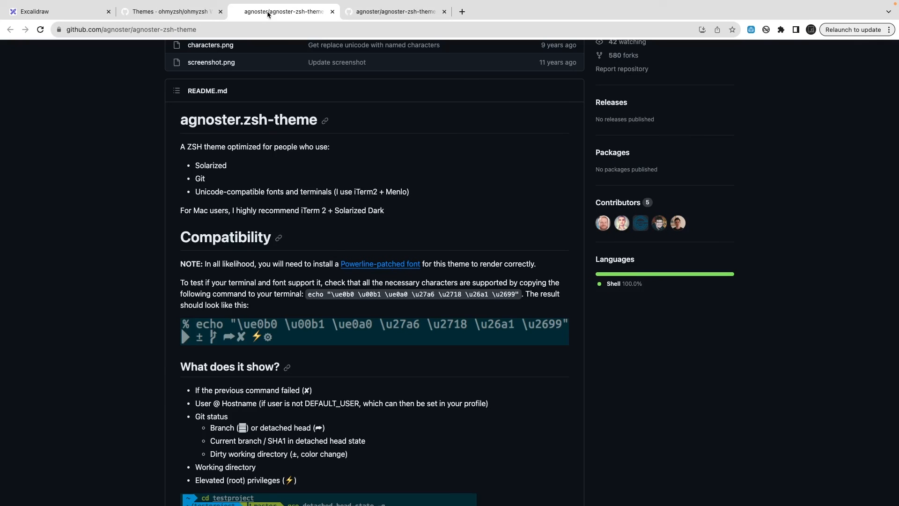
{"action": "left_click", "coordinate": [167, 12]}
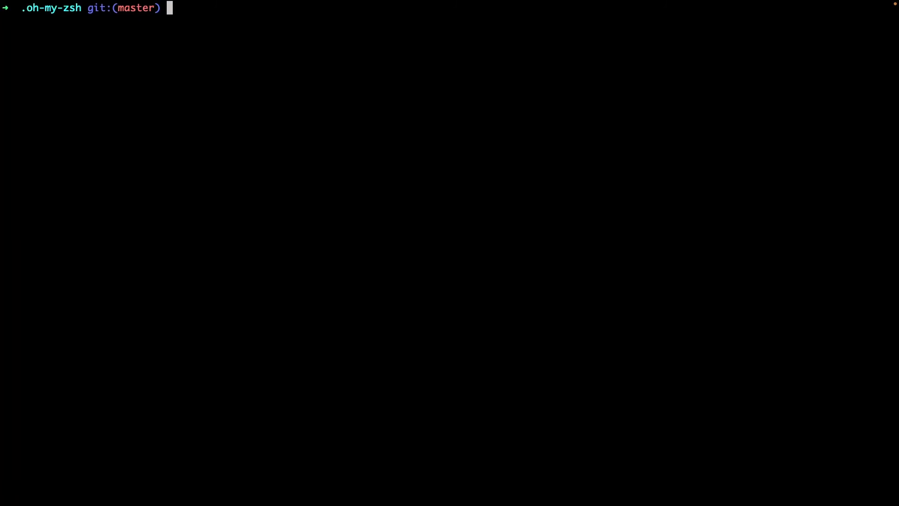
Change directory from home into the blogs.tkssharma.com repository on the develop branch.
{"action": "type", "text": "GI"}
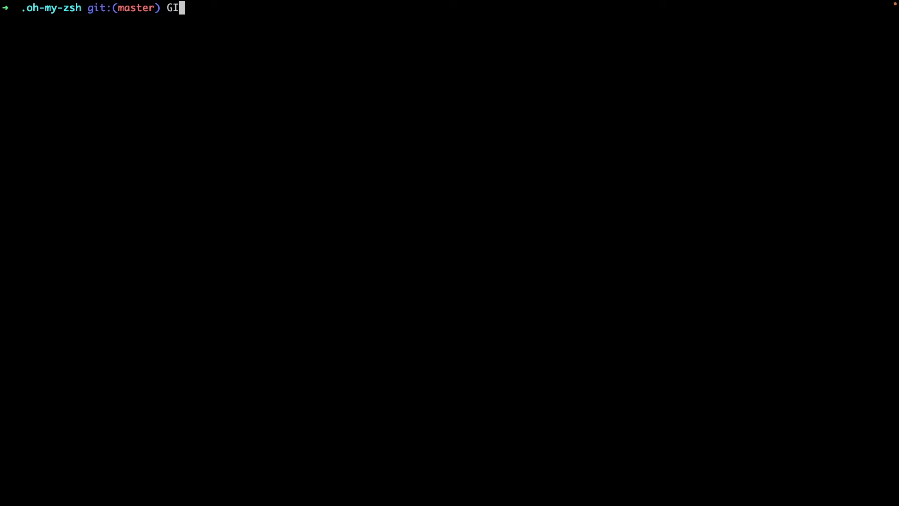
{"action": "key", "text": "Return"}
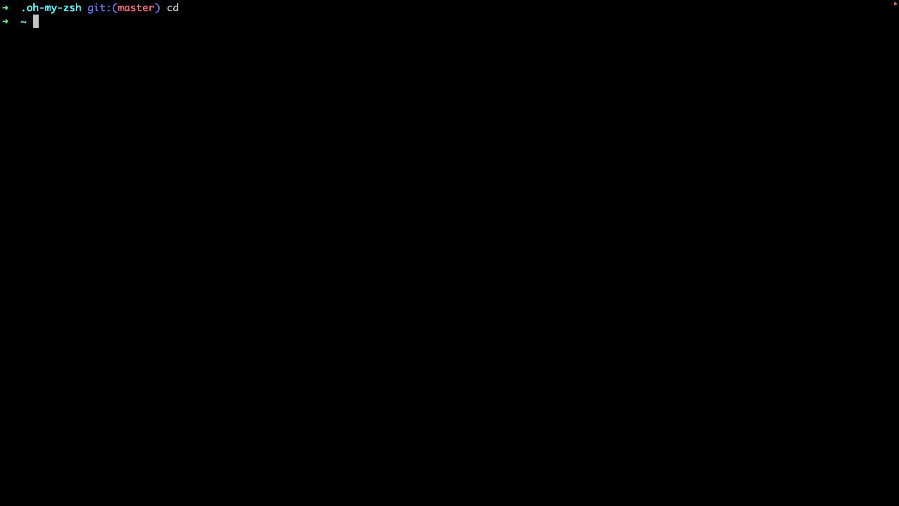
{"action": "key", "text": "tab"}
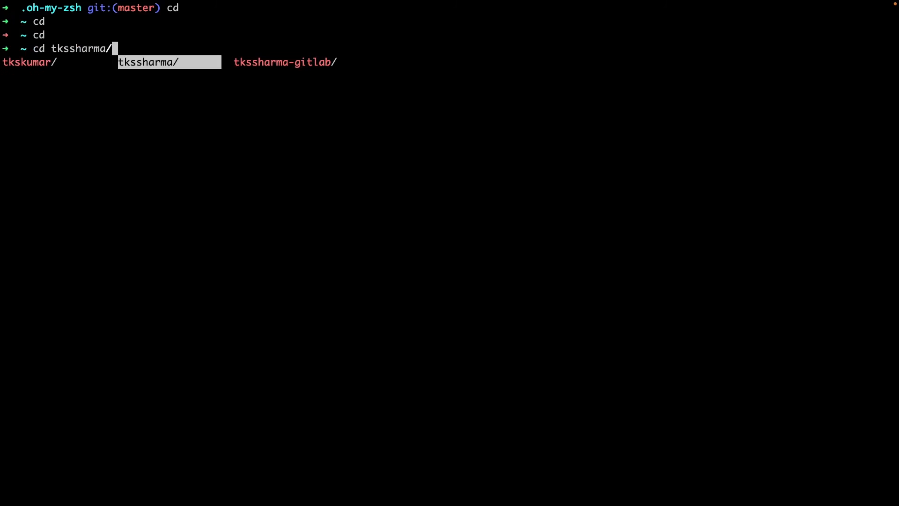
{"action": "key", "text": "Return"}
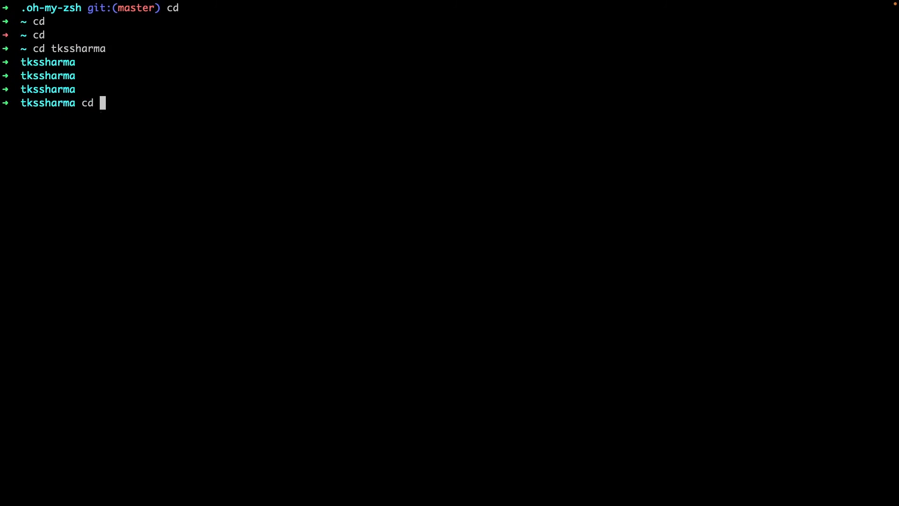
{"action": "key", "text": "Return"}
{"action": "type", "text": "git checkout -b \""}
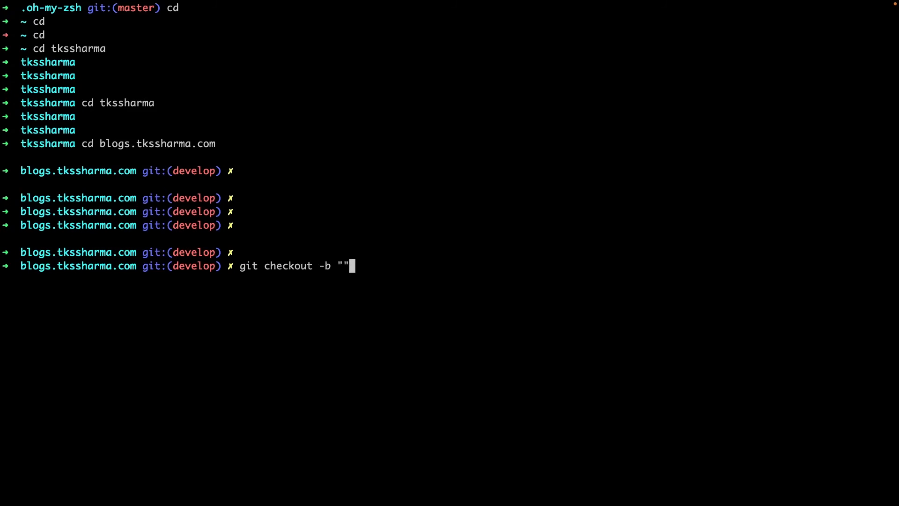
Run git checkout -b feat/new-blog and confirm the new branch name in the prompt.
{"action": "type", "text": "feat/"}
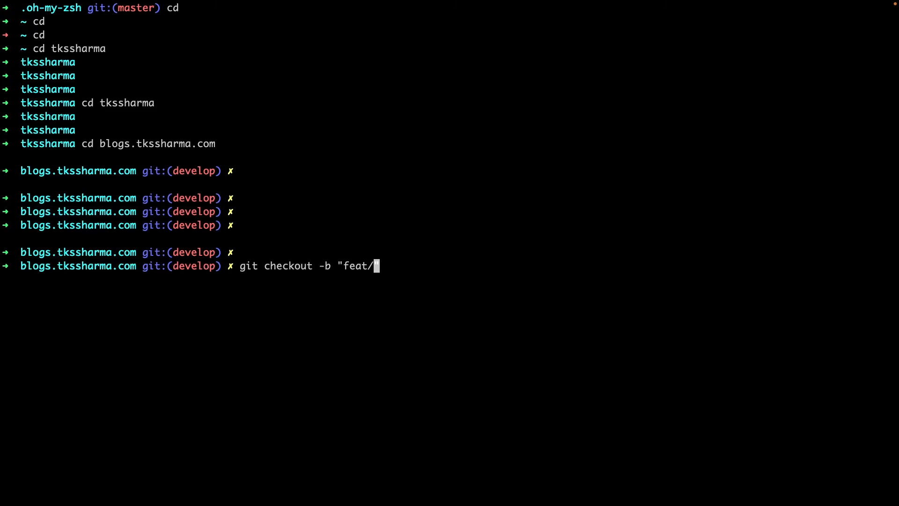
{"action": "key", "text": "Return"}
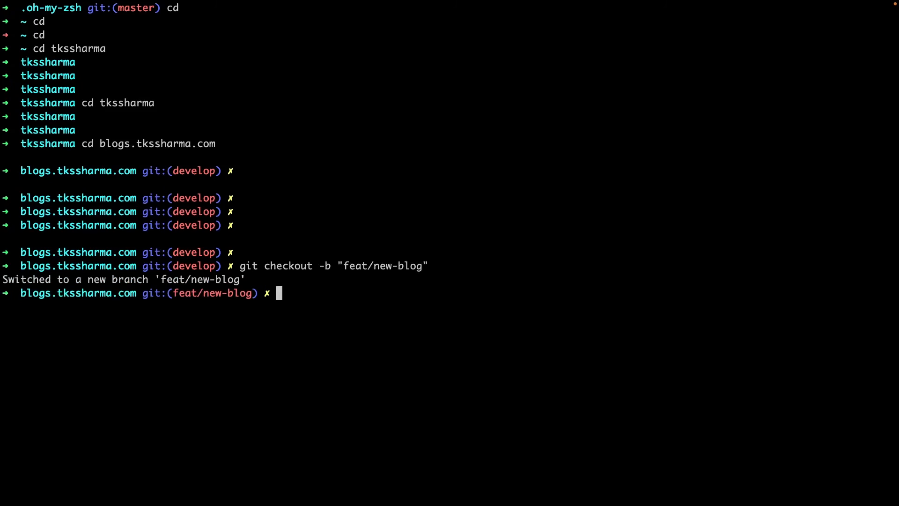
{"action": "mouse_move", "coordinate": [172, 293]}
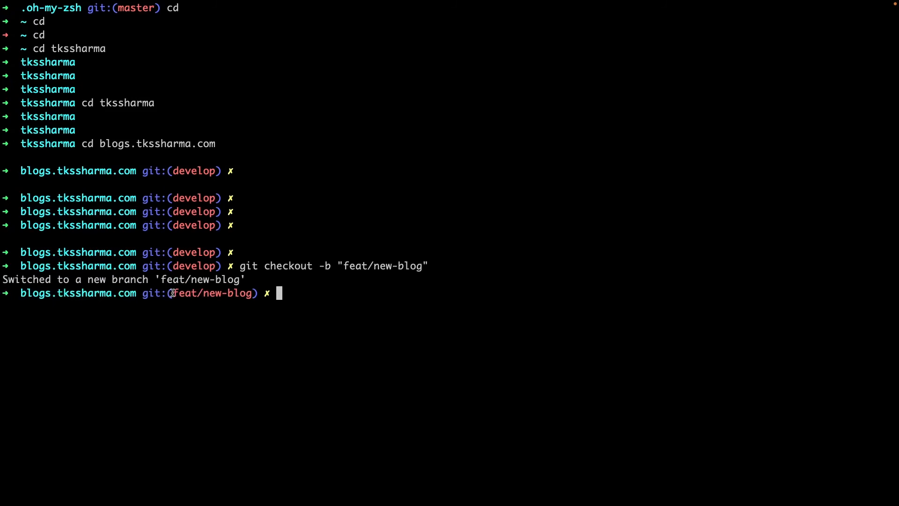
{"action": "double_click", "coordinate": [209, 292]}
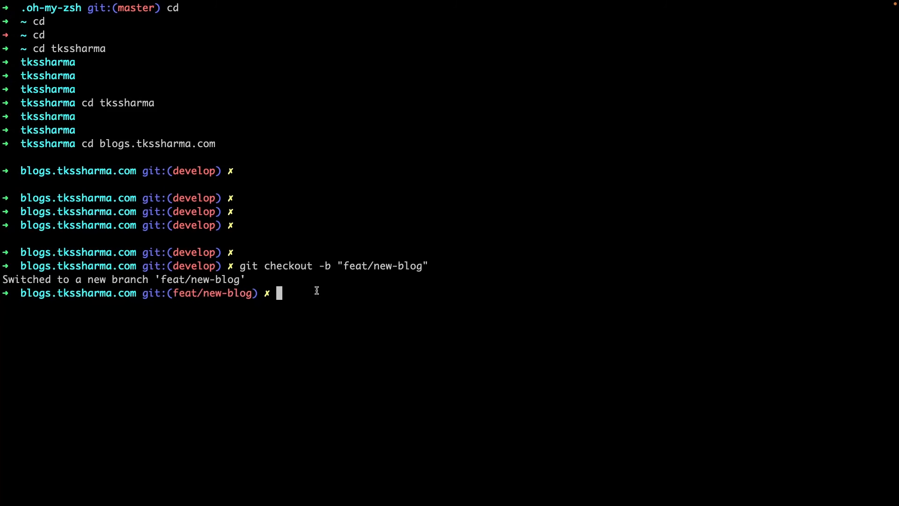
Run git status twice, listing untracked data/, src/pages/publications/ and template files.
{"action": "type", "text": "gi"}
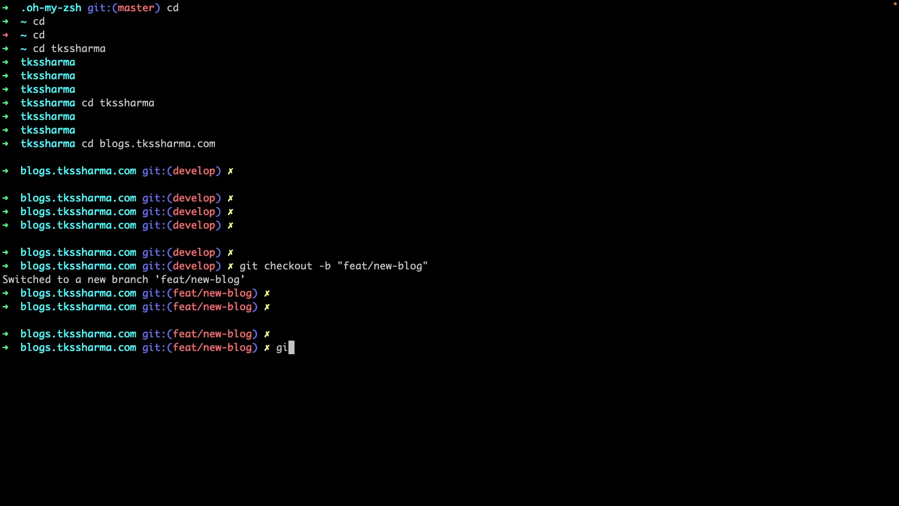
{"action": "key", "text": "Return"}
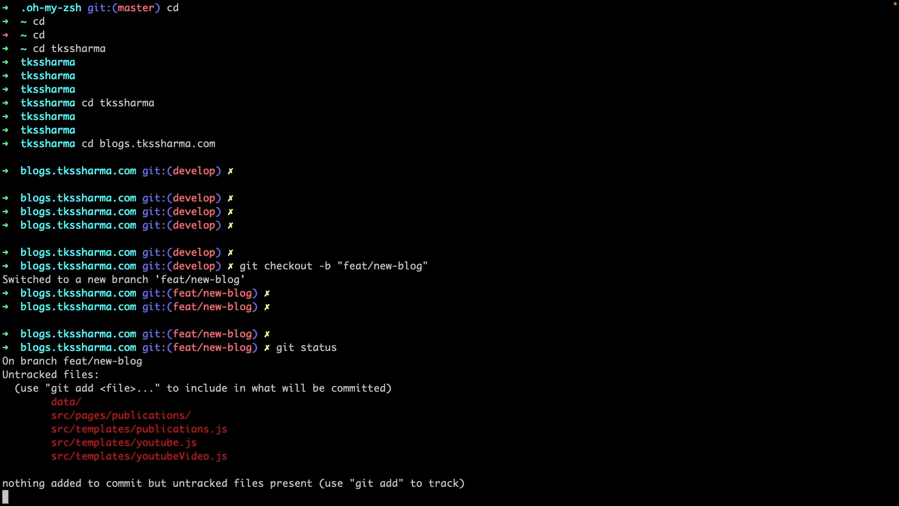
{"action": "key", "text": "Return"}
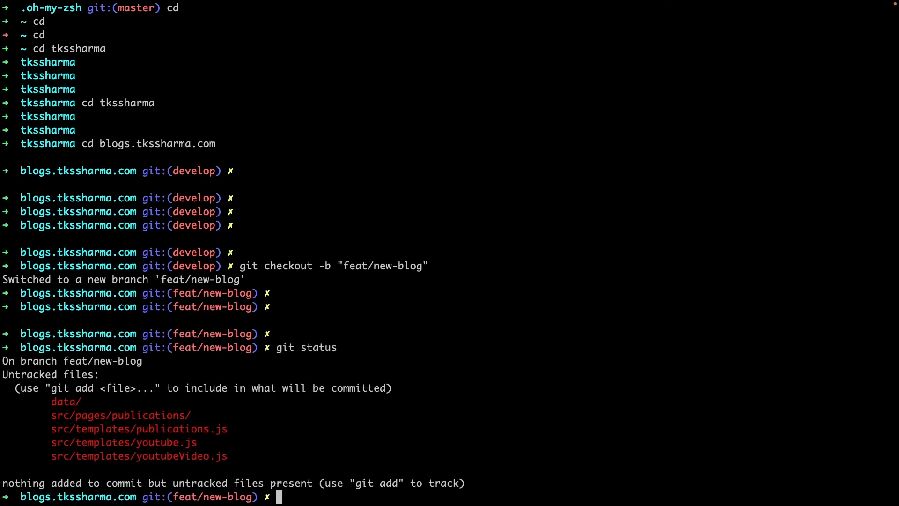
{"action": "type", "text": "git status"}
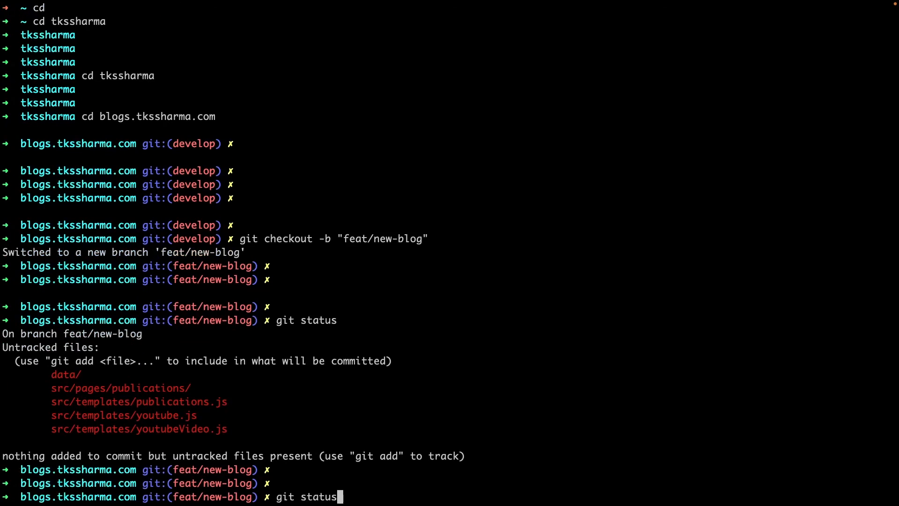
{"action": "key", "text": "Return"}
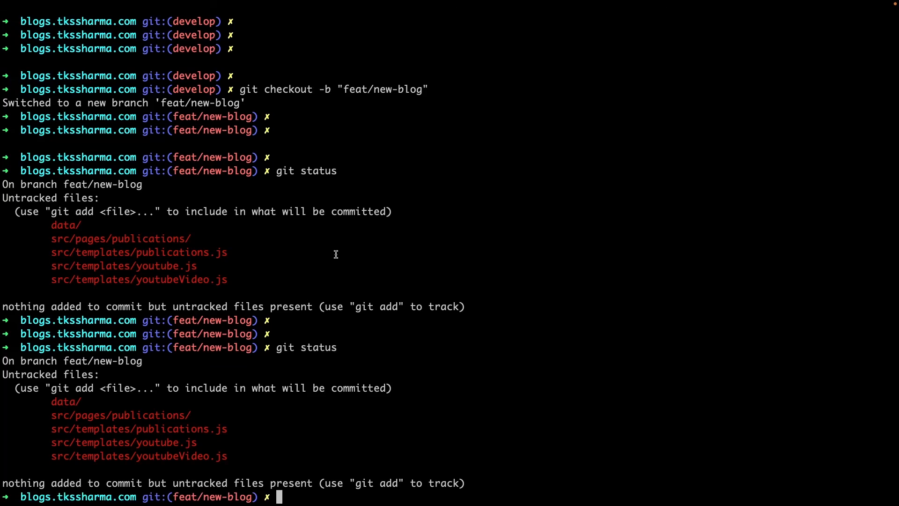
{"action": "mouse_move", "coordinate": [291, 240]}
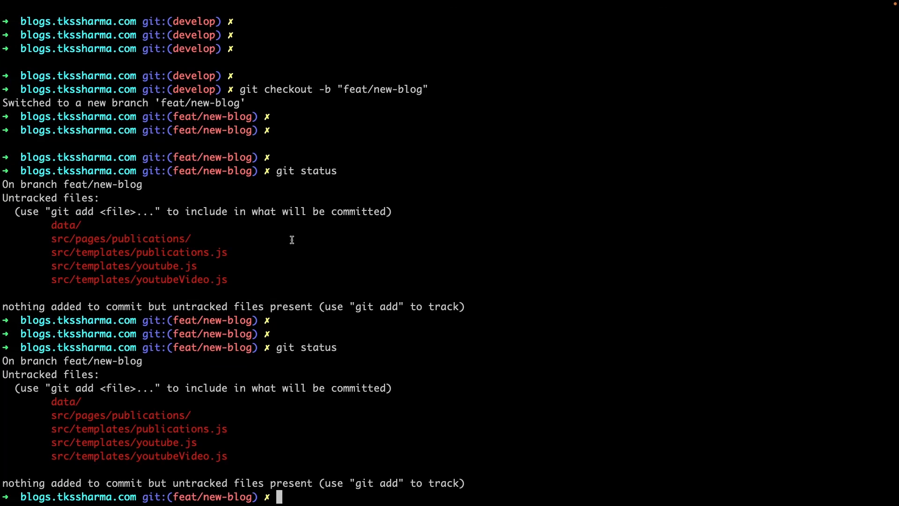
{"action": "mouse_move", "coordinate": [289, 357]}
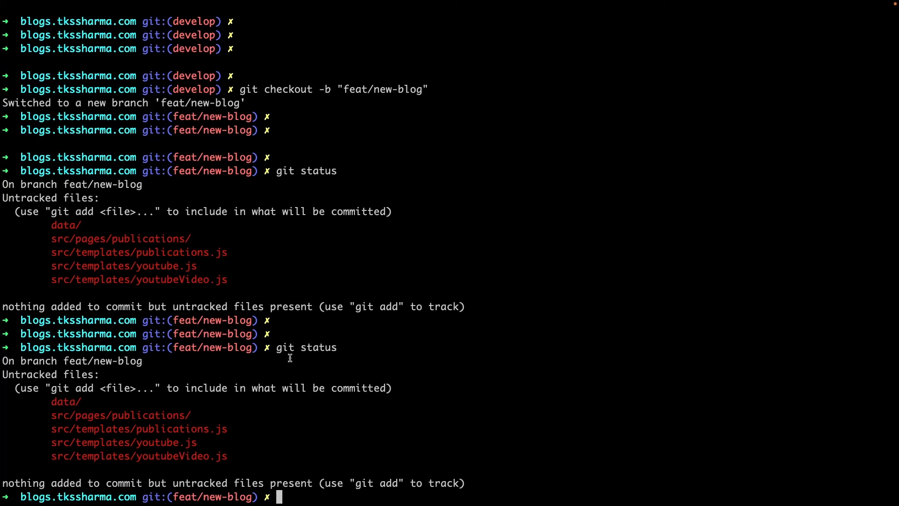
{"action": "mouse_move", "coordinate": [224, 442]}
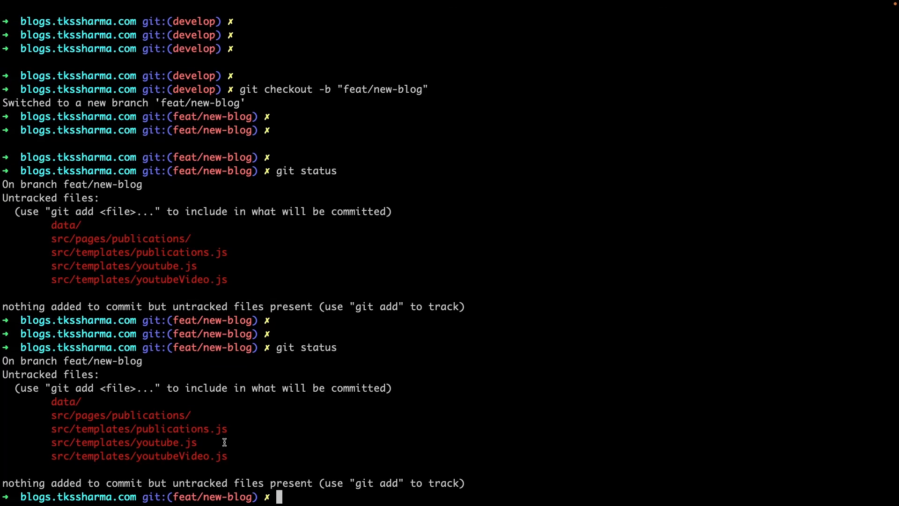